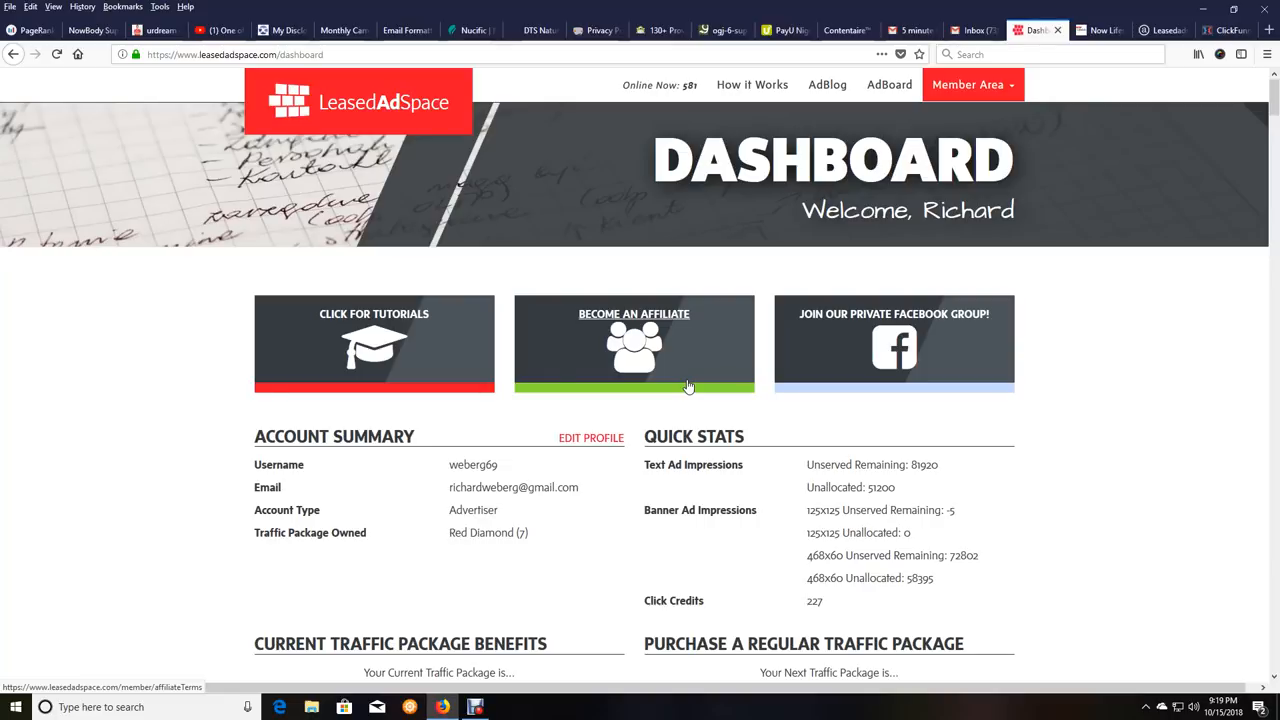
mouse_move(563, 415)
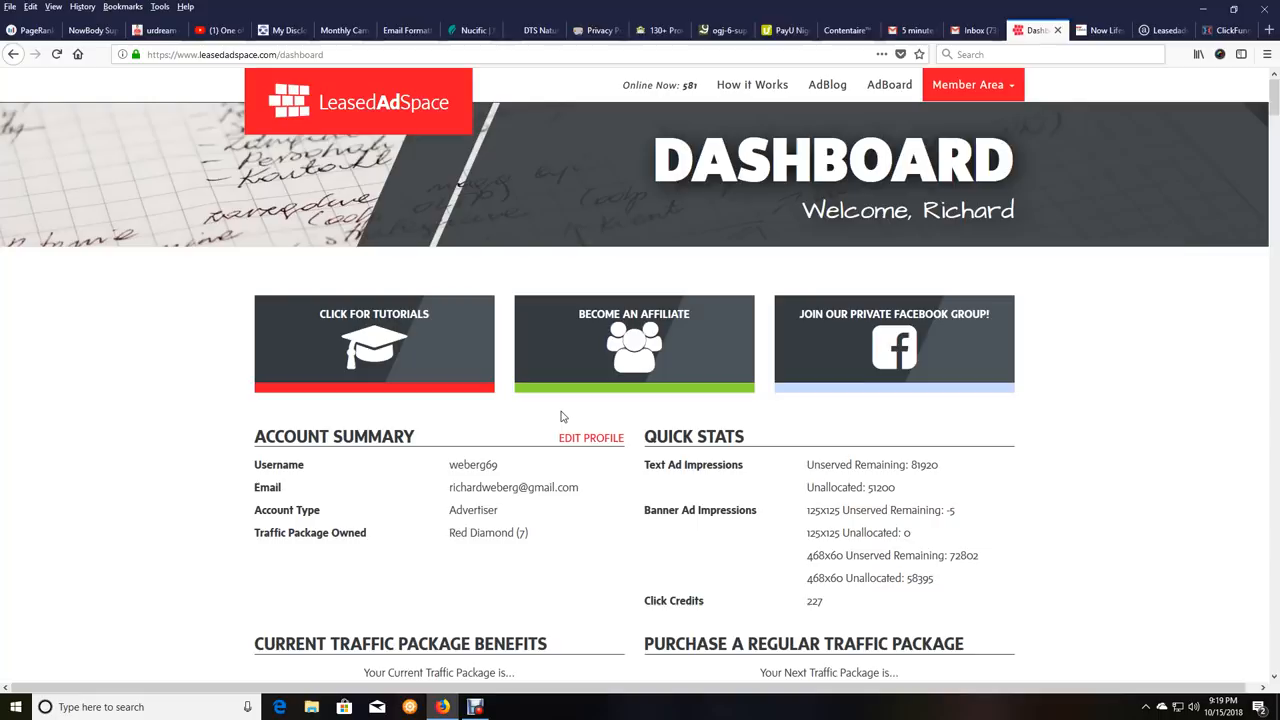
mouse_move(560, 418)
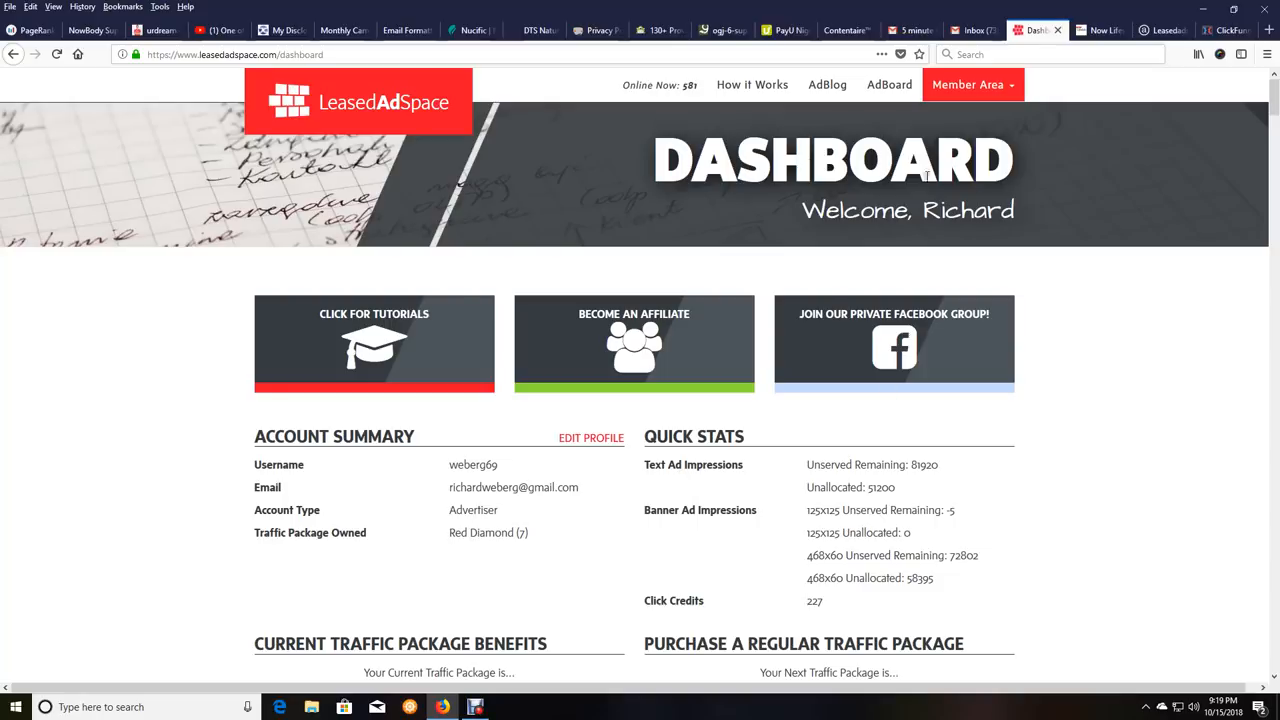
mouse_move(982, 251)
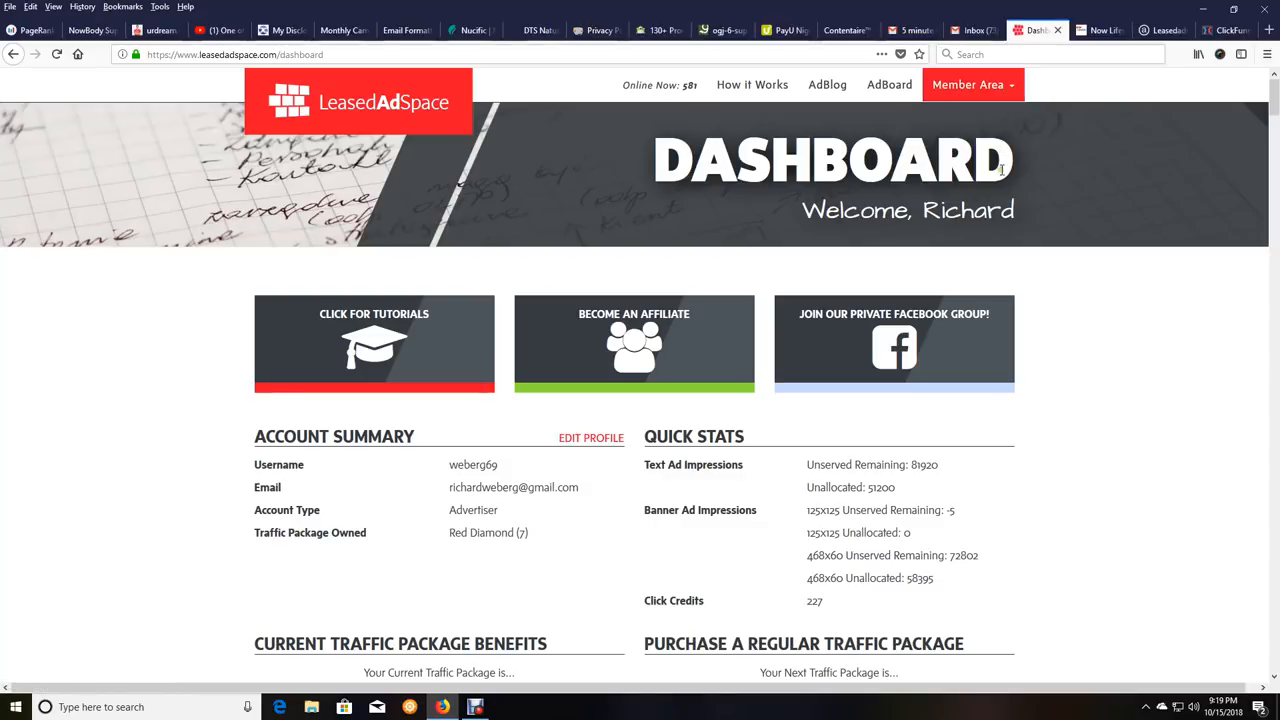
Show the Member Area dropdown menu in the top navigation
left_click(968, 84)
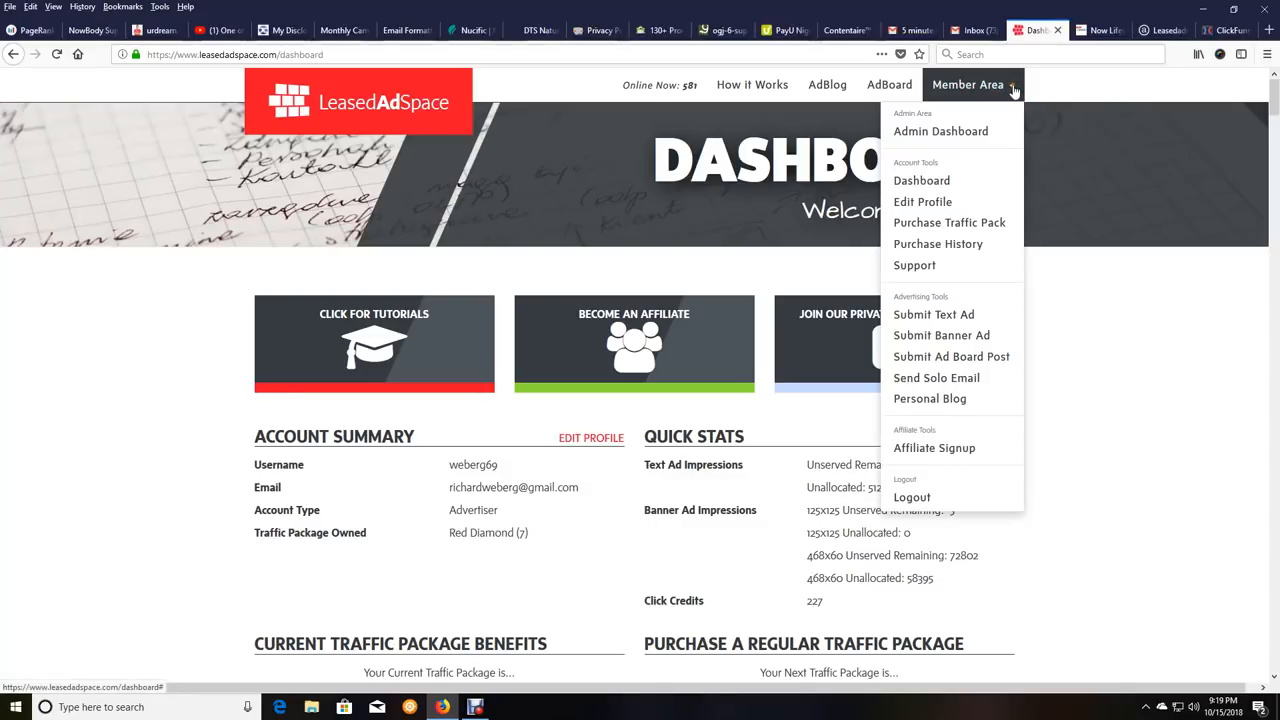
mouse_move(914, 265)
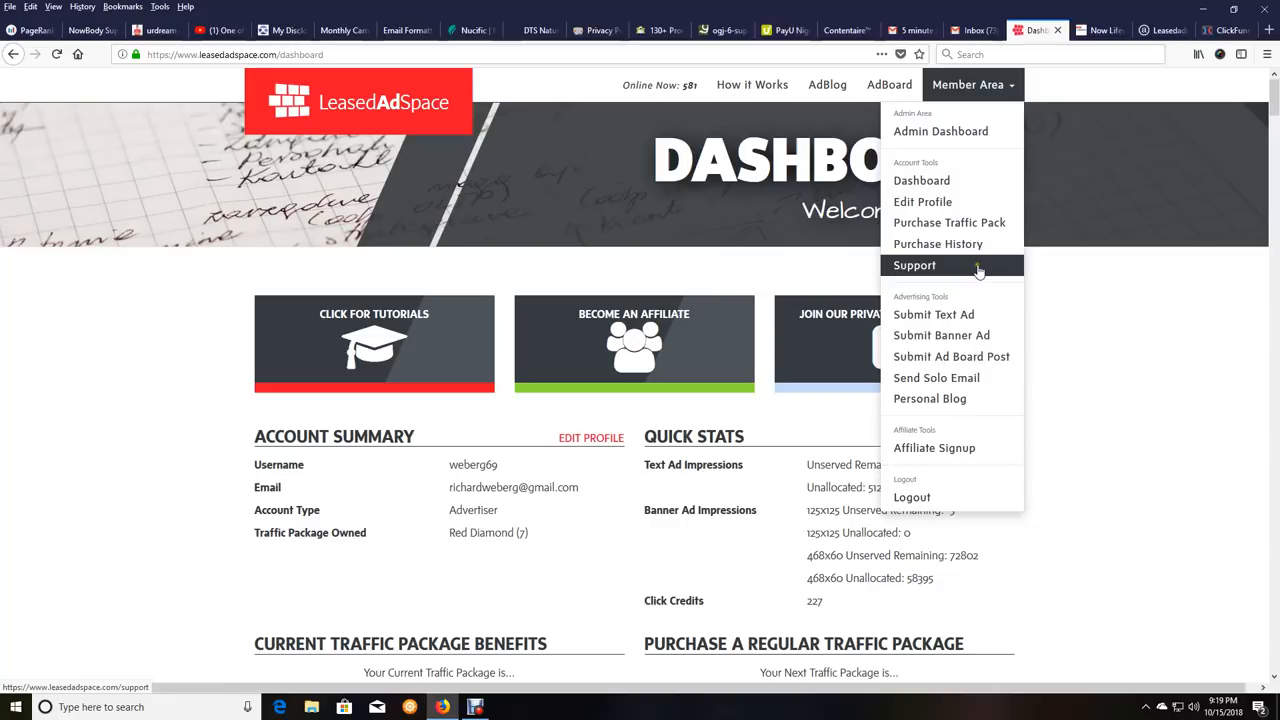
mouse_move(951, 356)
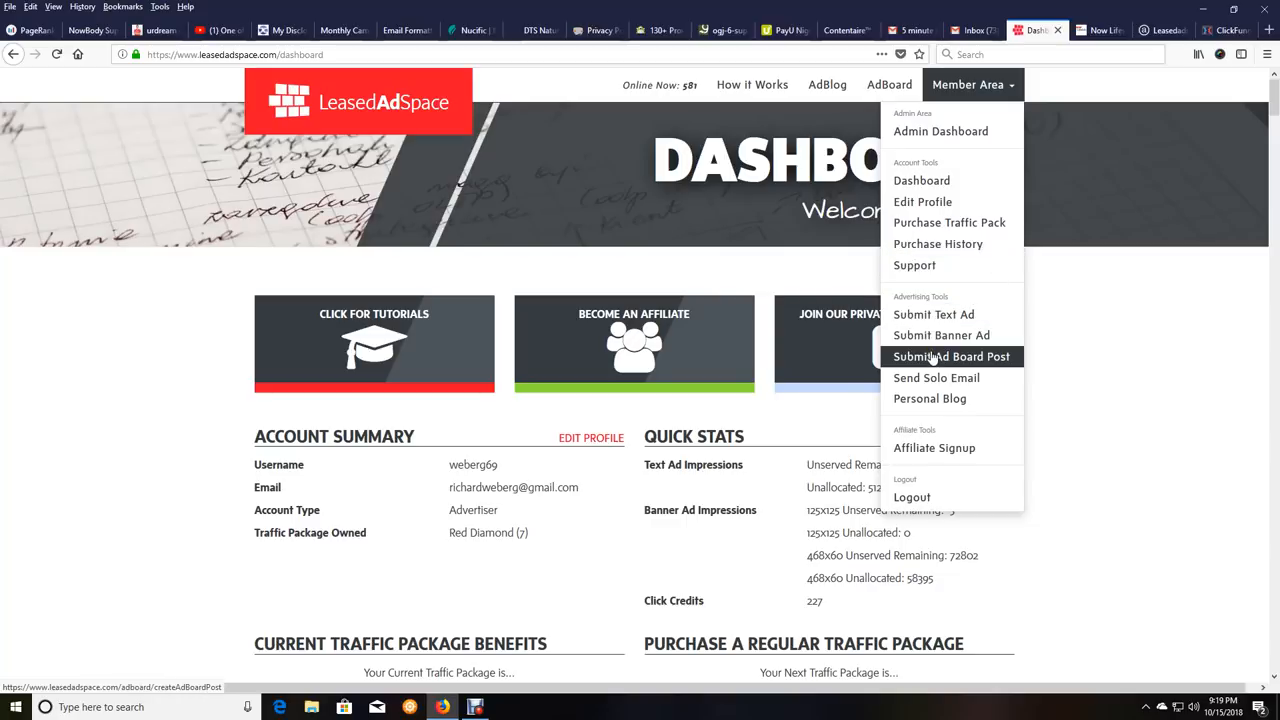
mouse_move(933, 314)
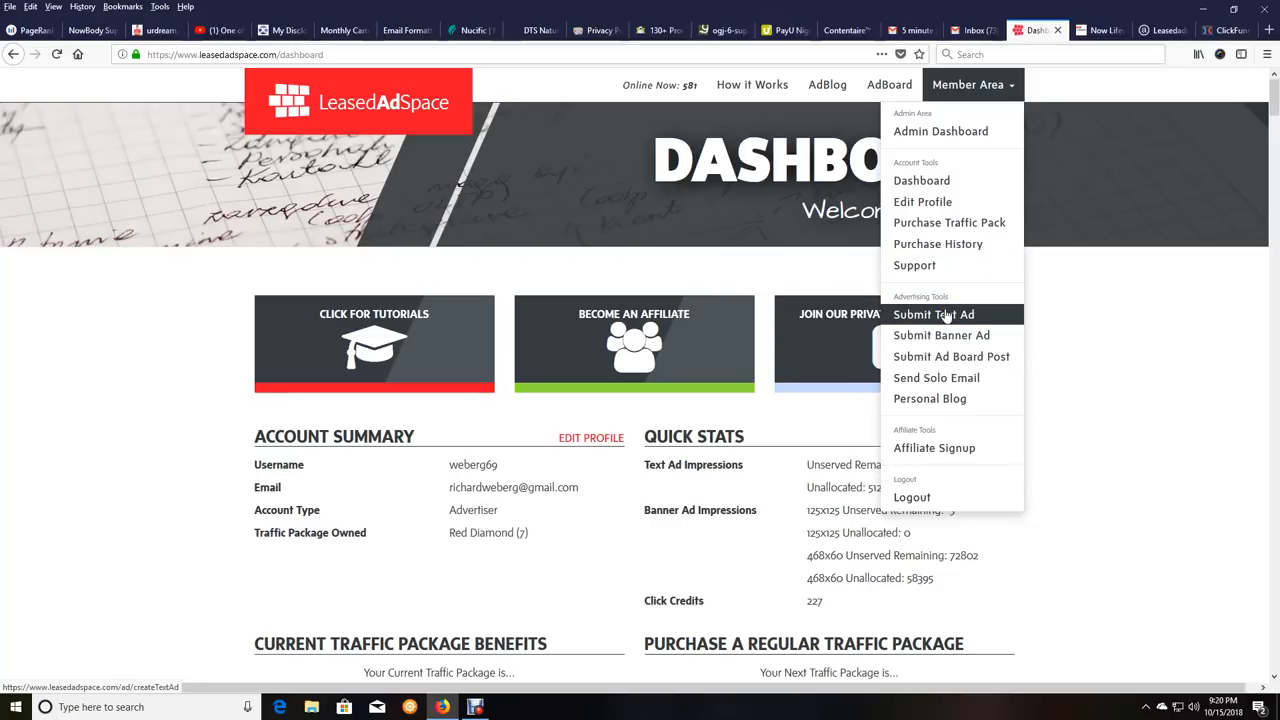
mouse_move(941, 335)
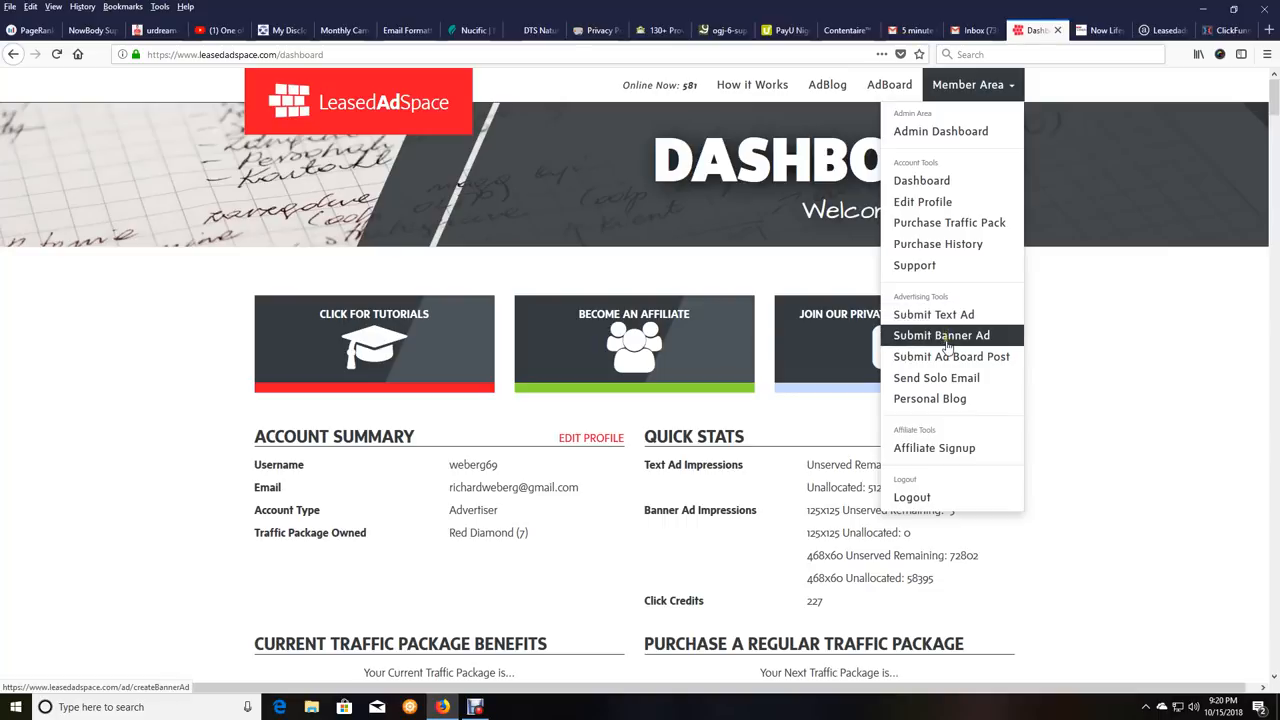
mouse_move(951, 356)
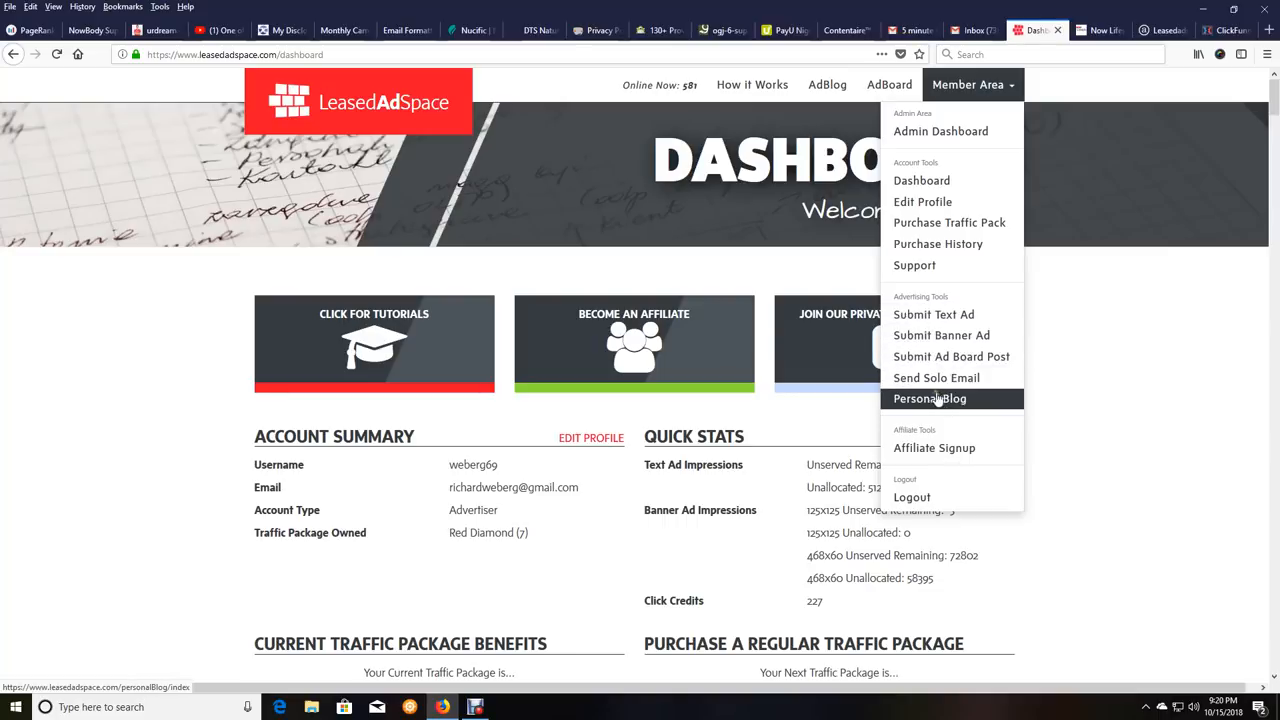
Open Personal Blog, browse the Blog Posts table to the bottom, then return up
left_click(929, 398)
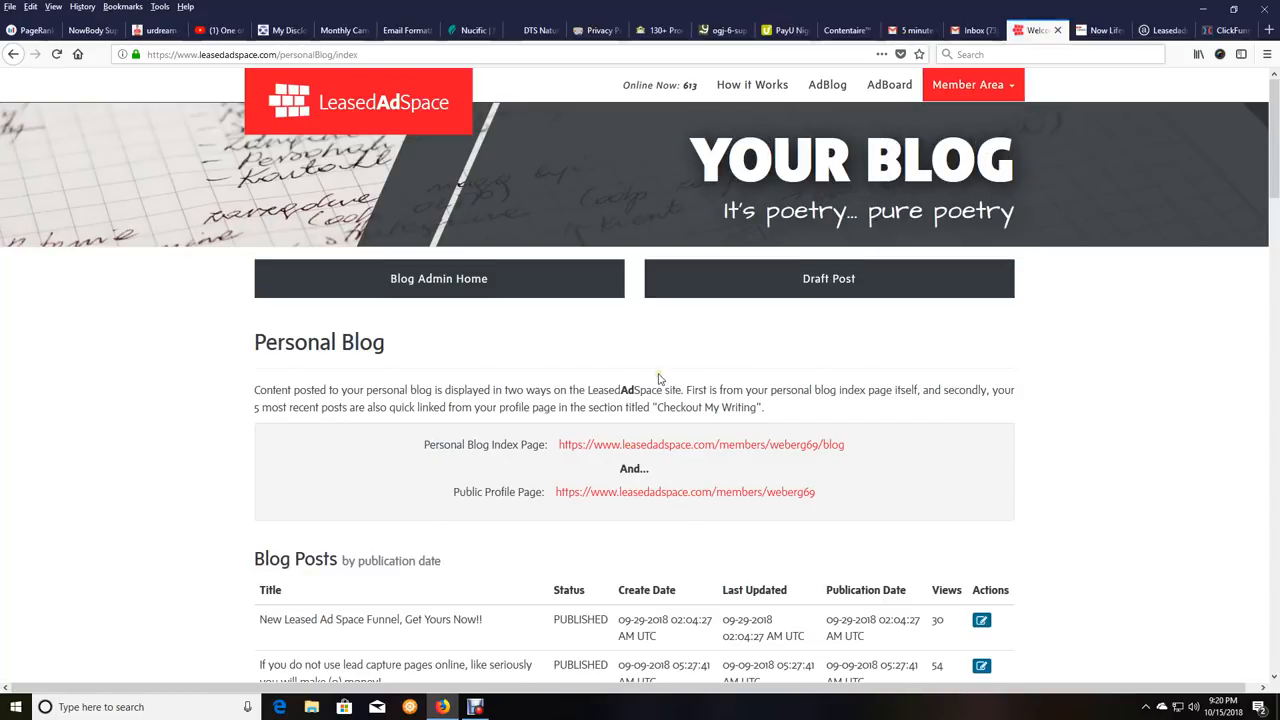
scroll("down", 3)
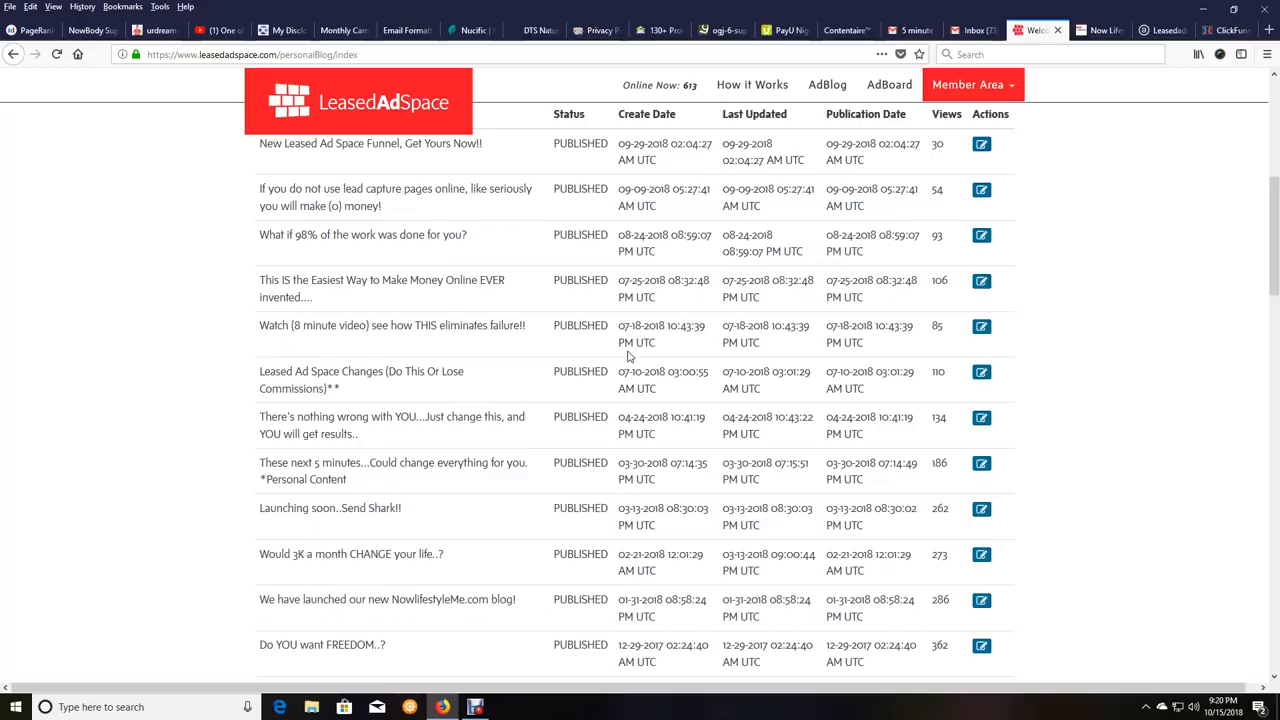
scroll("down", 3)
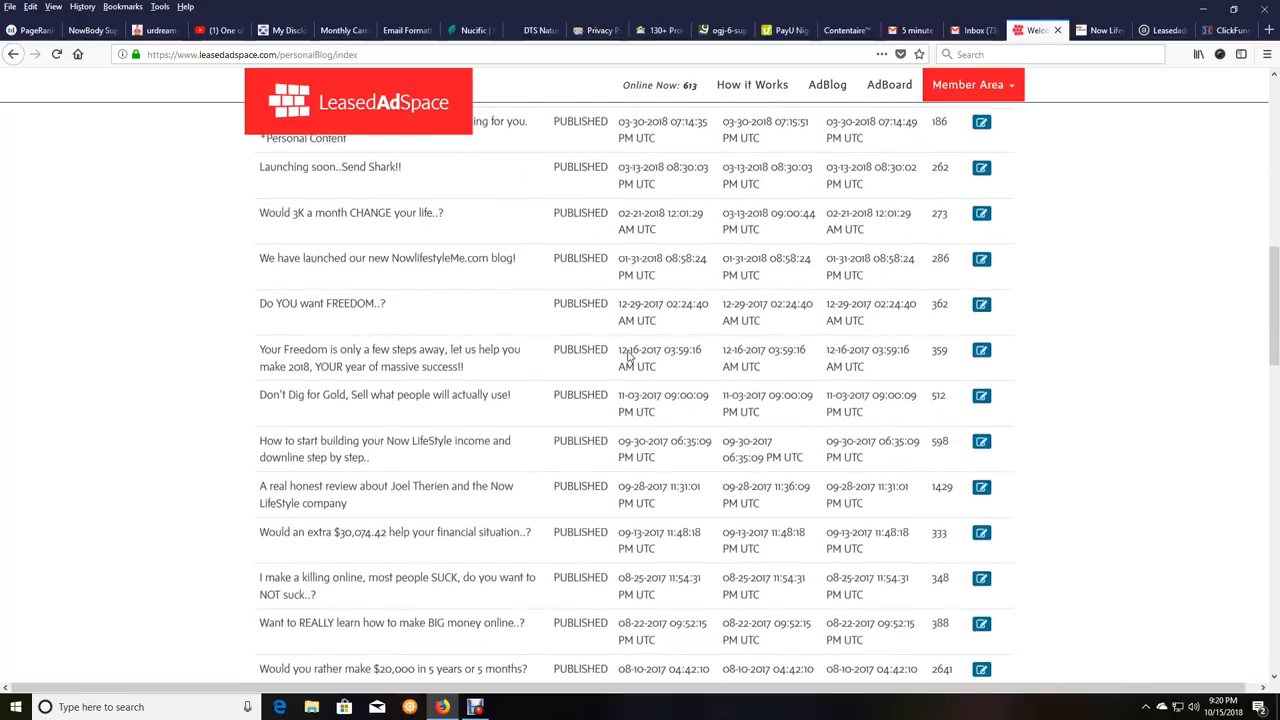
scroll("down", 3)
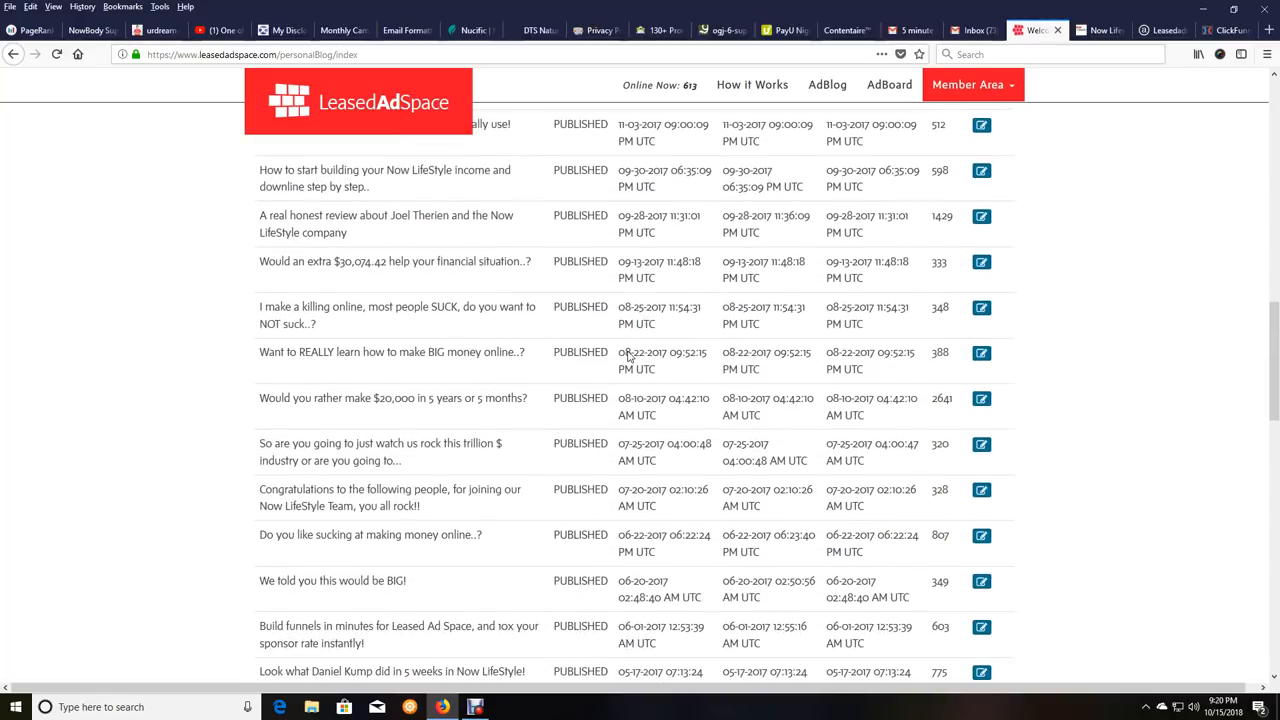
scroll("down", 3)
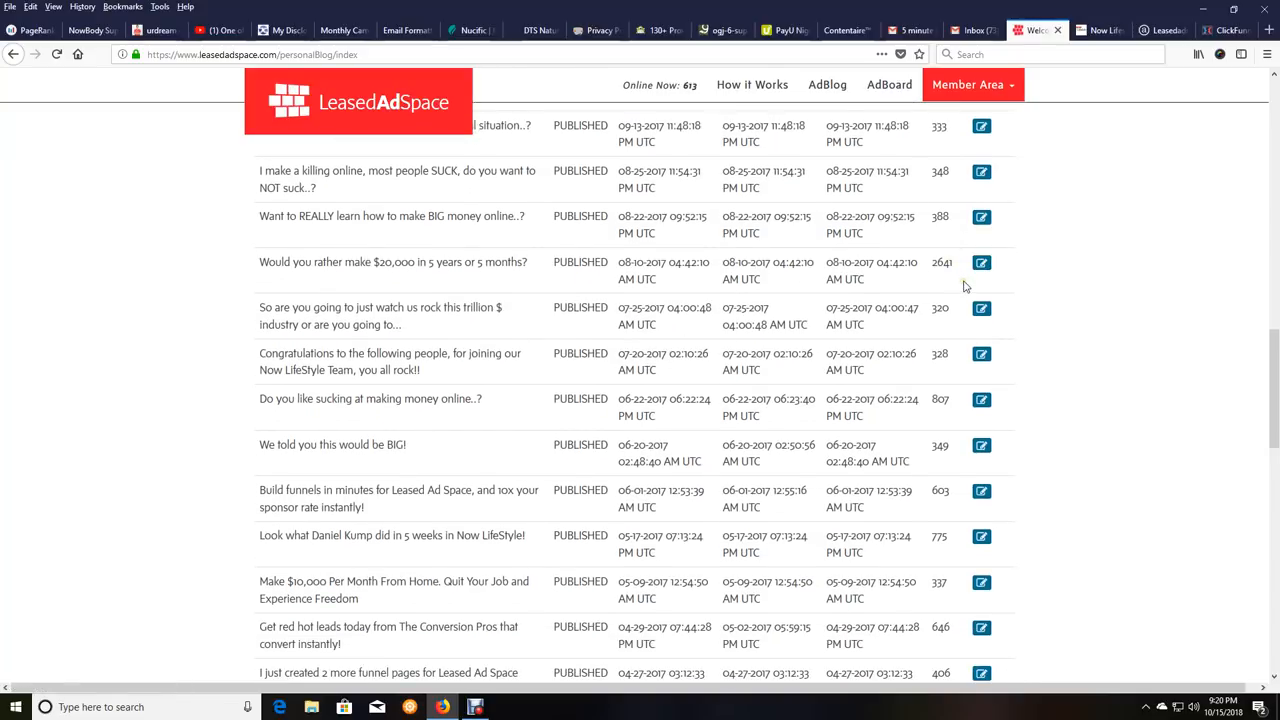
scroll("down", 3)
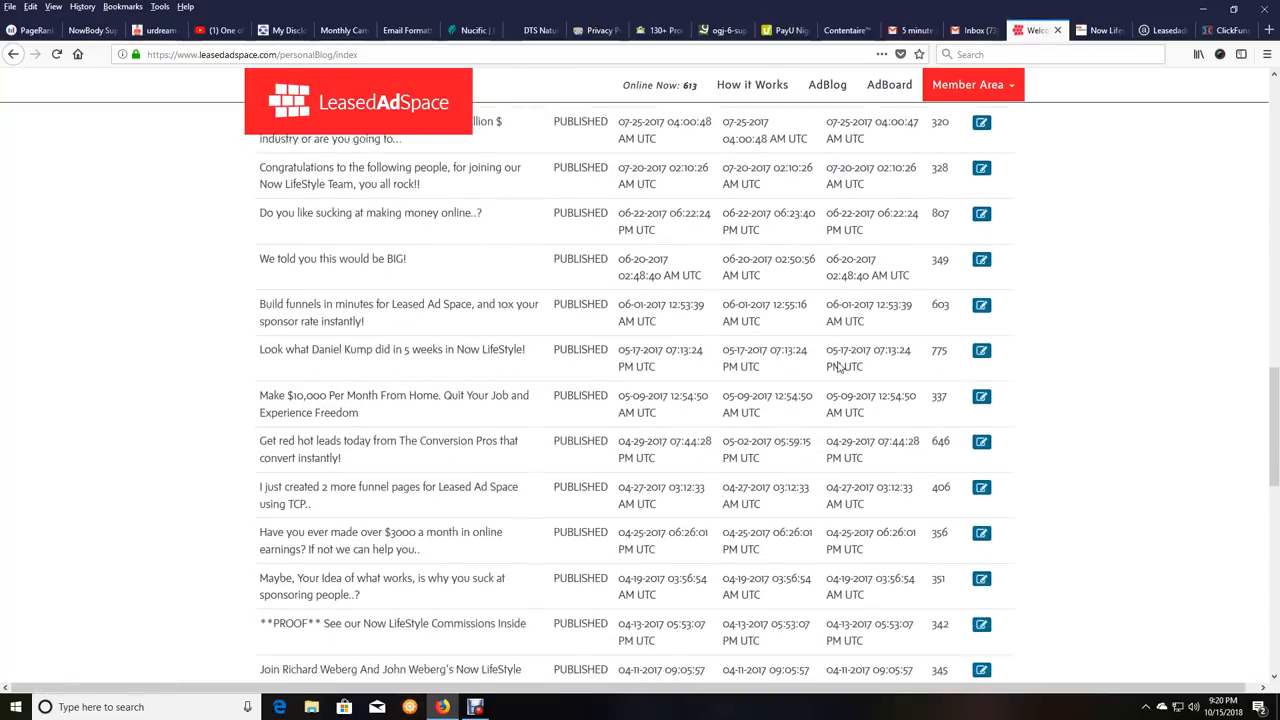
scroll("down", 3)
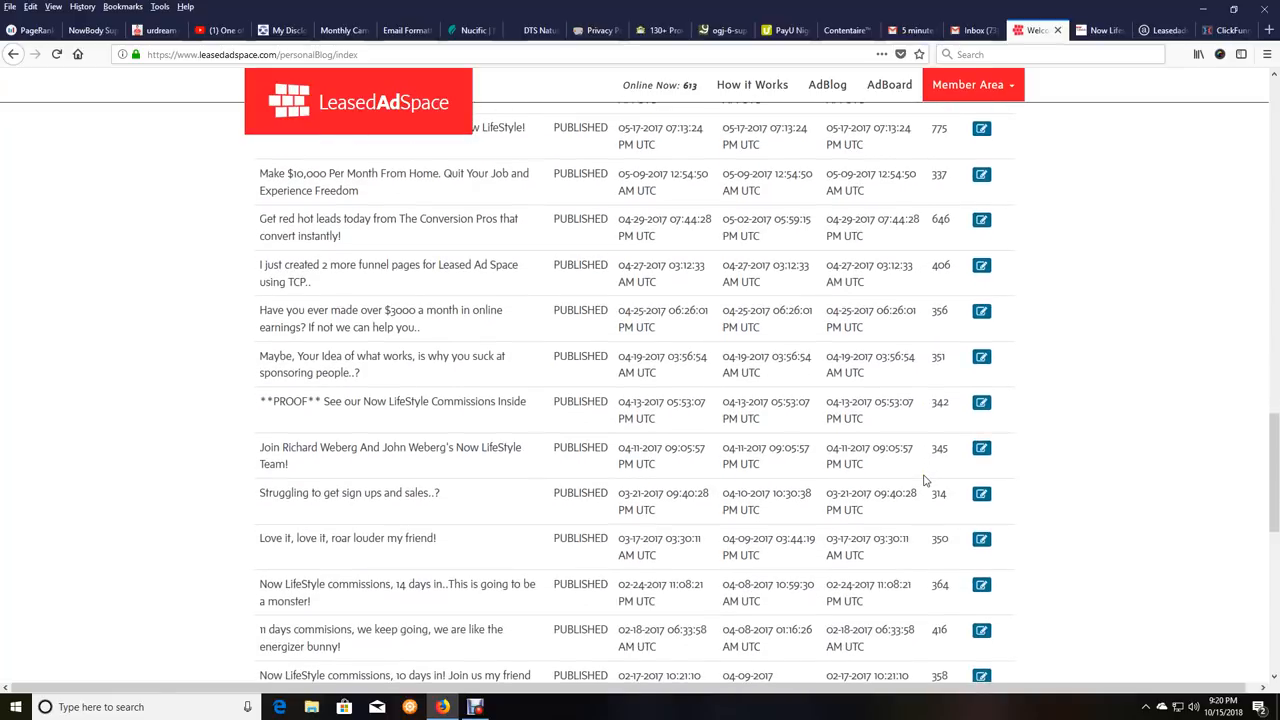
scroll("down", 3)
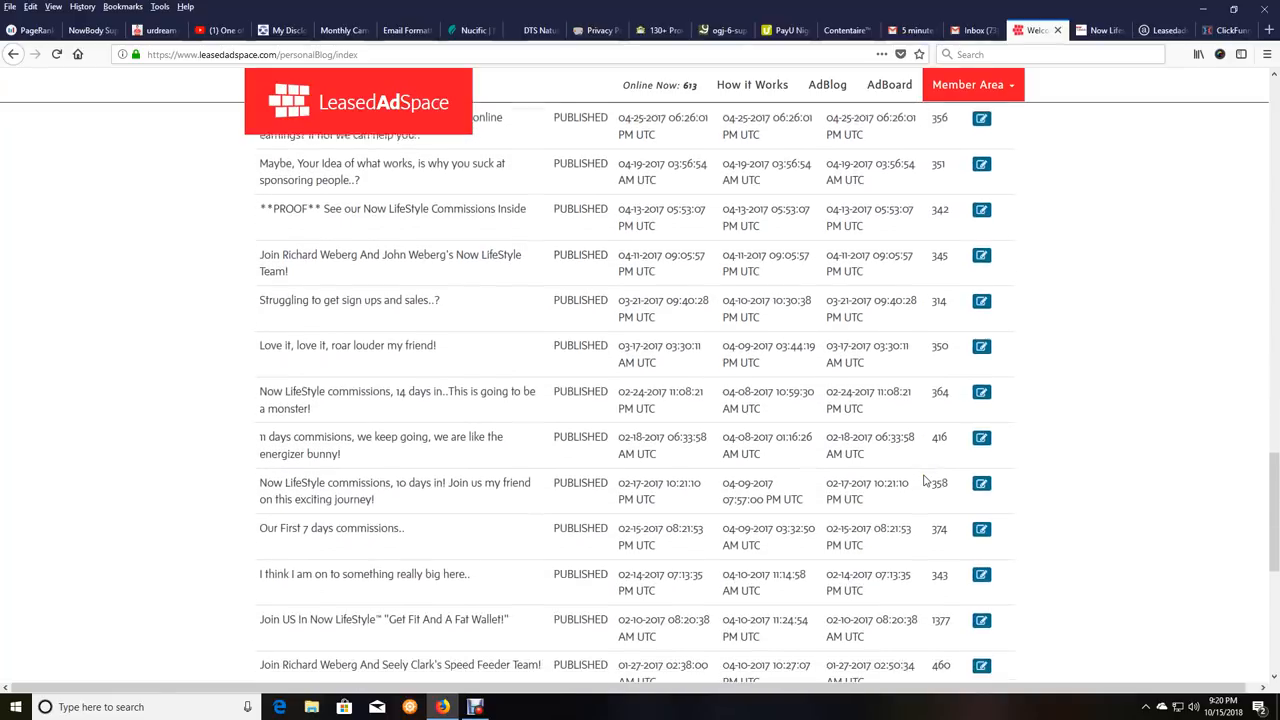
scroll("down", 3)
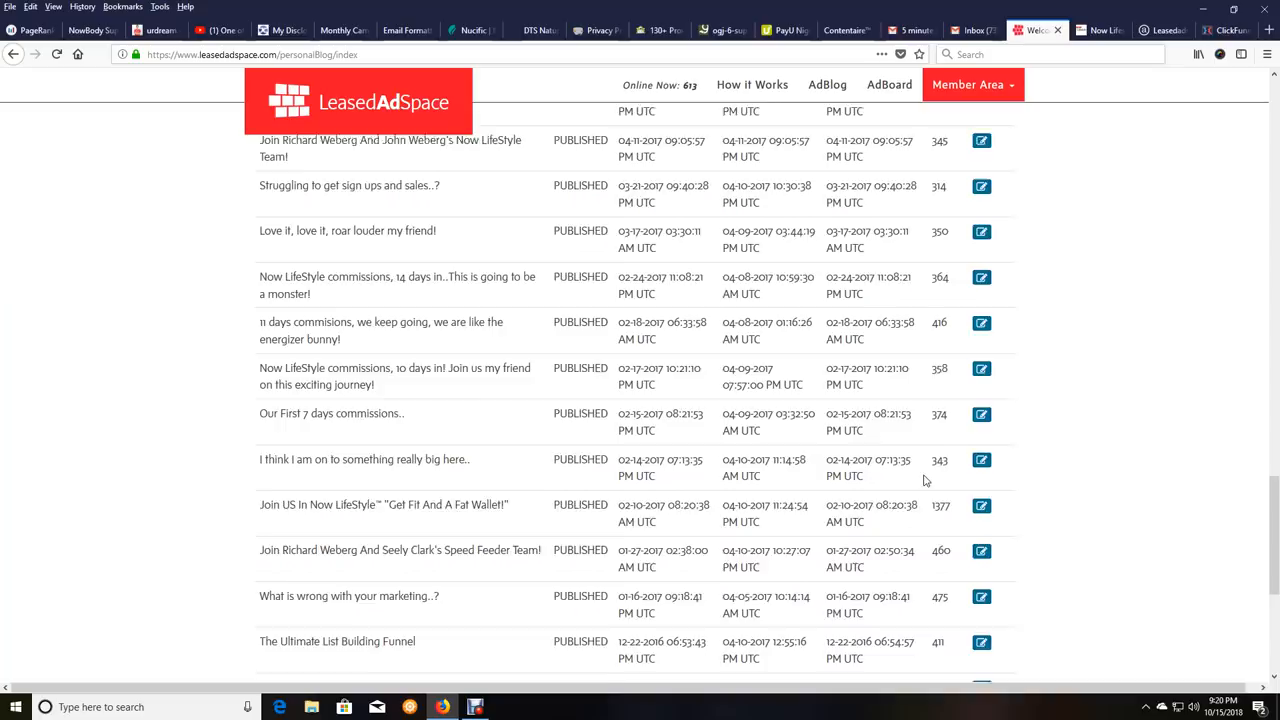
scroll("down", 3)
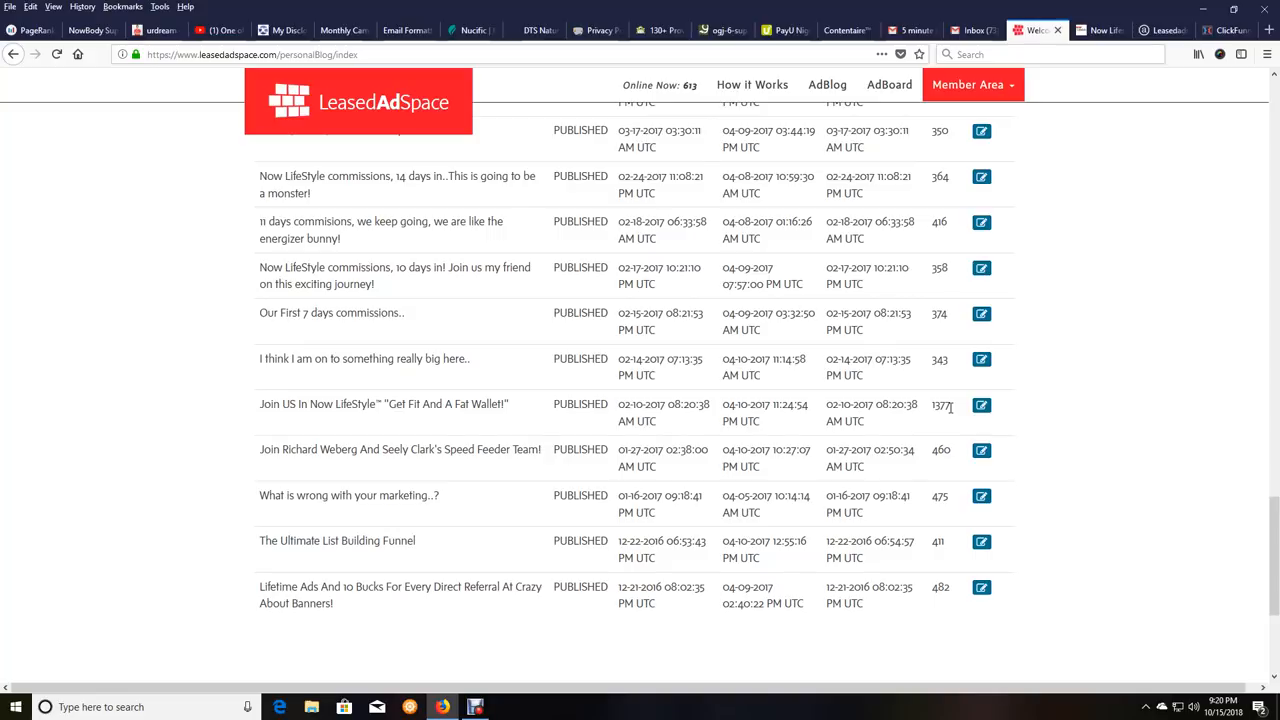
mouse_move(820, 433)
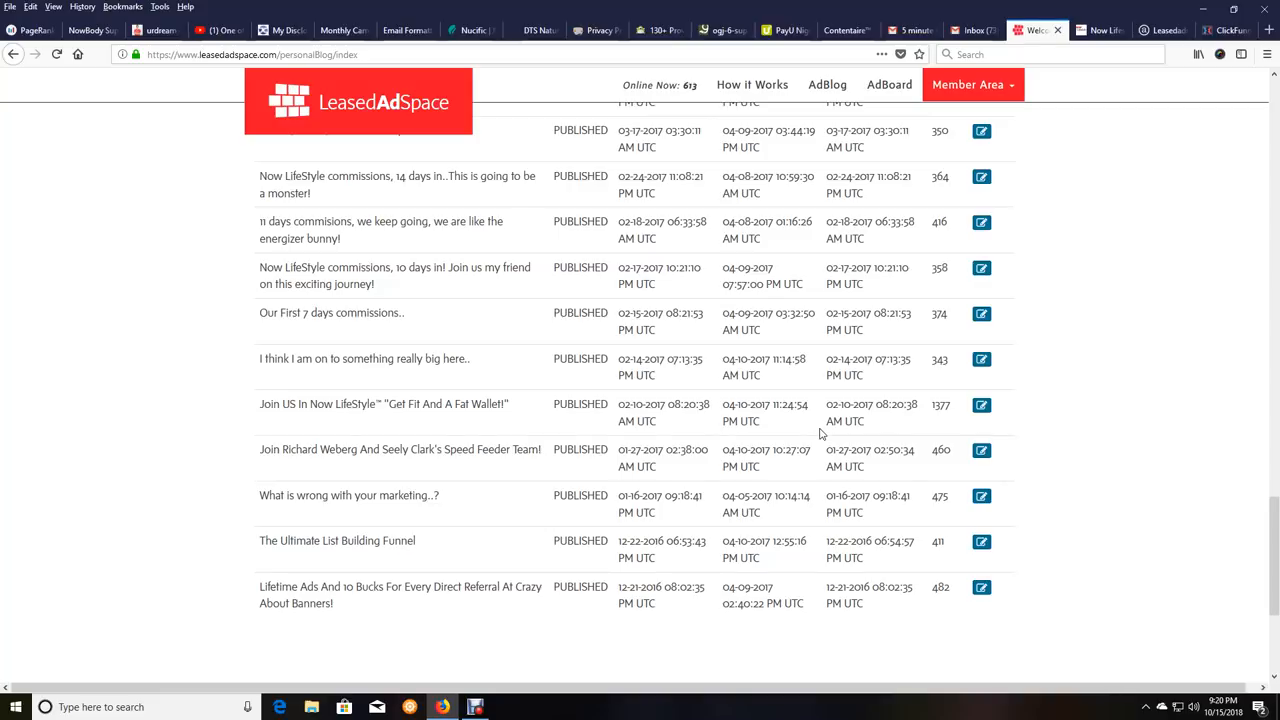
scroll("up", 3)
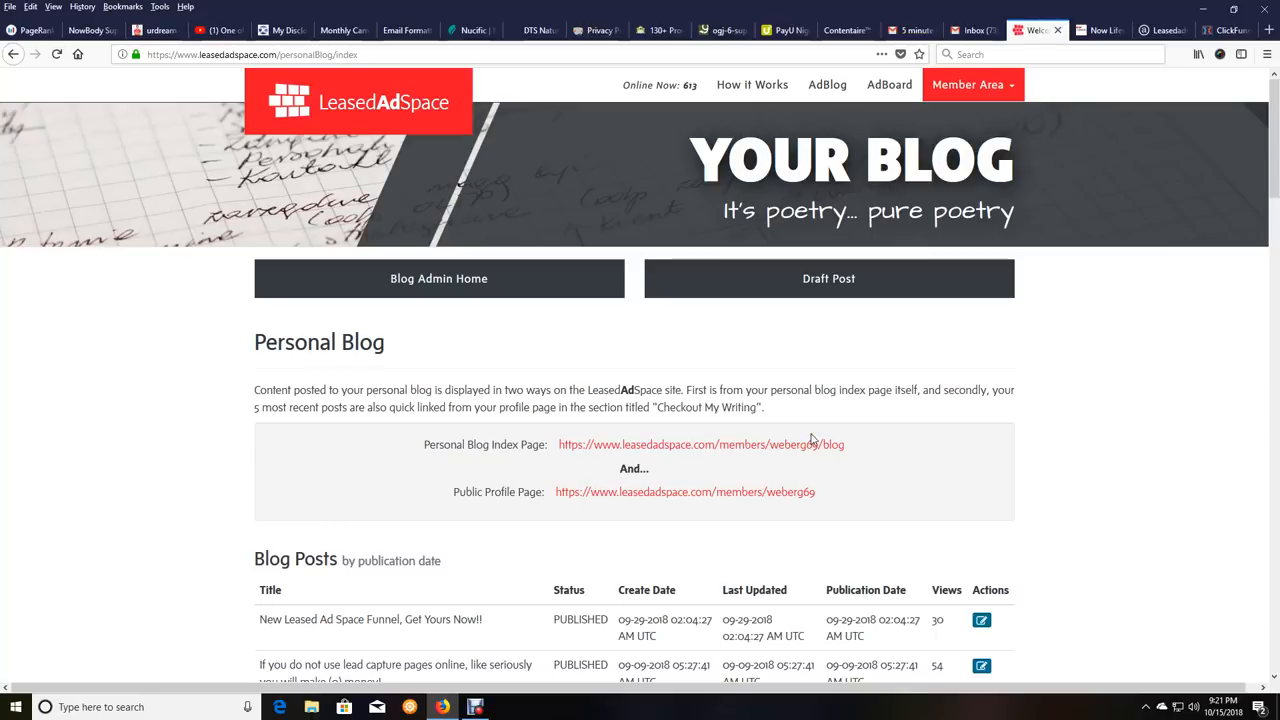
scroll("down", 3)
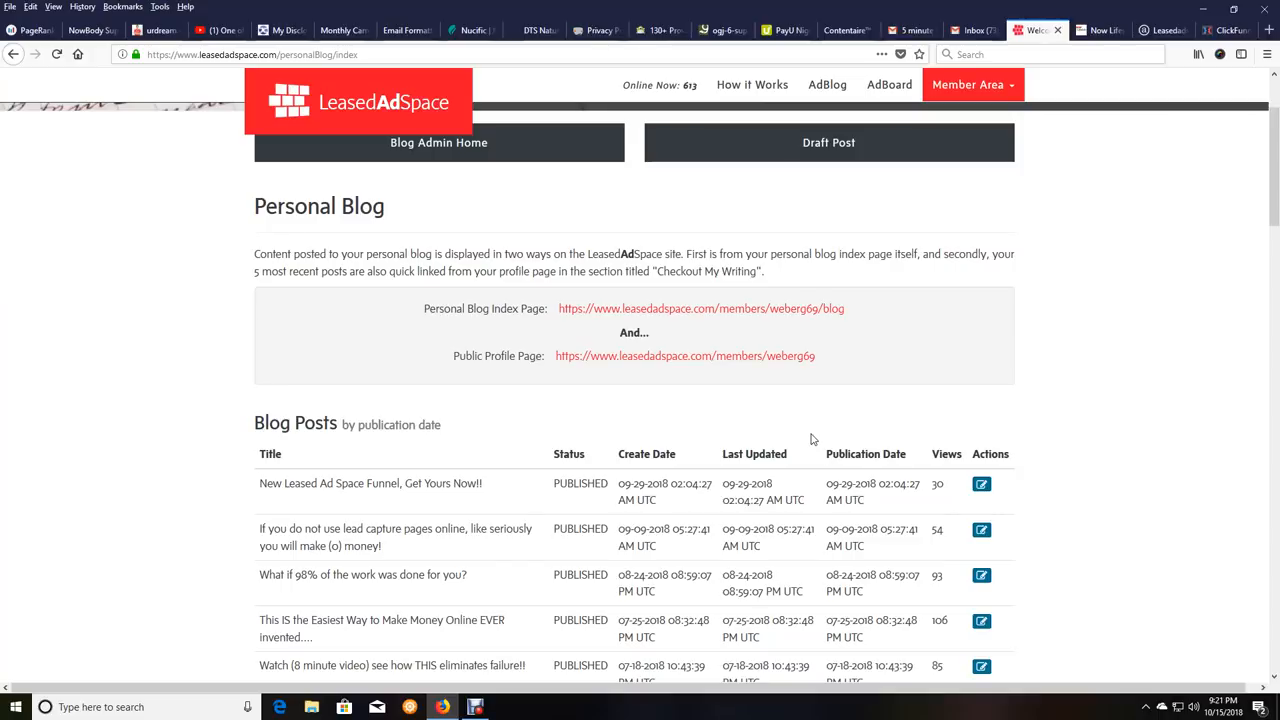
mouse_move(810, 436)
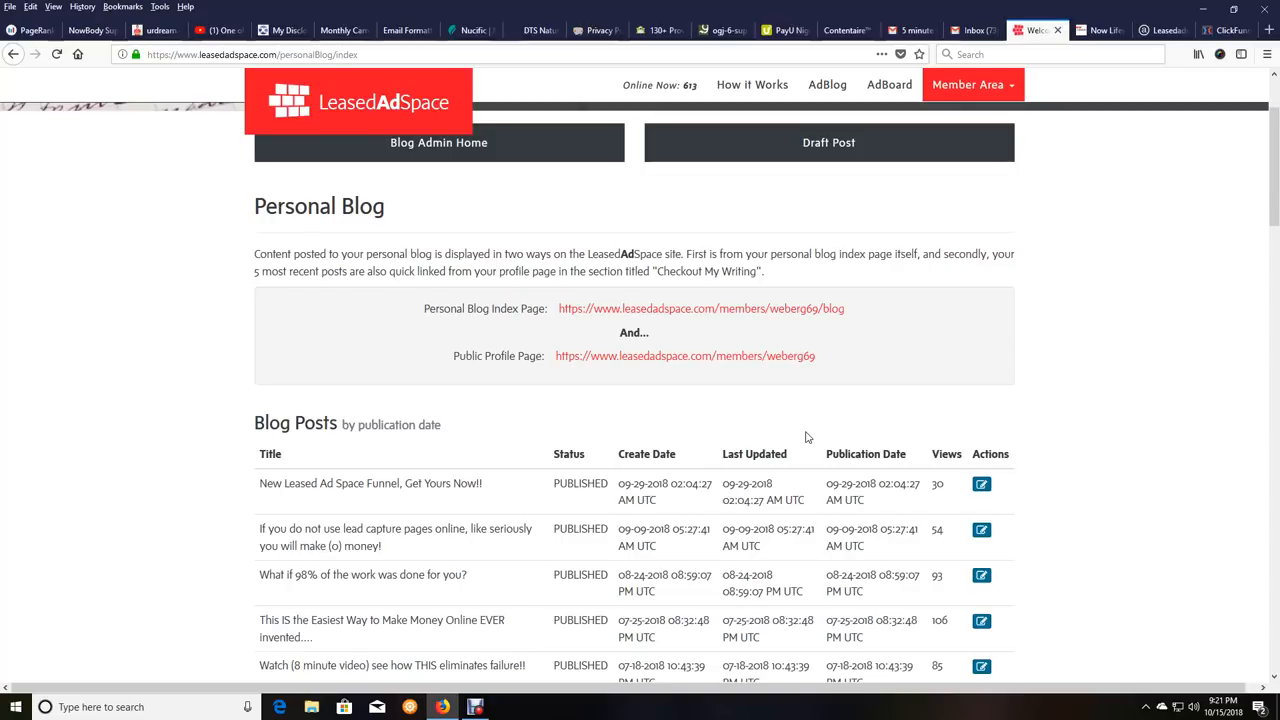
mouse_move(948, 535)
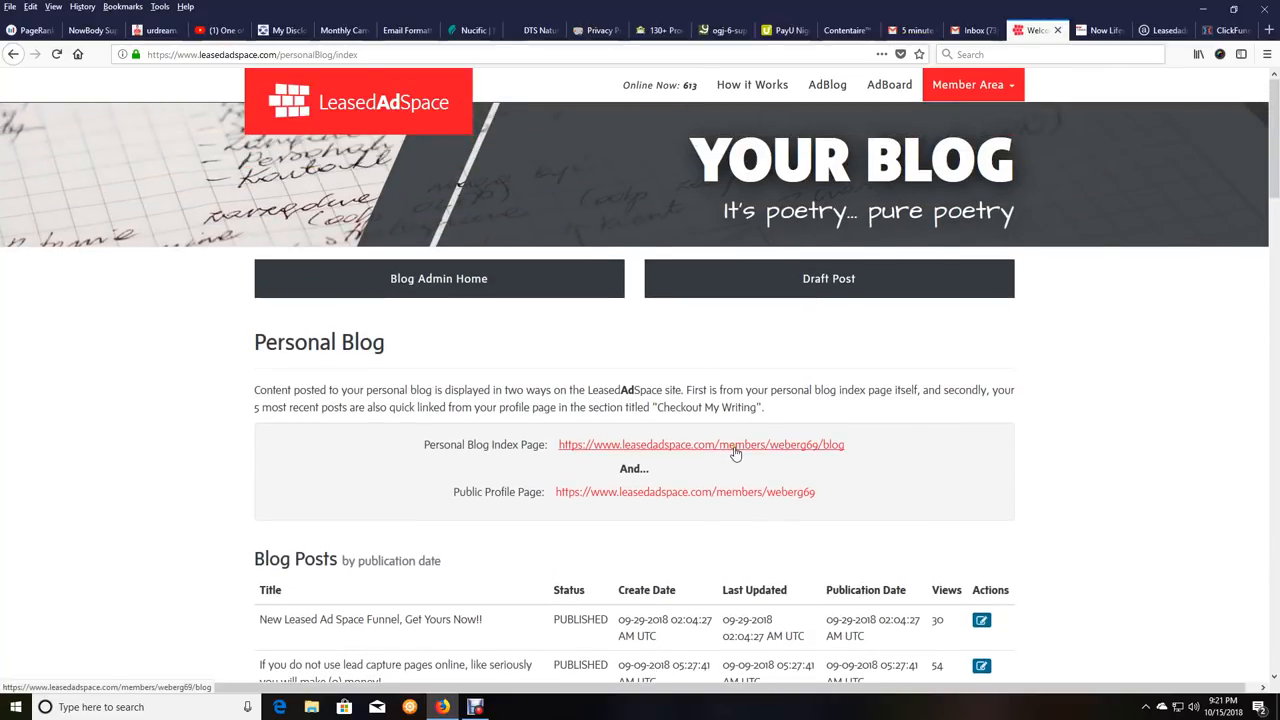
mouse_move(752, 84)
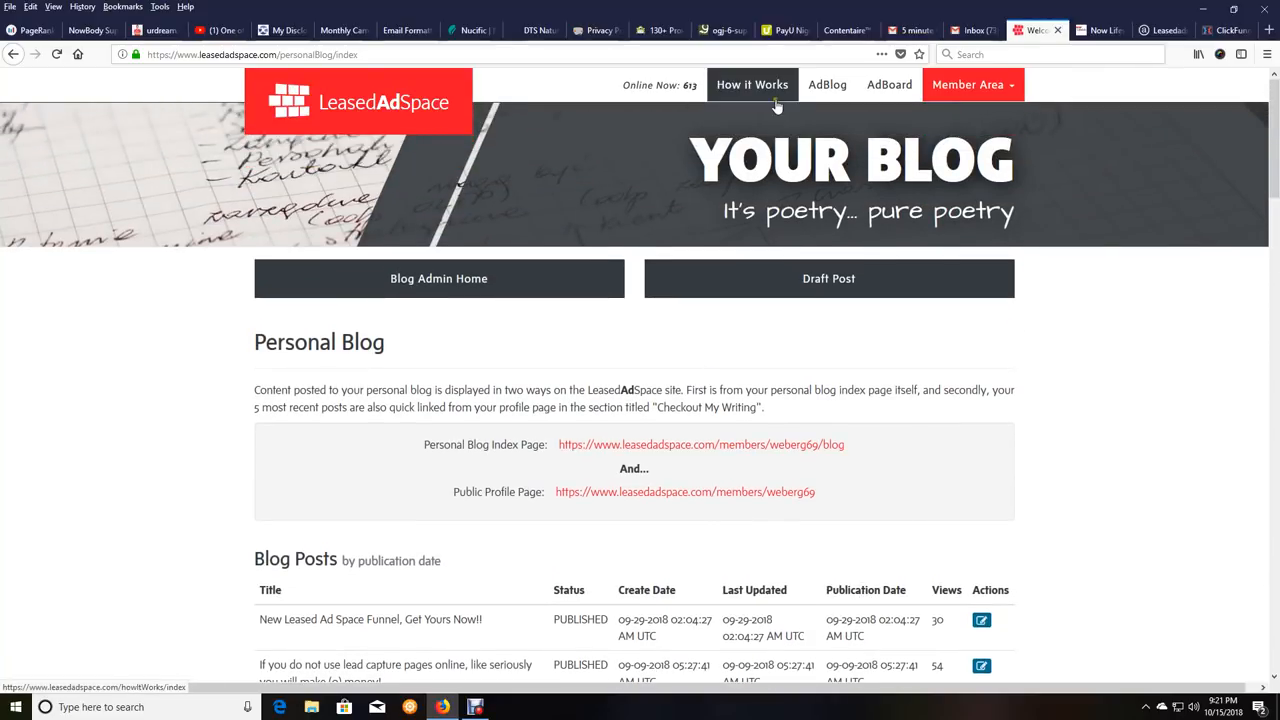
left_click(888, 84)
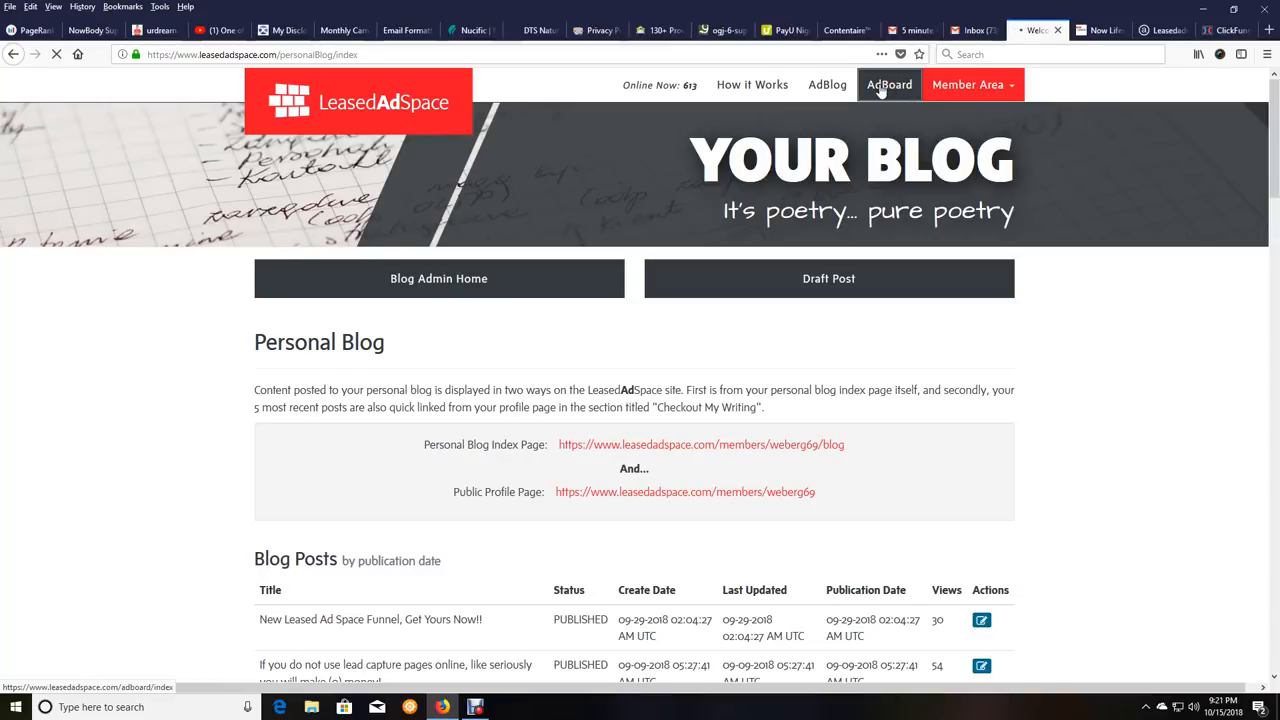
Open the AdBoard directory and browse its ad listings down to the footer
left_click(888, 84)
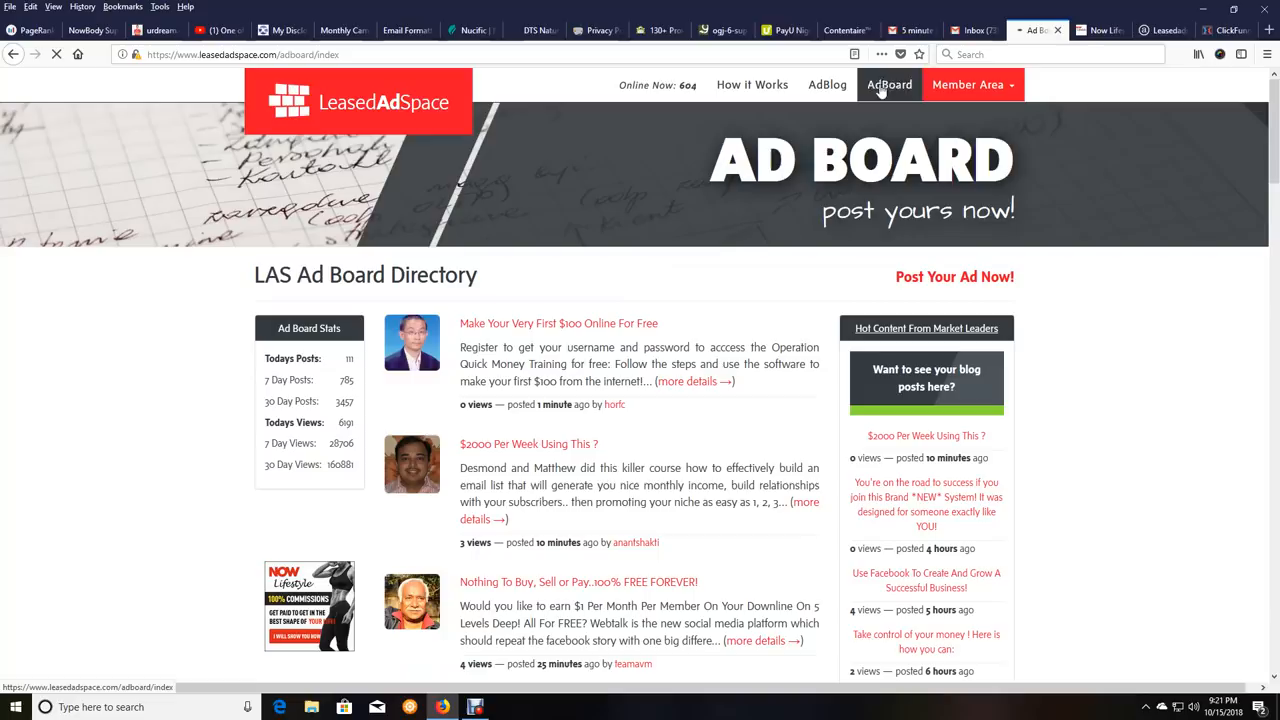
scroll("down", 3)
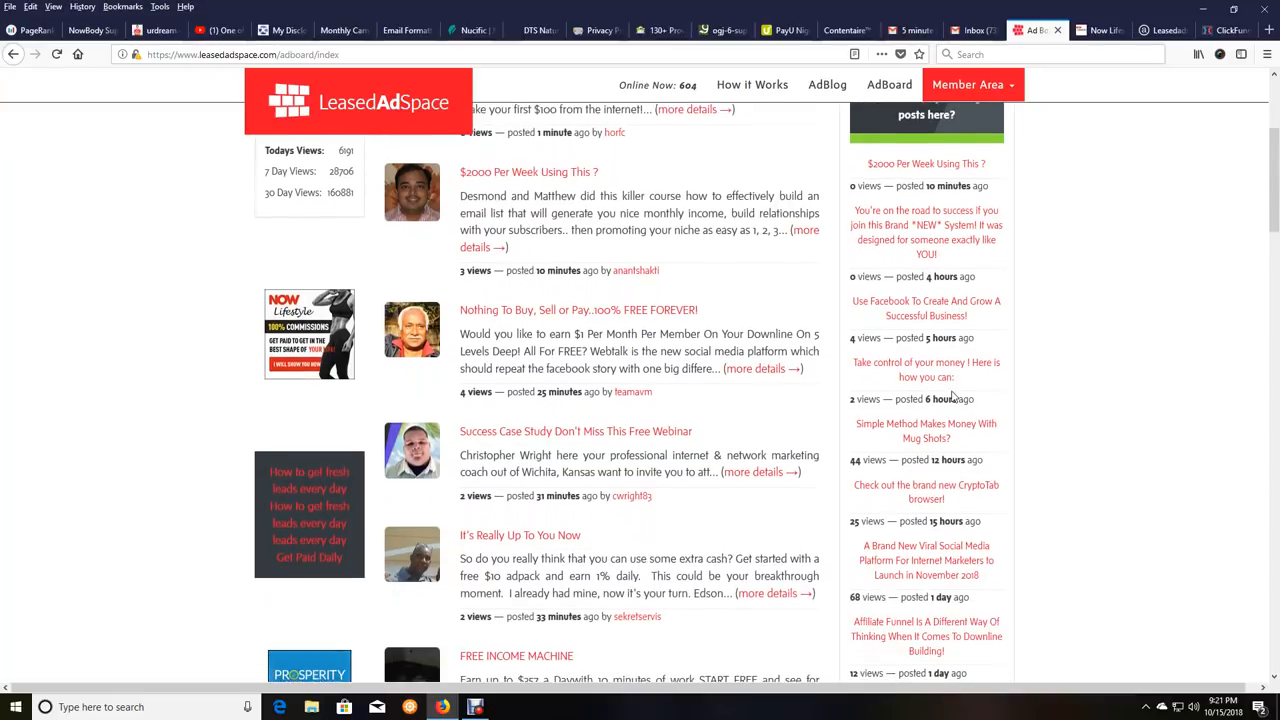
scroll("down", 3)
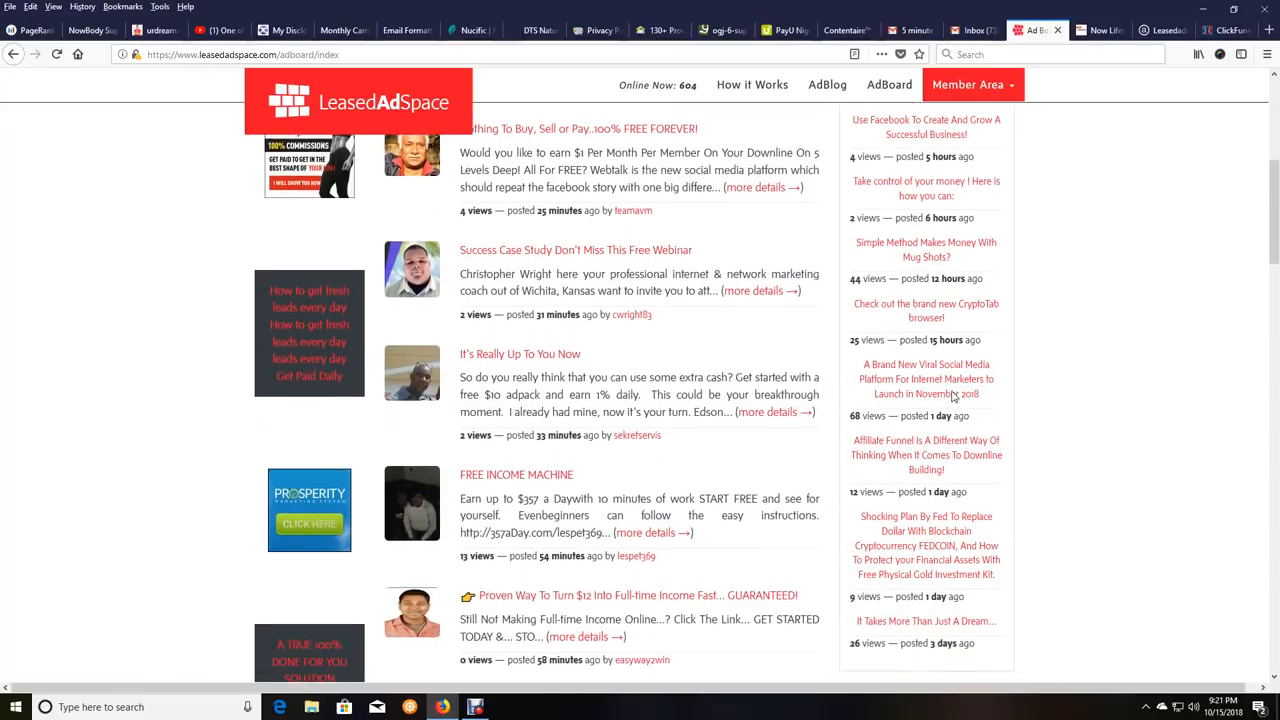
scroll("down", 3)
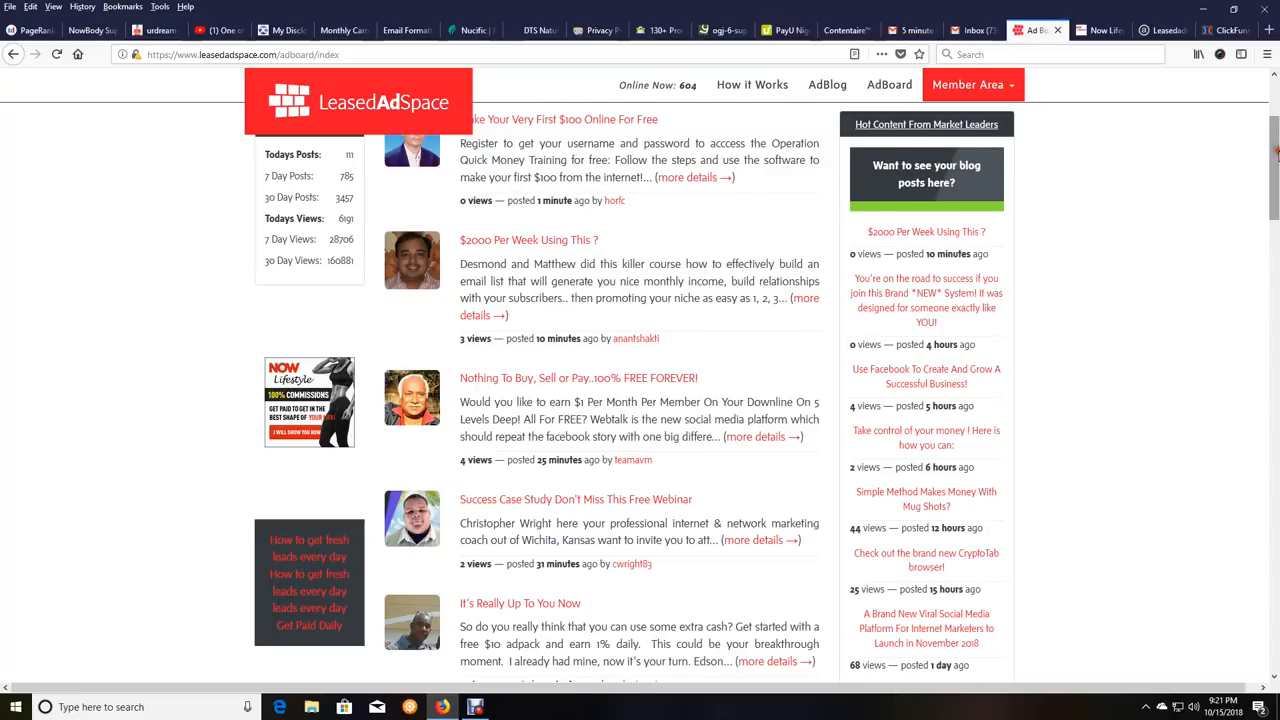
scroll("down", 3)
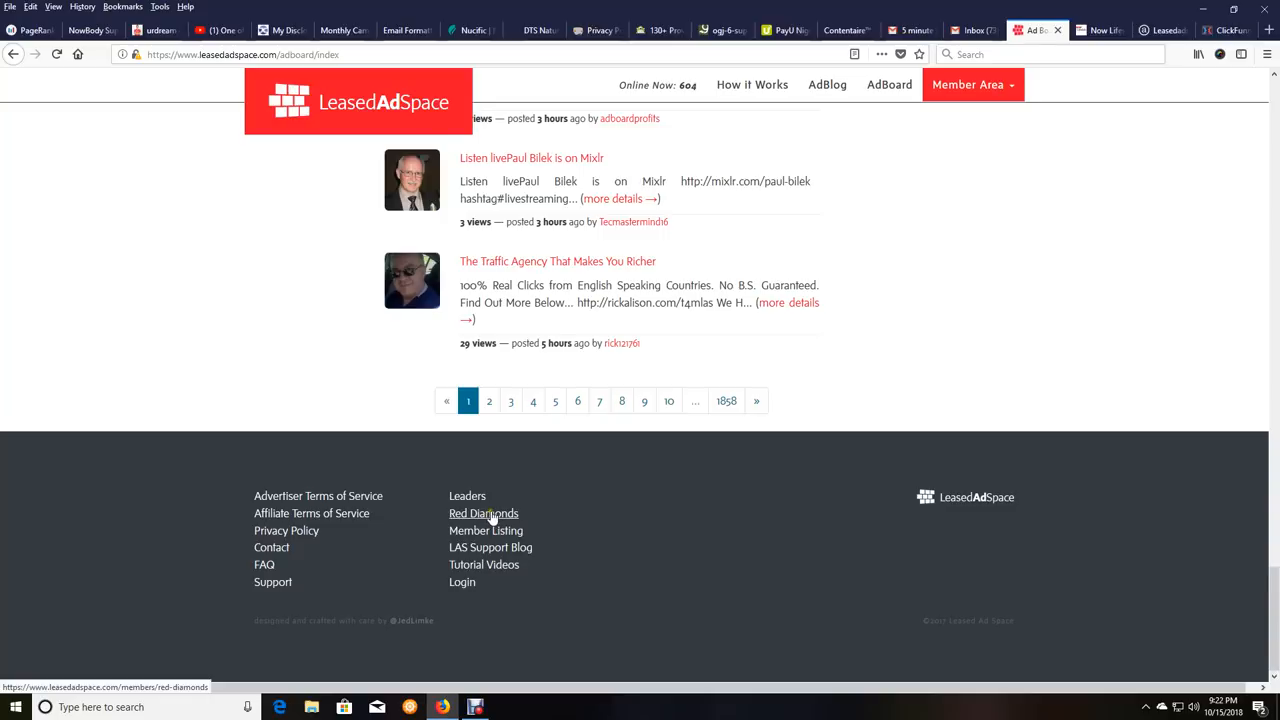
Browse the Red Diamond Elite member profiles, then bring up the Member Area menu
left_click(483, 513)
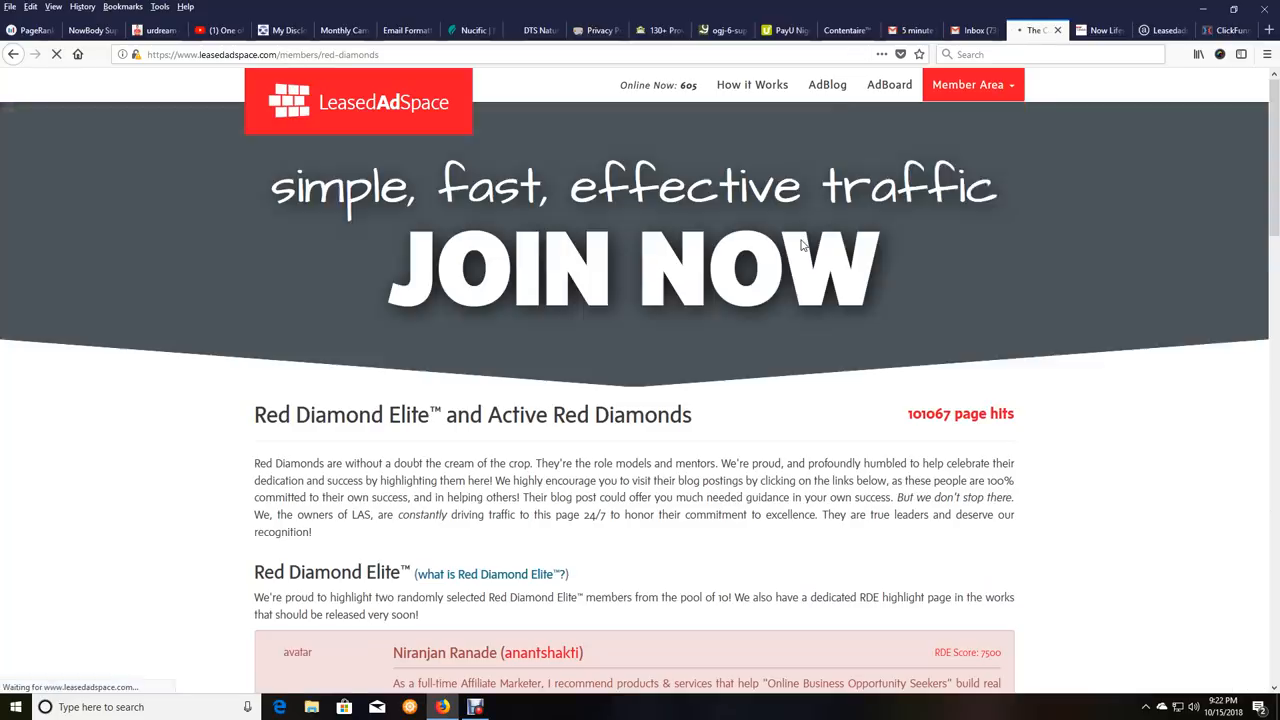
scroll("down", 3)
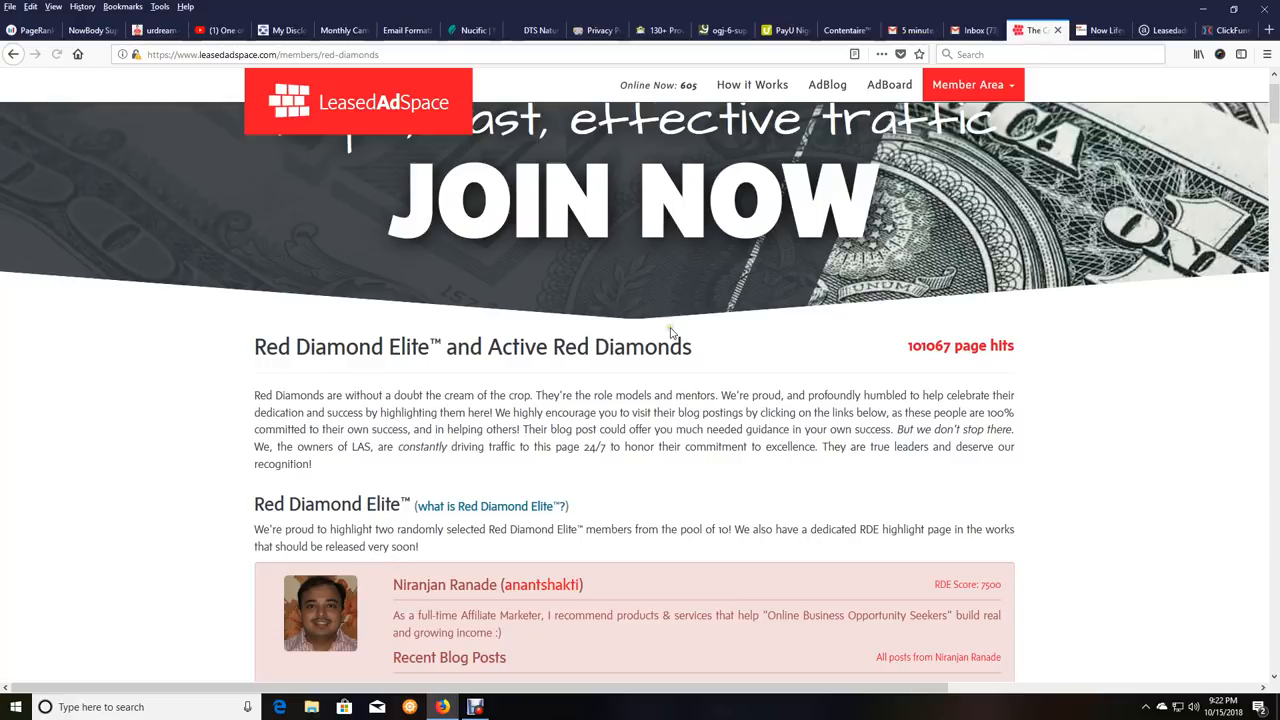
scroll("down", 3)
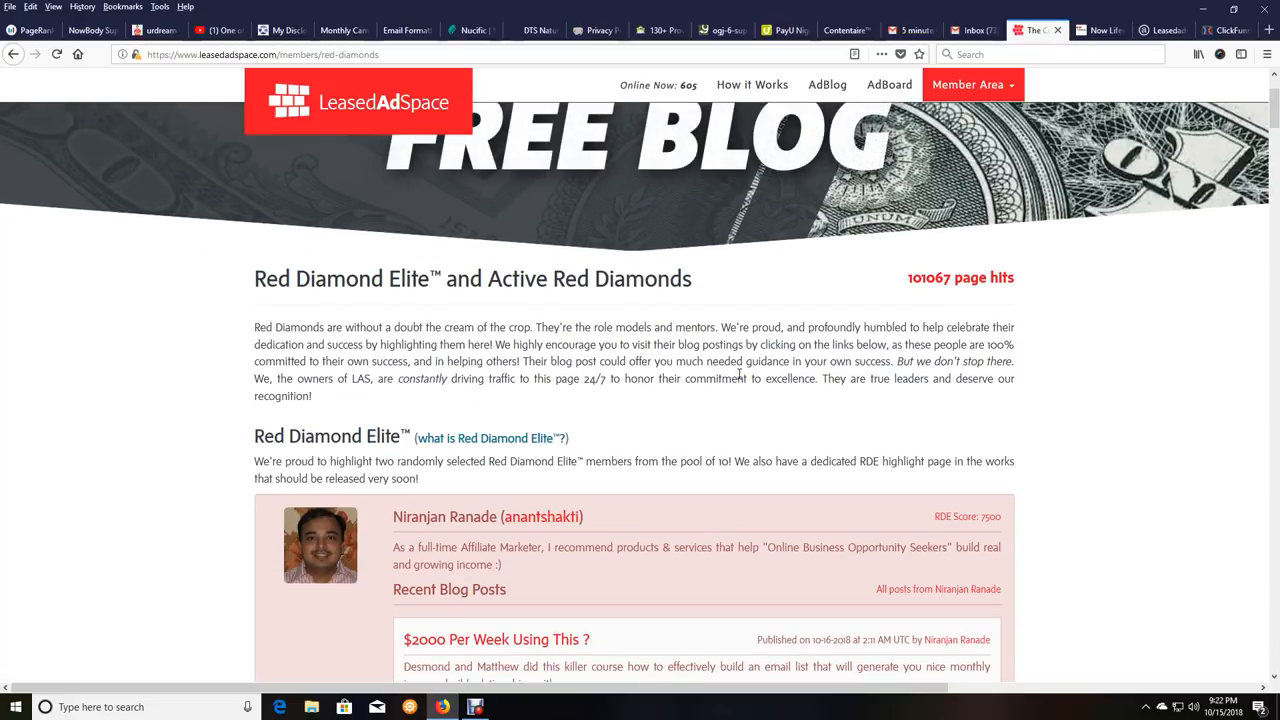
scroll("down", 3)
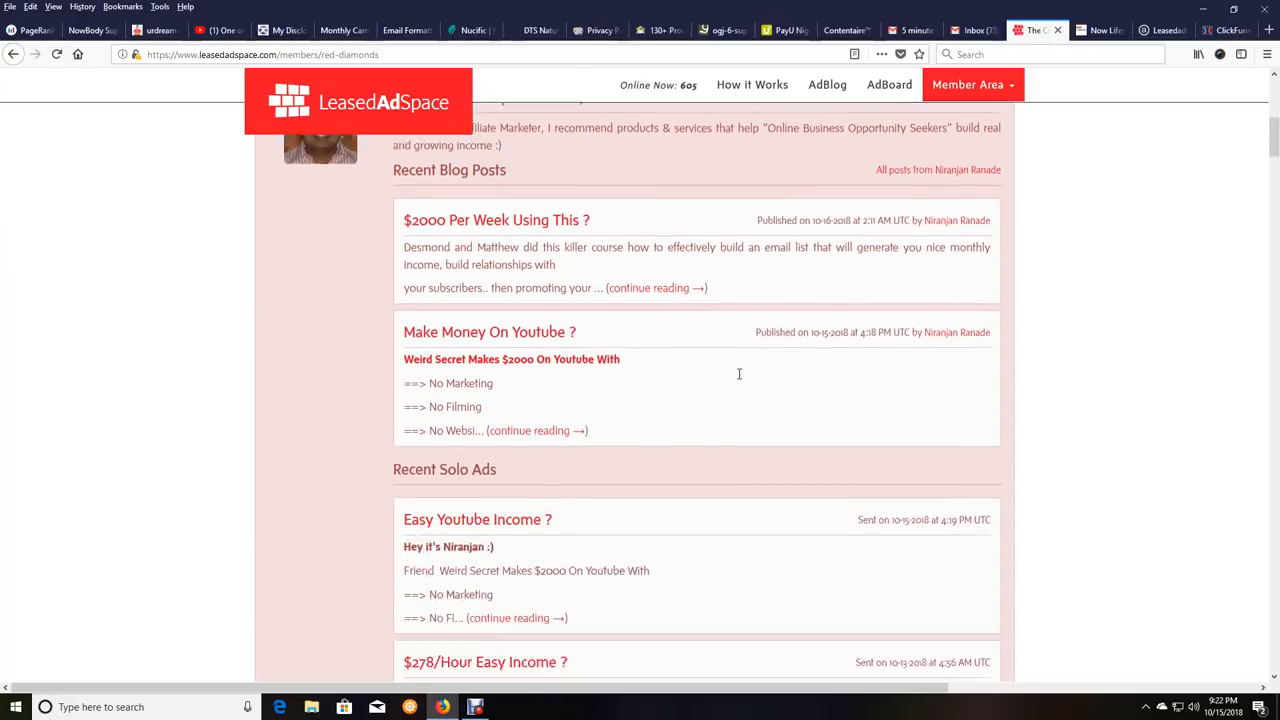
scroll("up", 3)
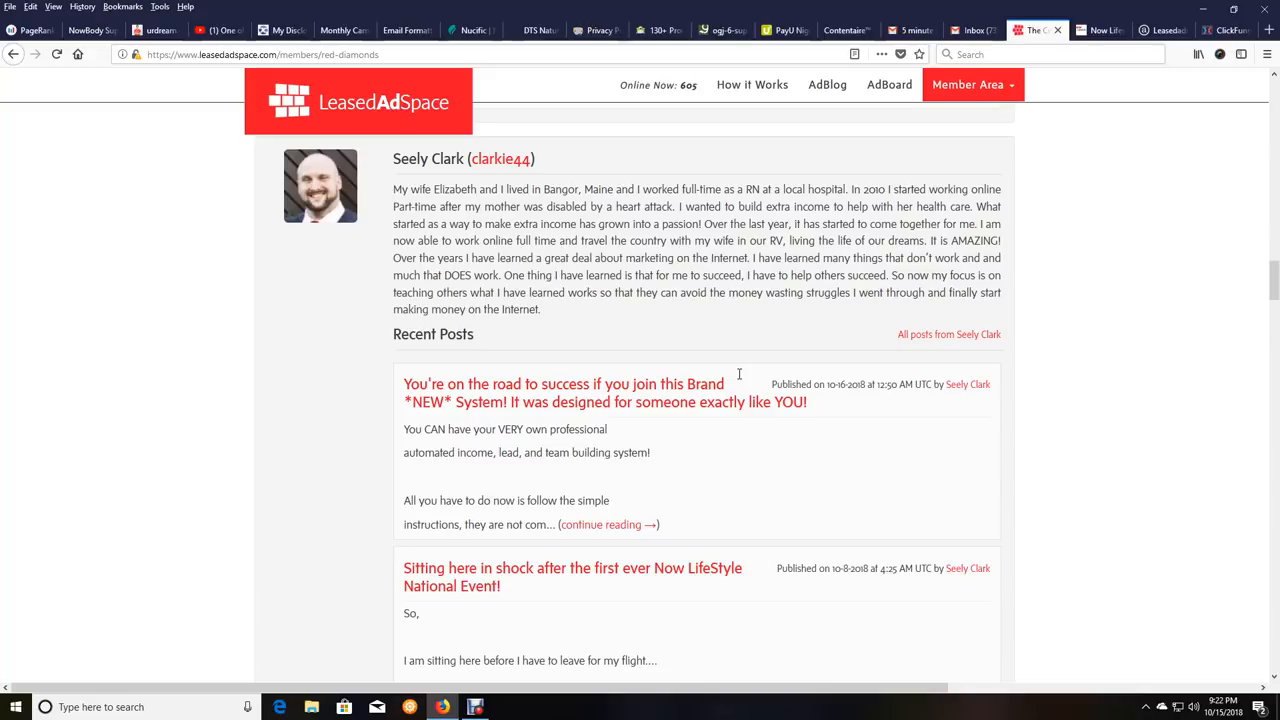
scroll("down", 3)
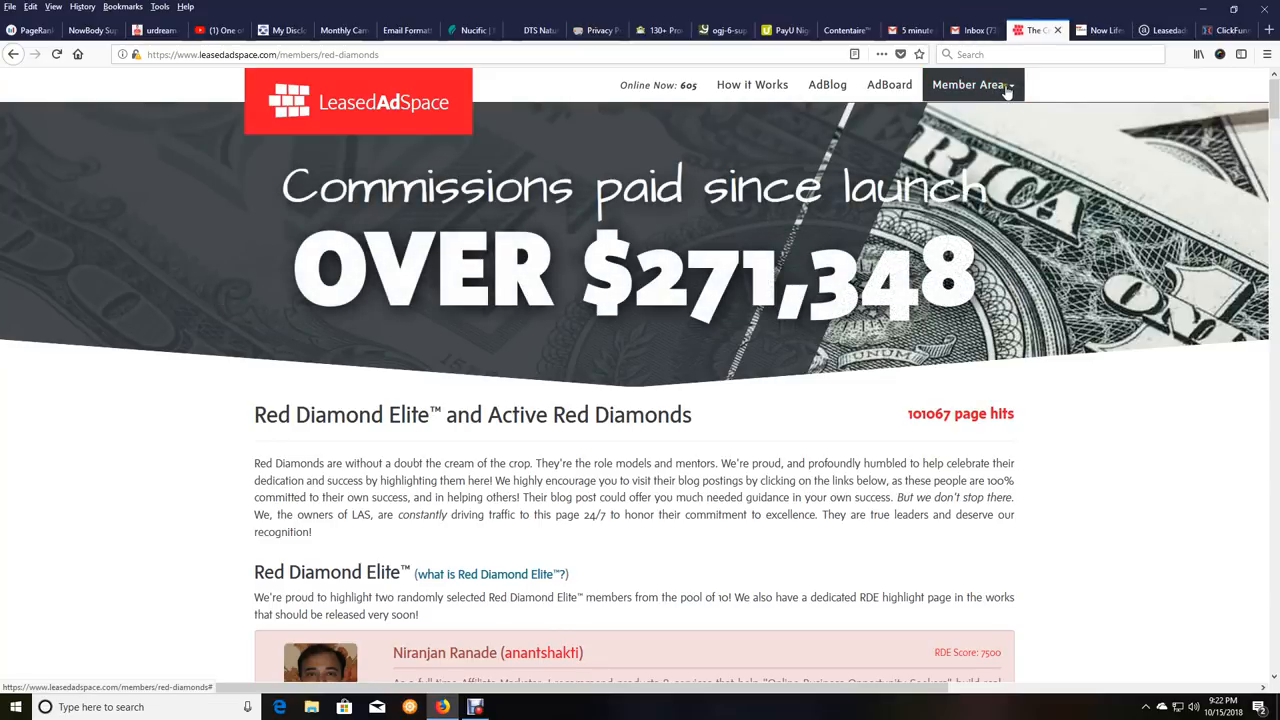
left_click(968, 84)
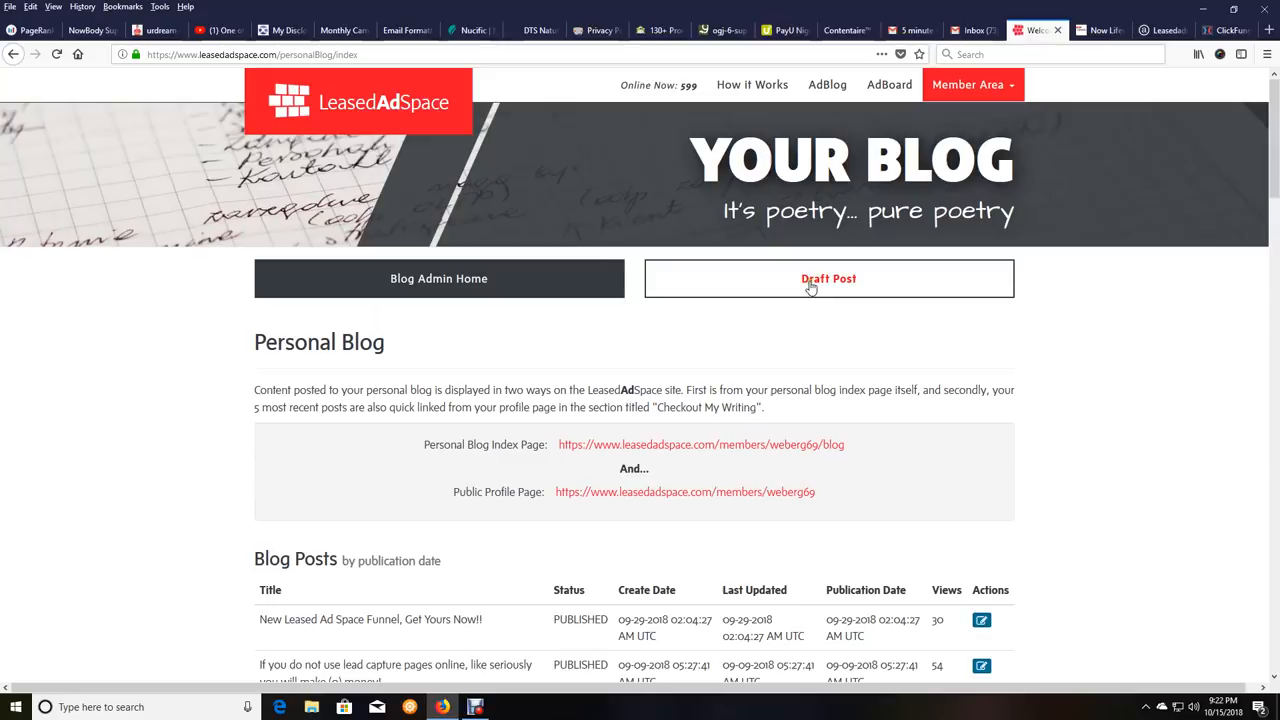
Open a blank Draft Post form, then switch to the Gmail inbox
left_click(828, 278)
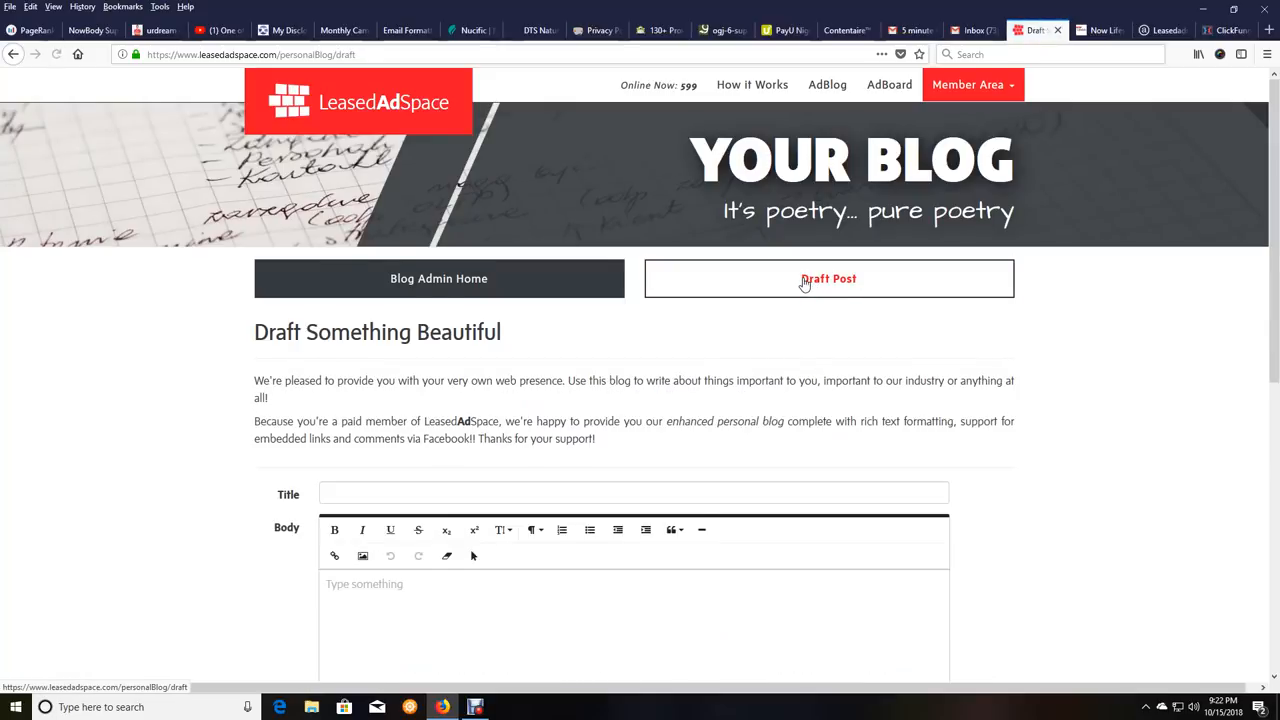
scroll("down", 3)
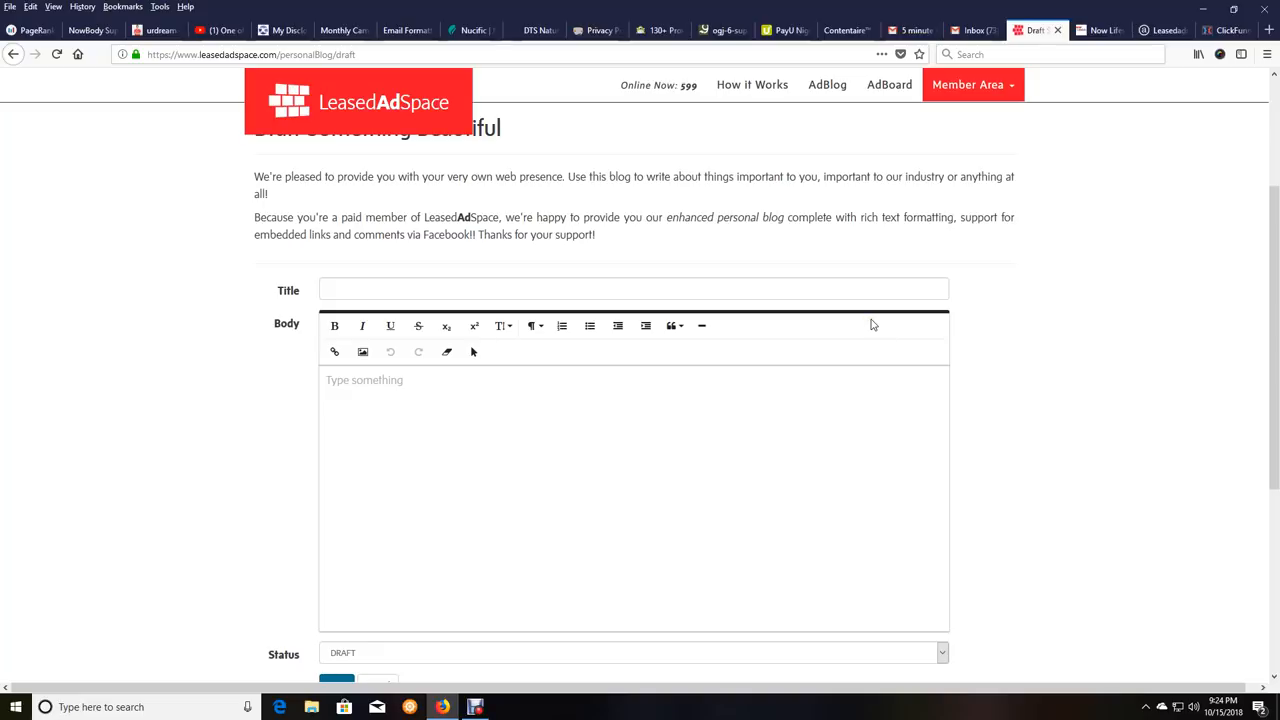
mouse_move(908, 270)
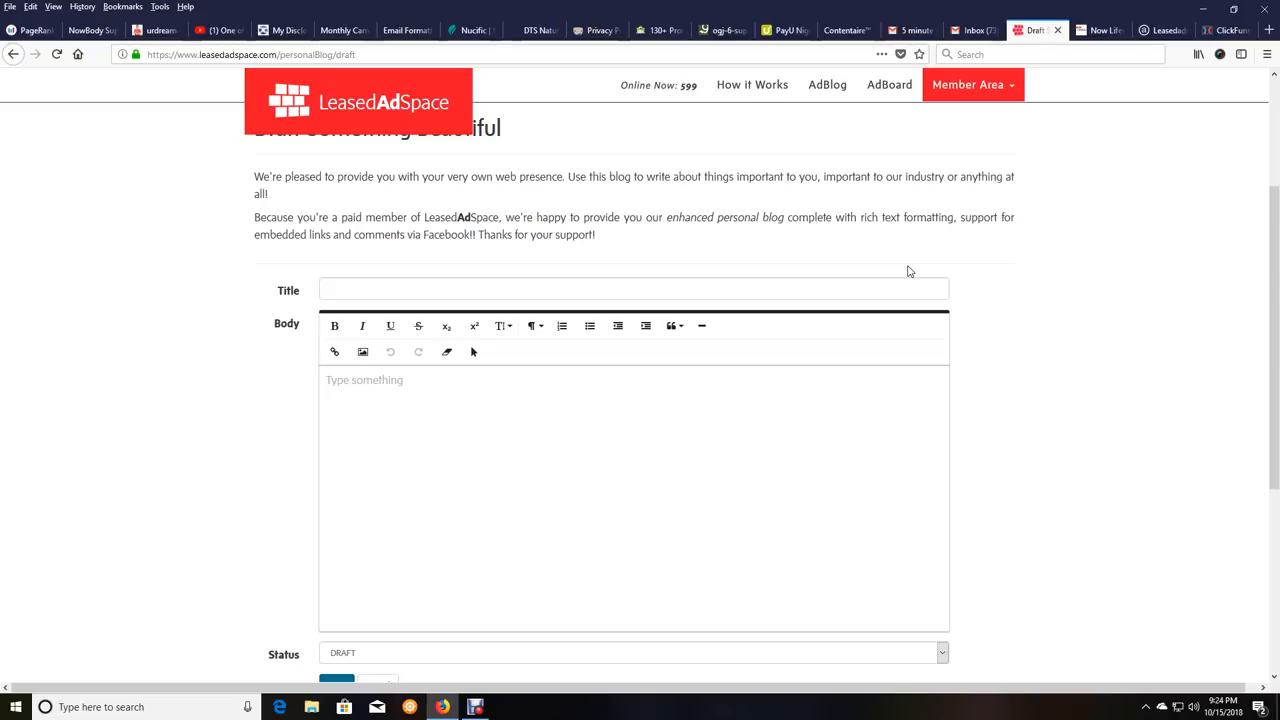
mouse_move(617, 242)
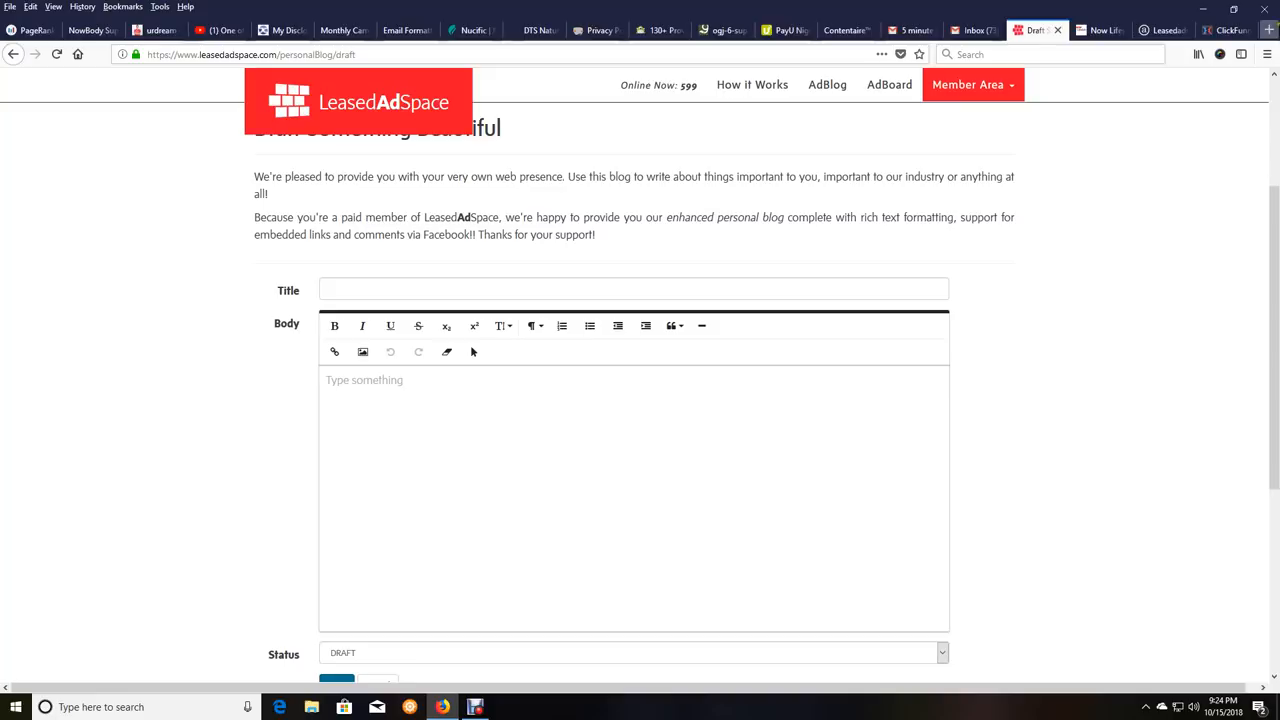
left_click(971, 30)
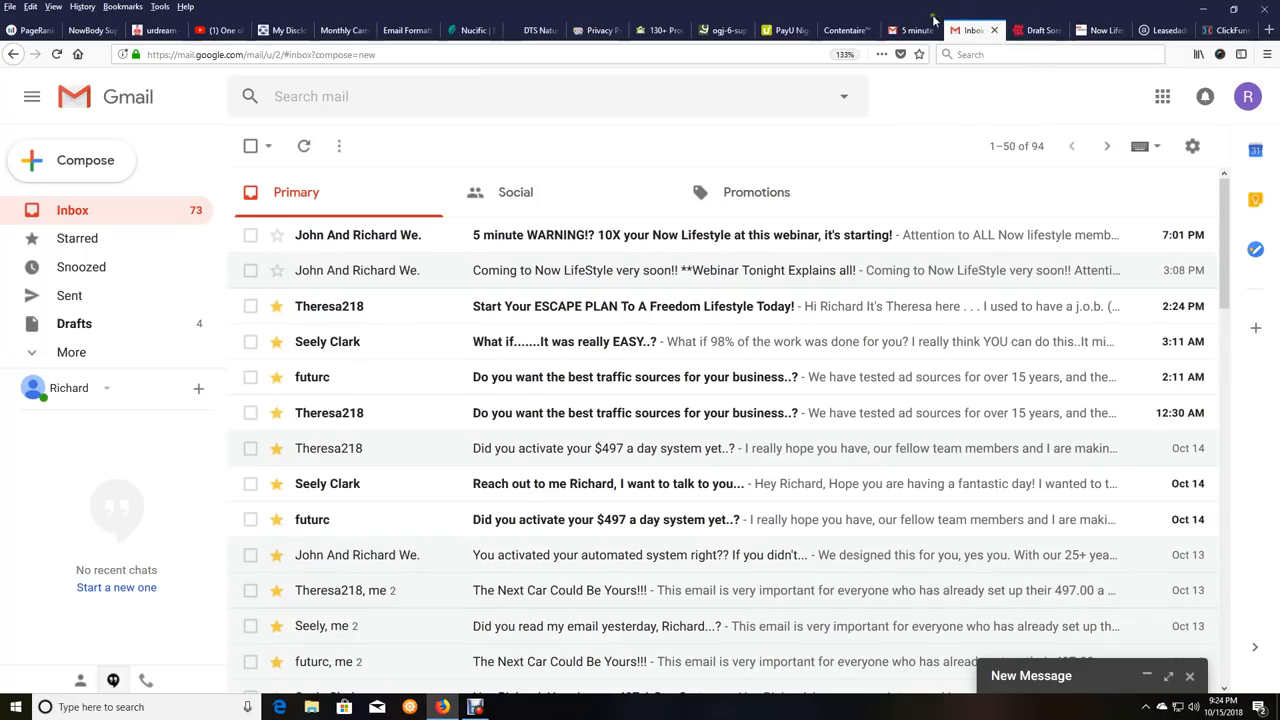
Copy the email subject '[IMPORTANT] Brand *NEW* Income System...' into the post Title
left_click(910, 29)
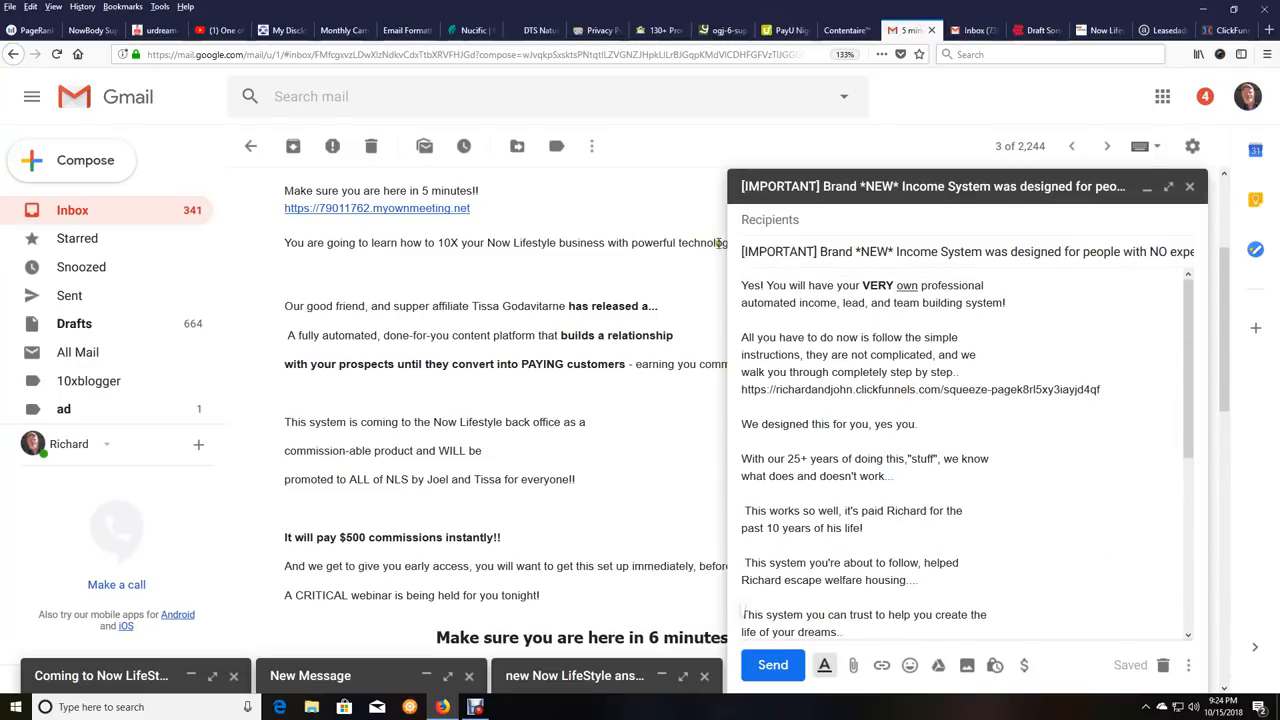
double_click(880, 251)
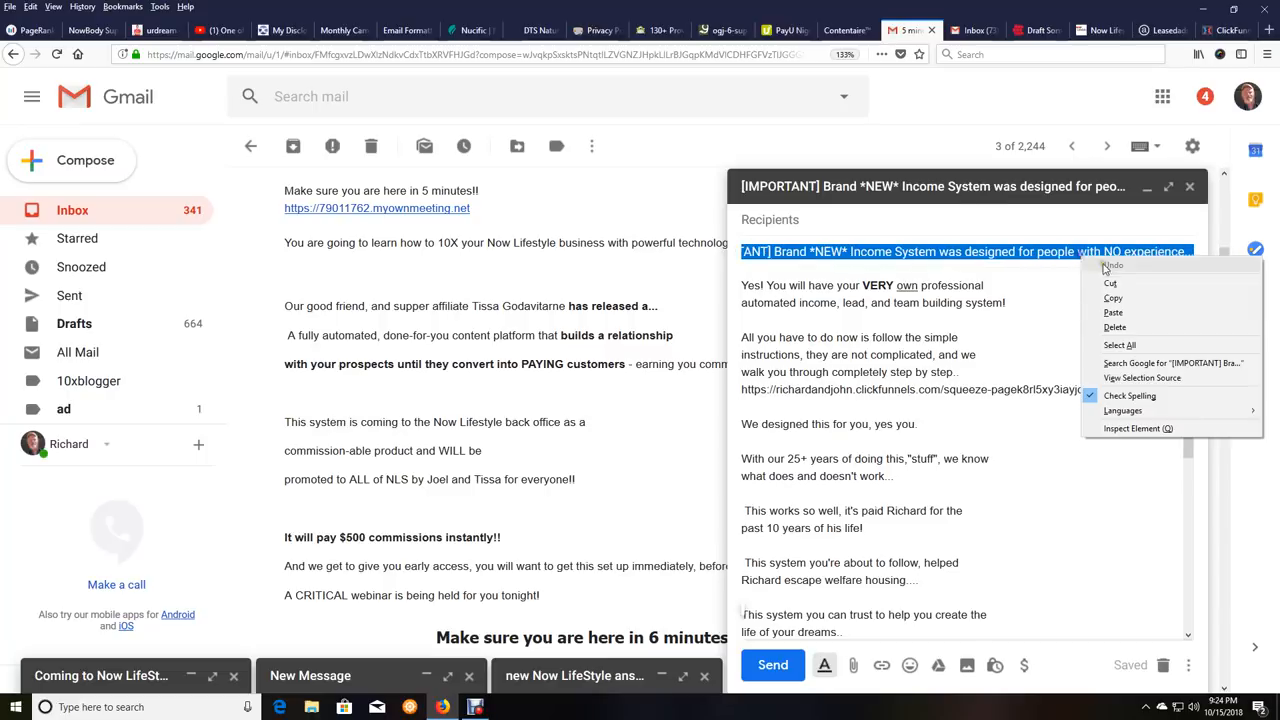
left_click(1037, 30)
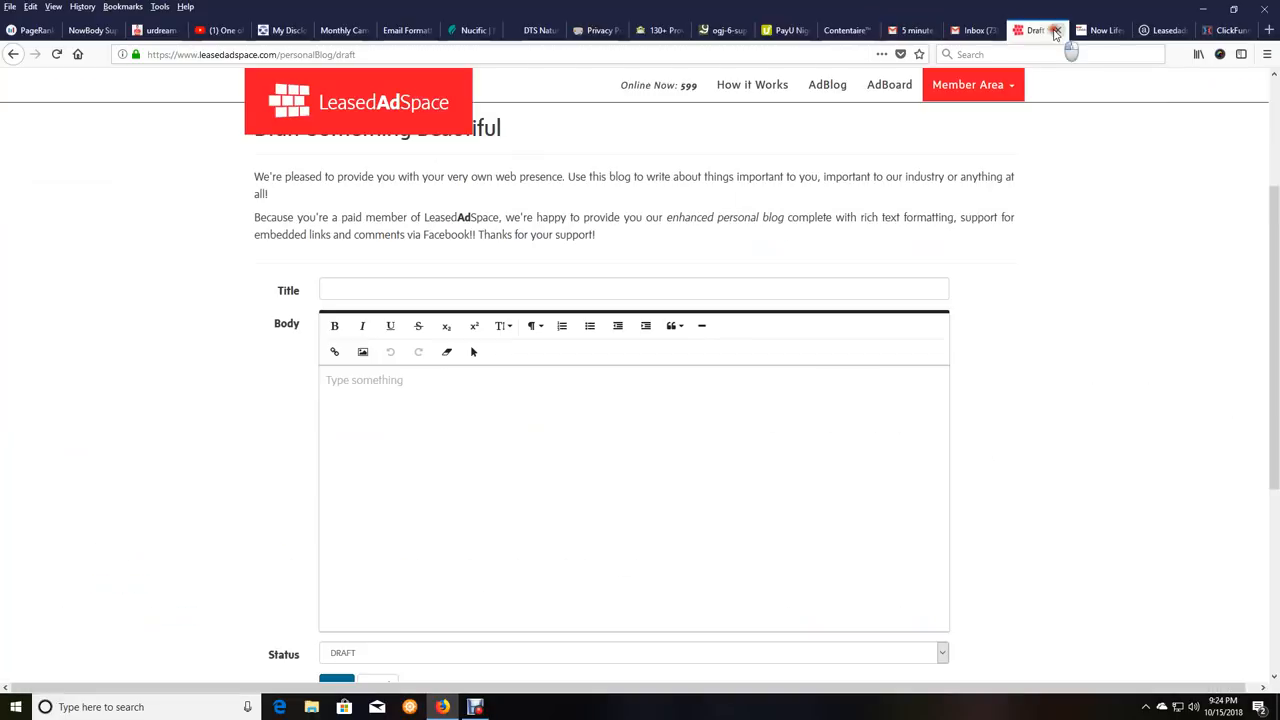
left_click(633, 289)
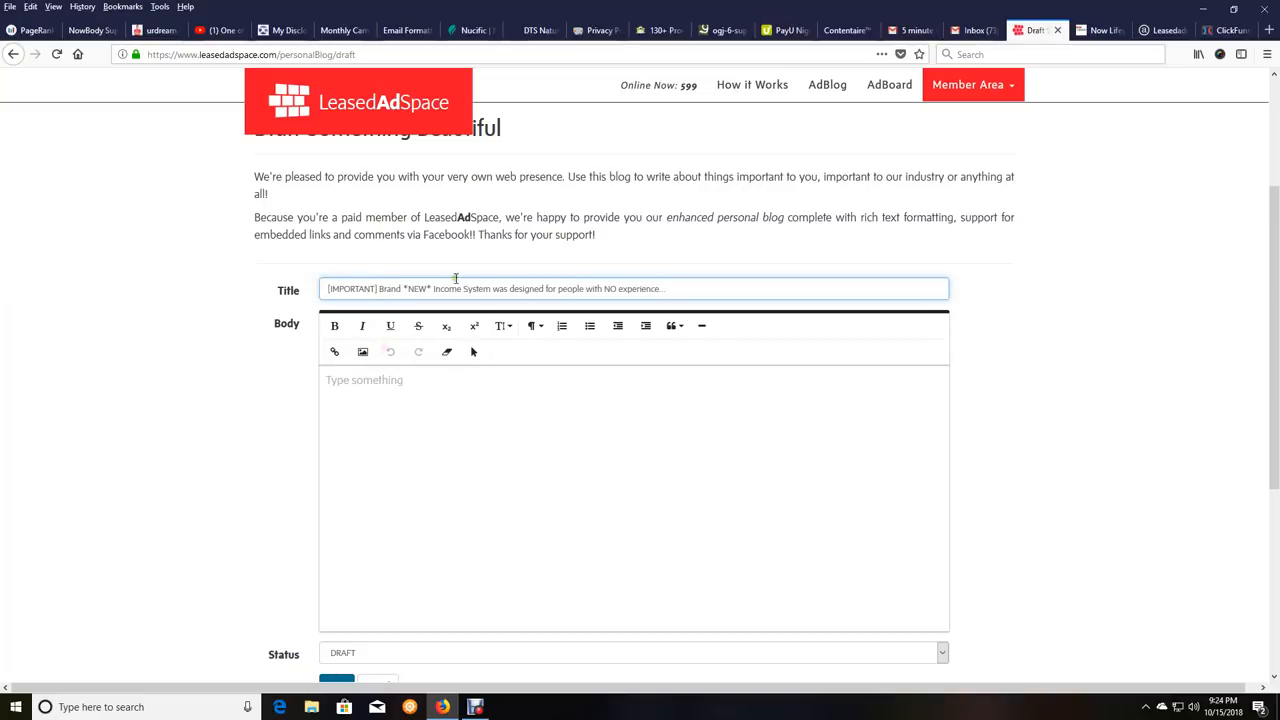
mouse_move(536, 571)
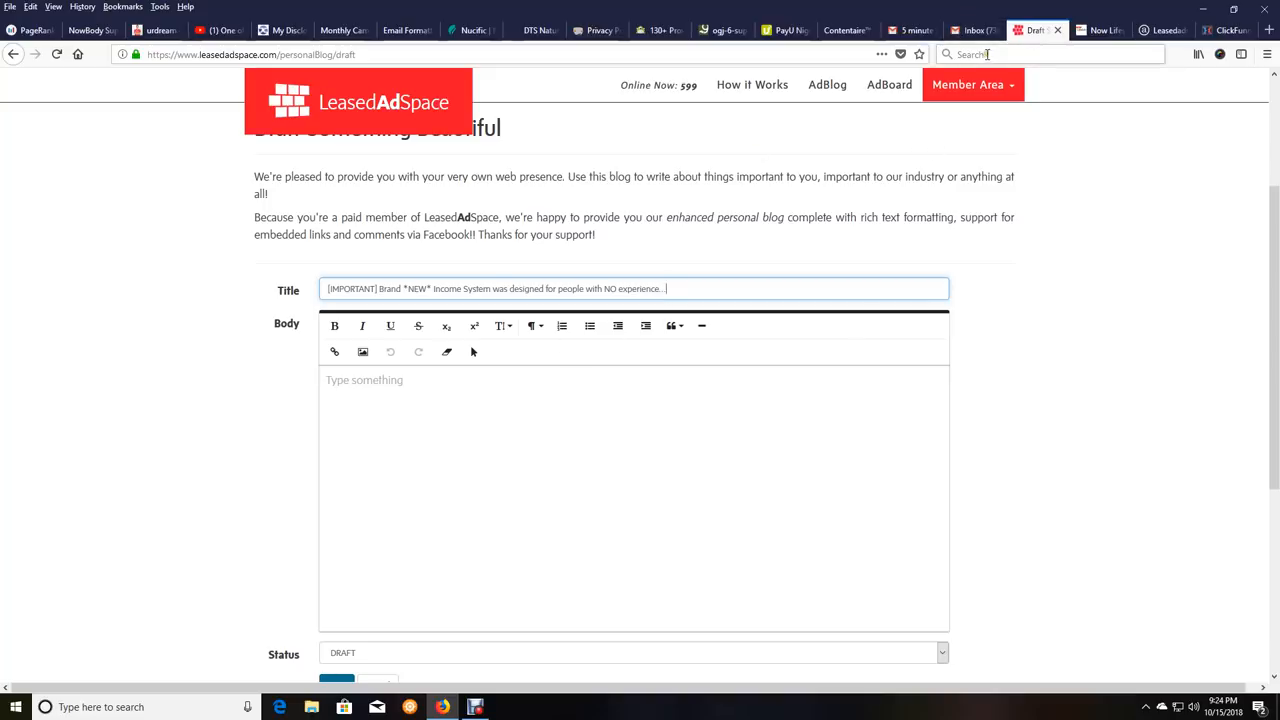
left_click(971, 30)
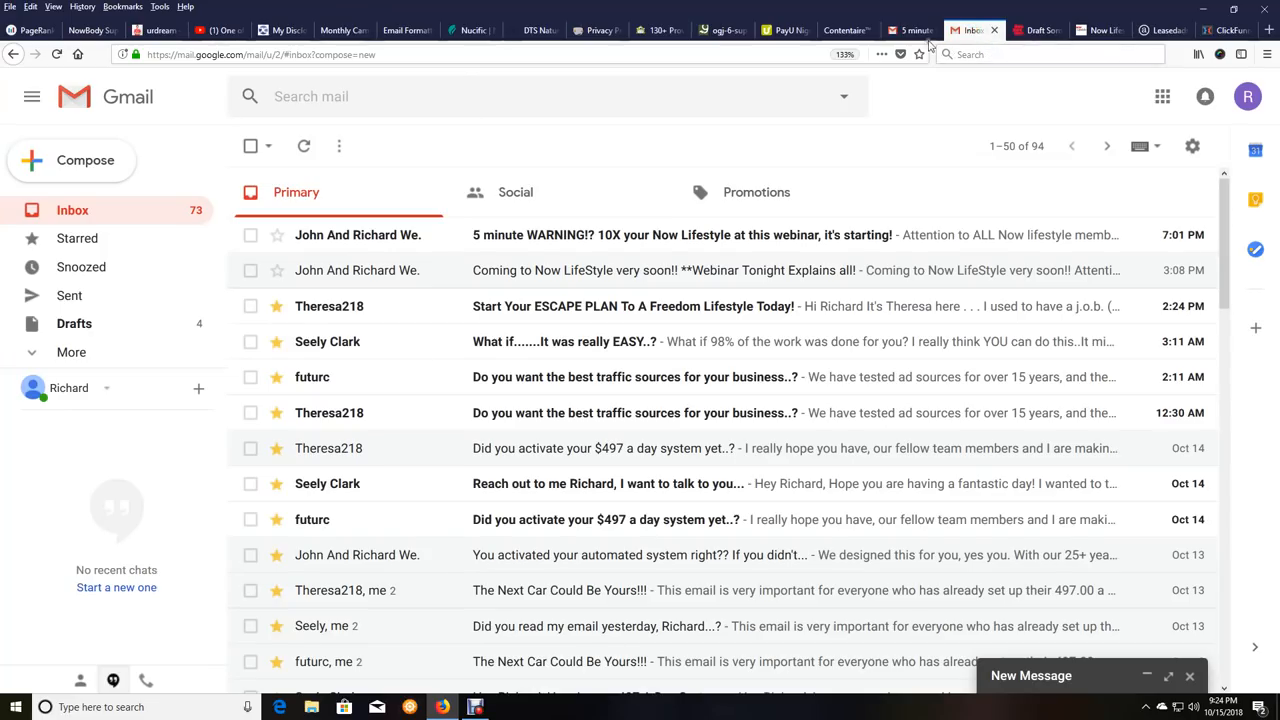
Paste the email message starting 'Yes! You will have your VERY own professional' into Body
left_click(908, 29)
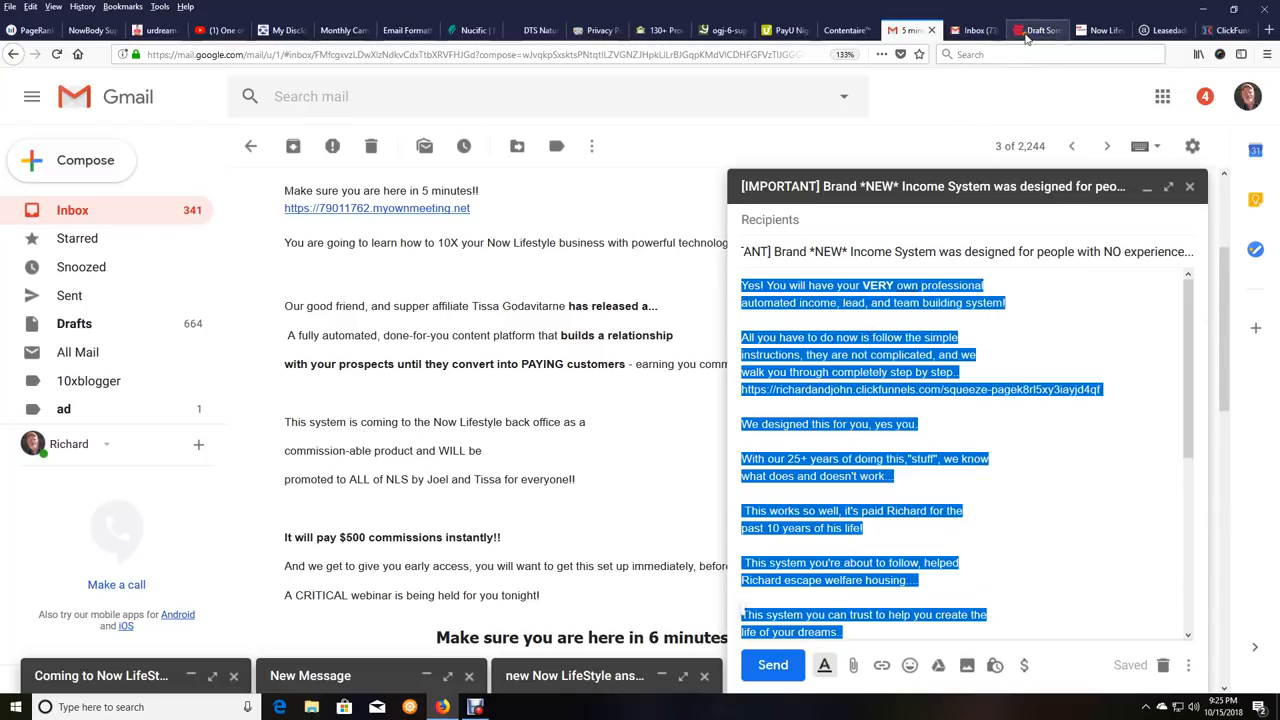
left_click(1036, 30)
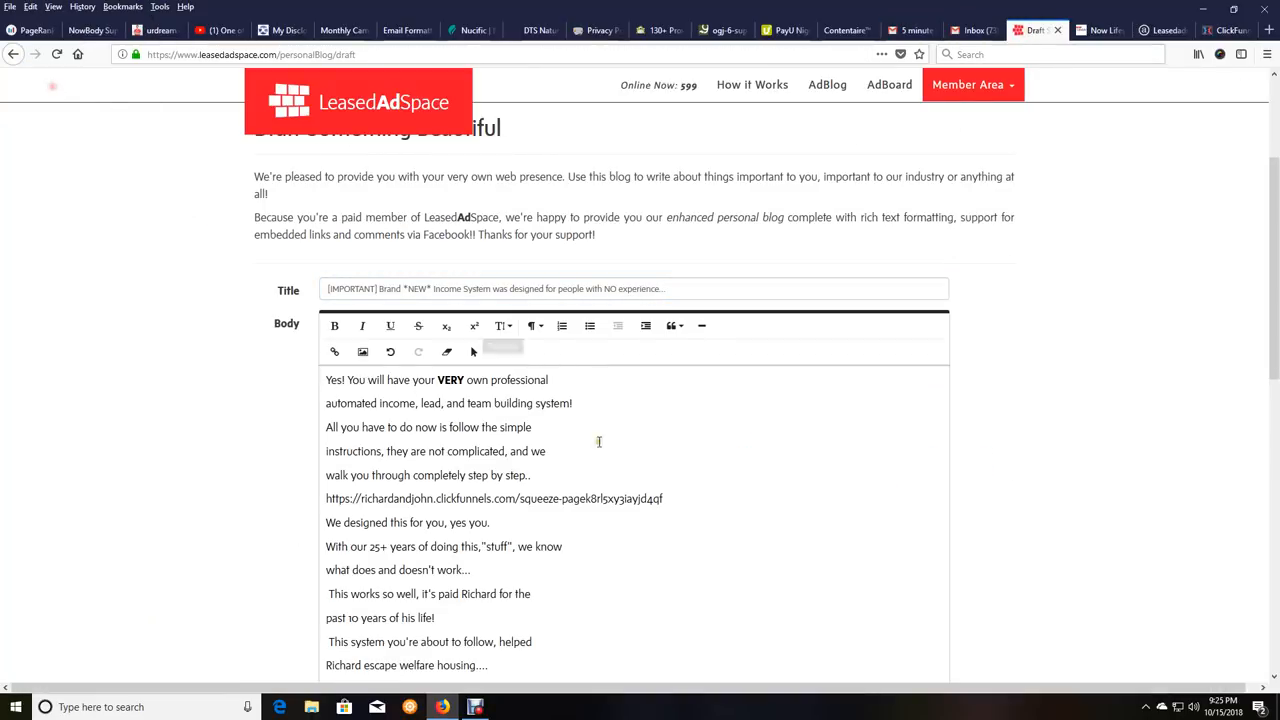
scroll("down", 3)
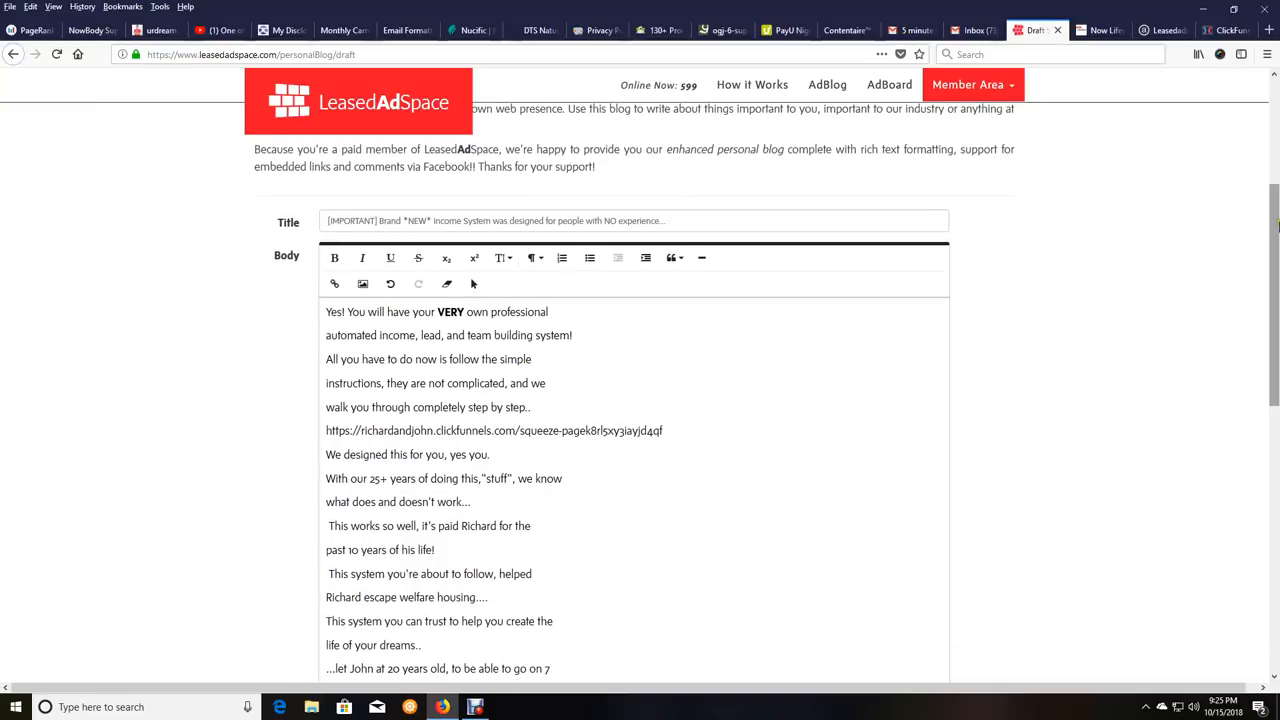
Scroll the draft body down to the first ClickFunnels URL
scroll("down", 3)
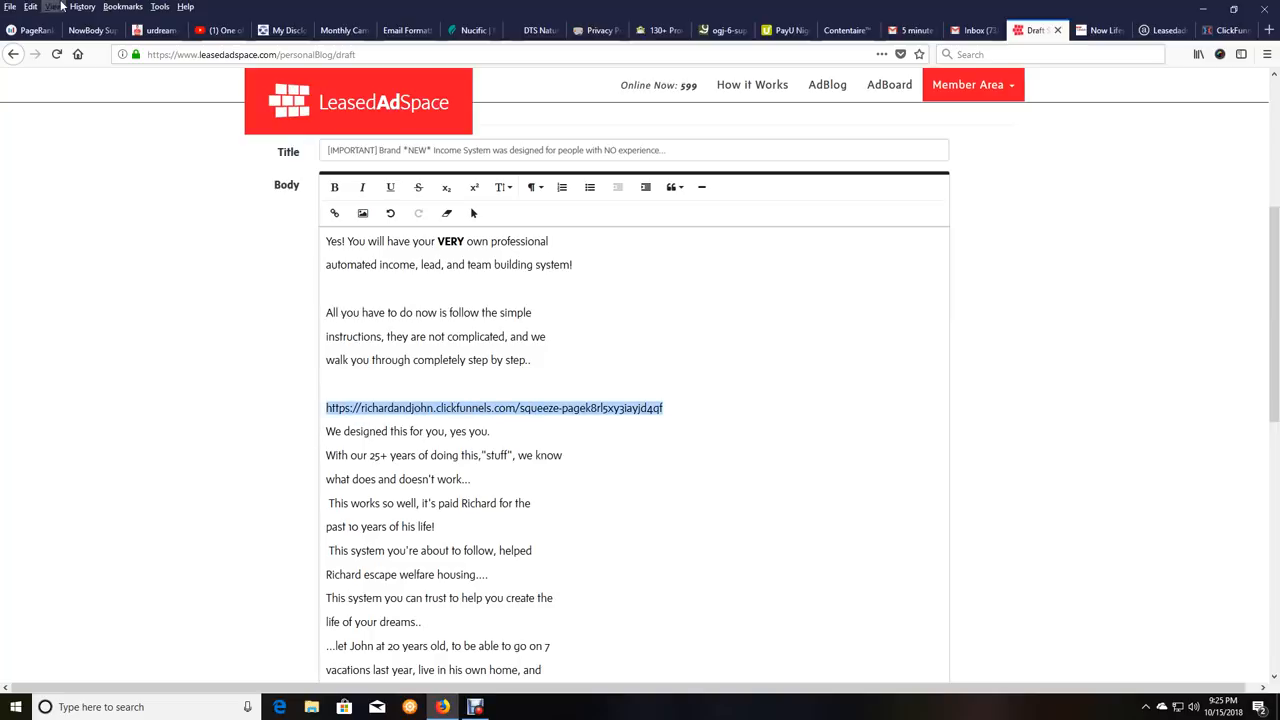
mouse_move(591, 383)
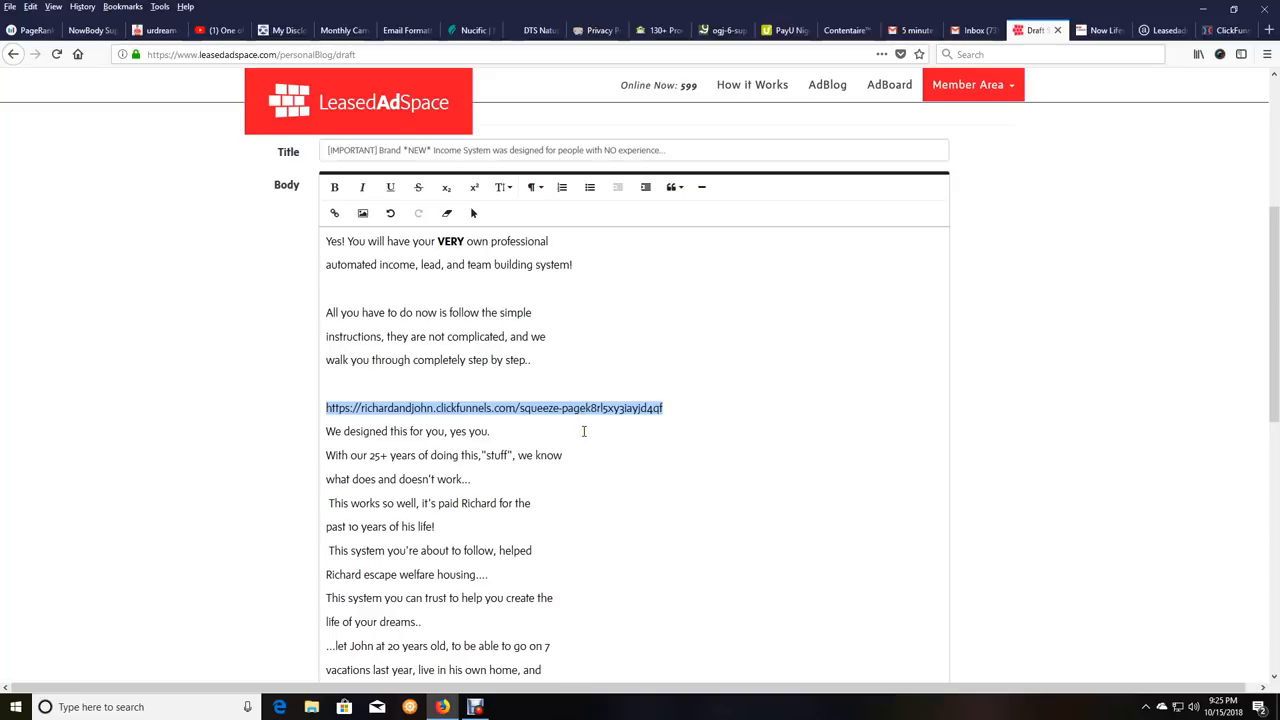
mouse_move(449, 288)
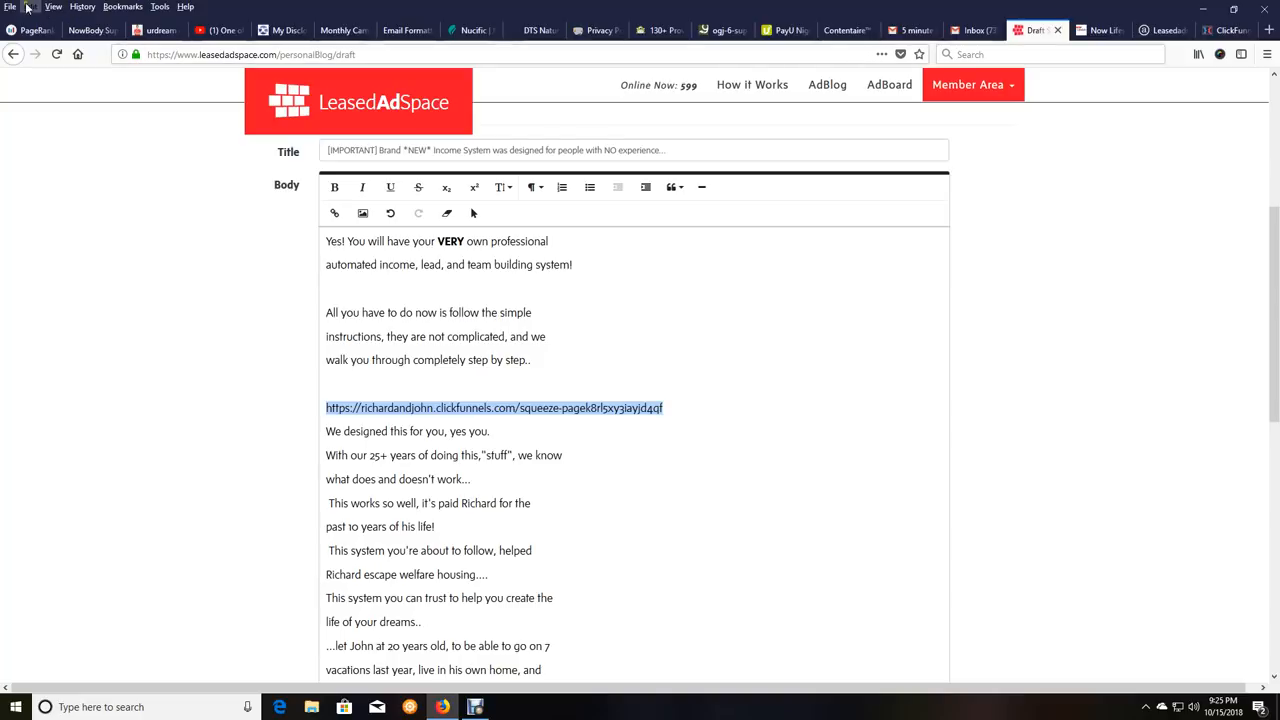
mouse_move(447, 205)
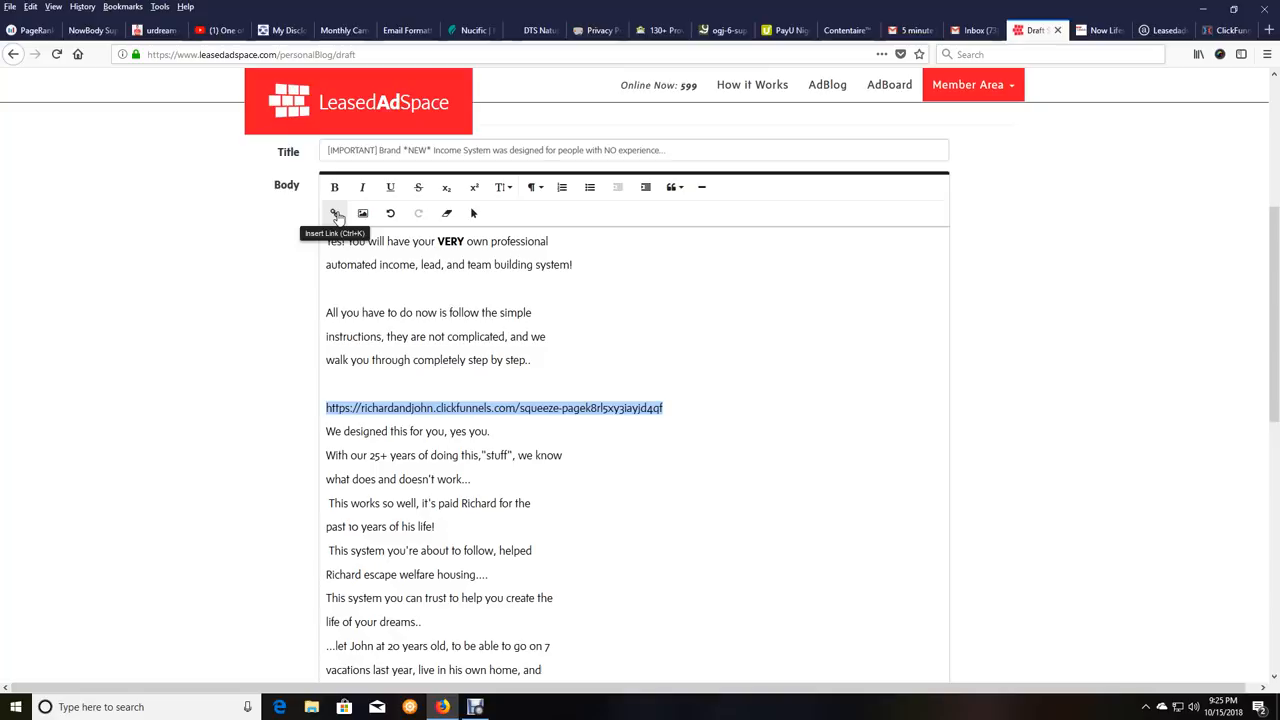
left_click(334, 213)
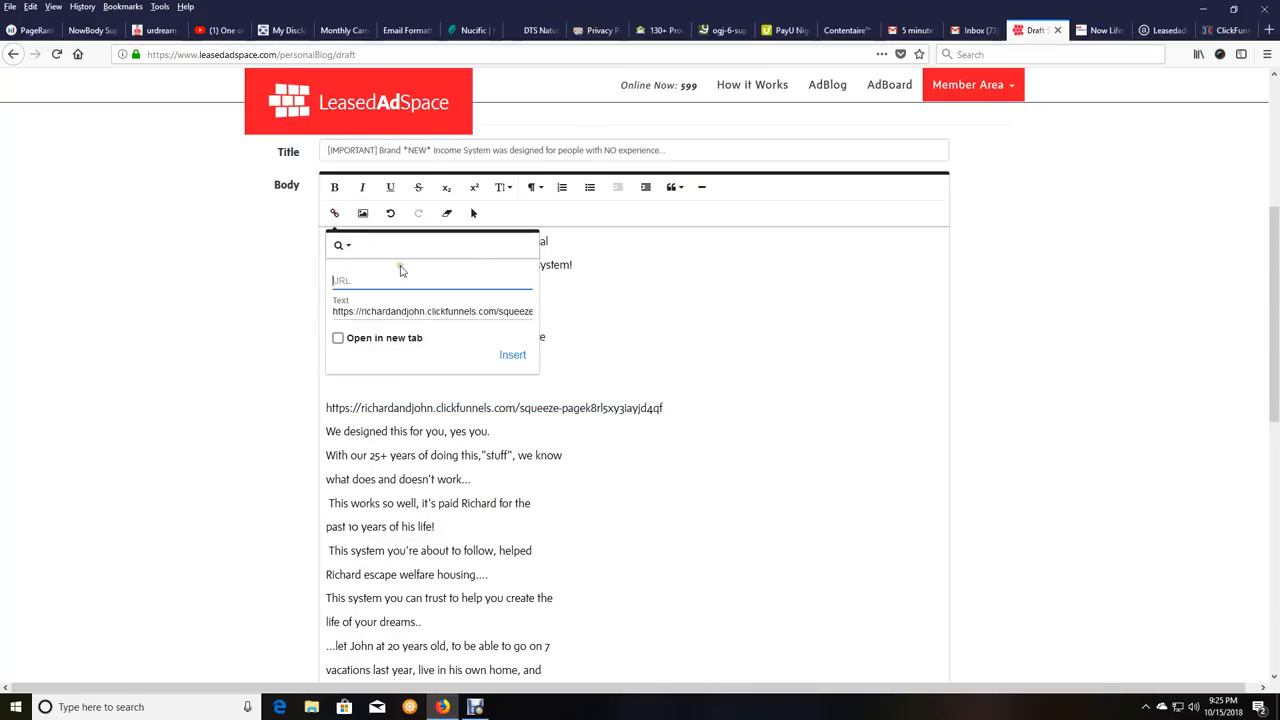
type("https://richardandjohn.clickfunnels.com/squeeze-pagek8rl5xy3iayjd4qf")
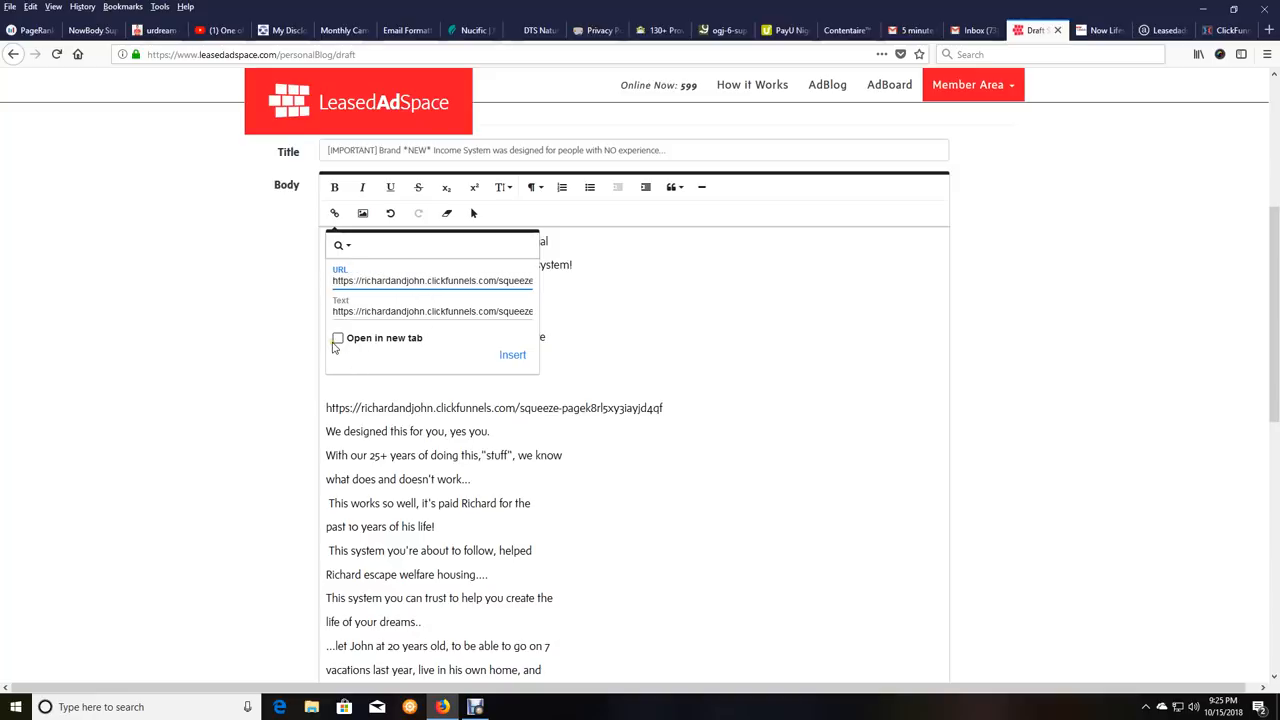
left_click(338, 338)
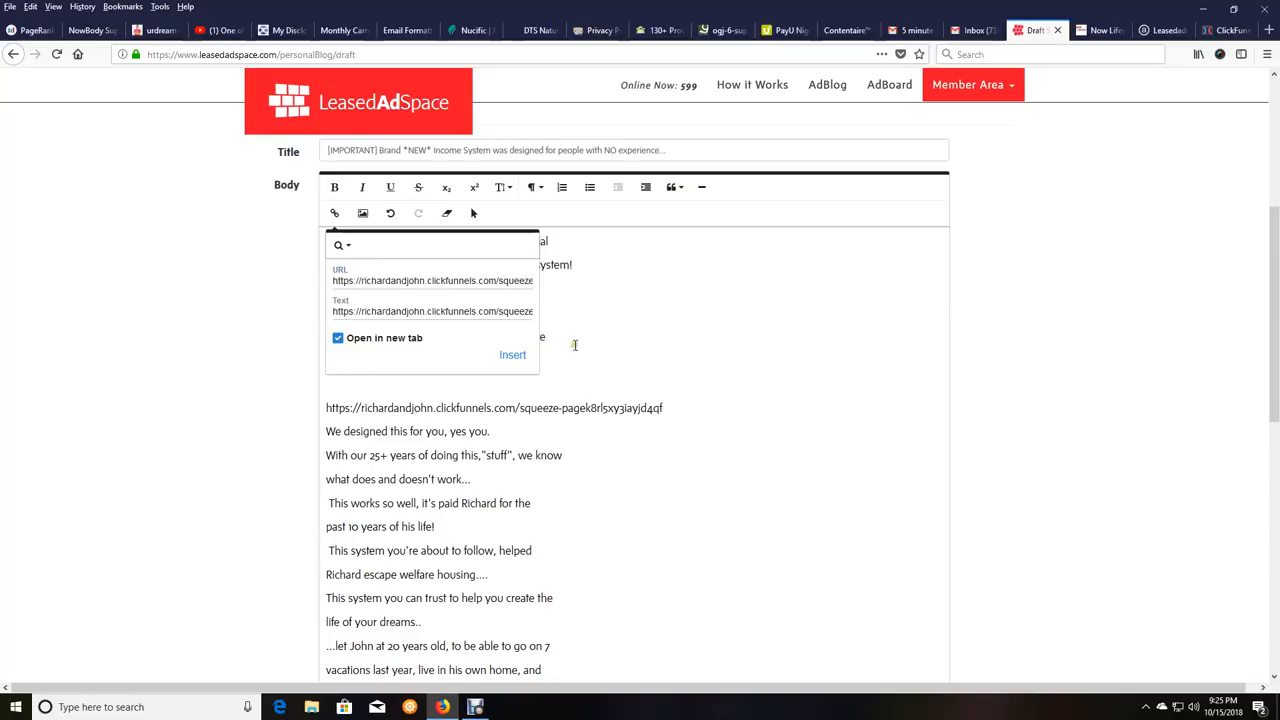
left_click(512, 354)
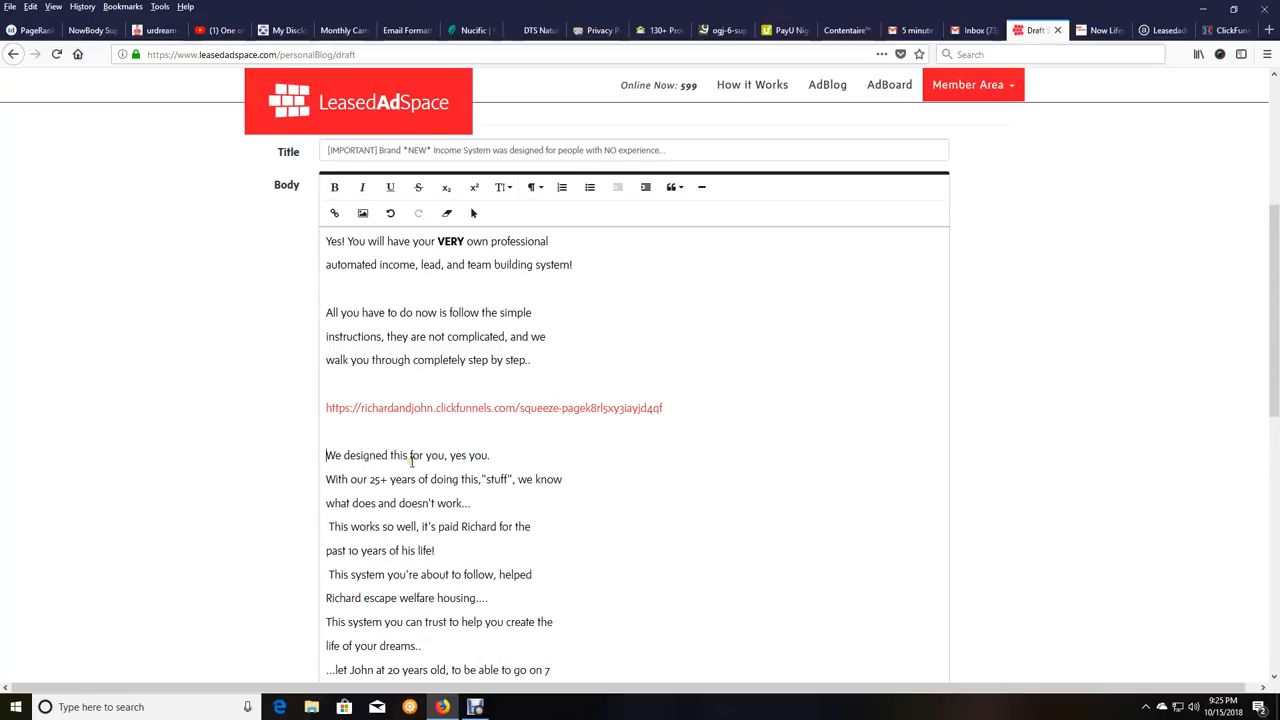
Scroll to the post's end and select the second ClickFunnels URL above 'Sincerely,'
scroll("down", 3)
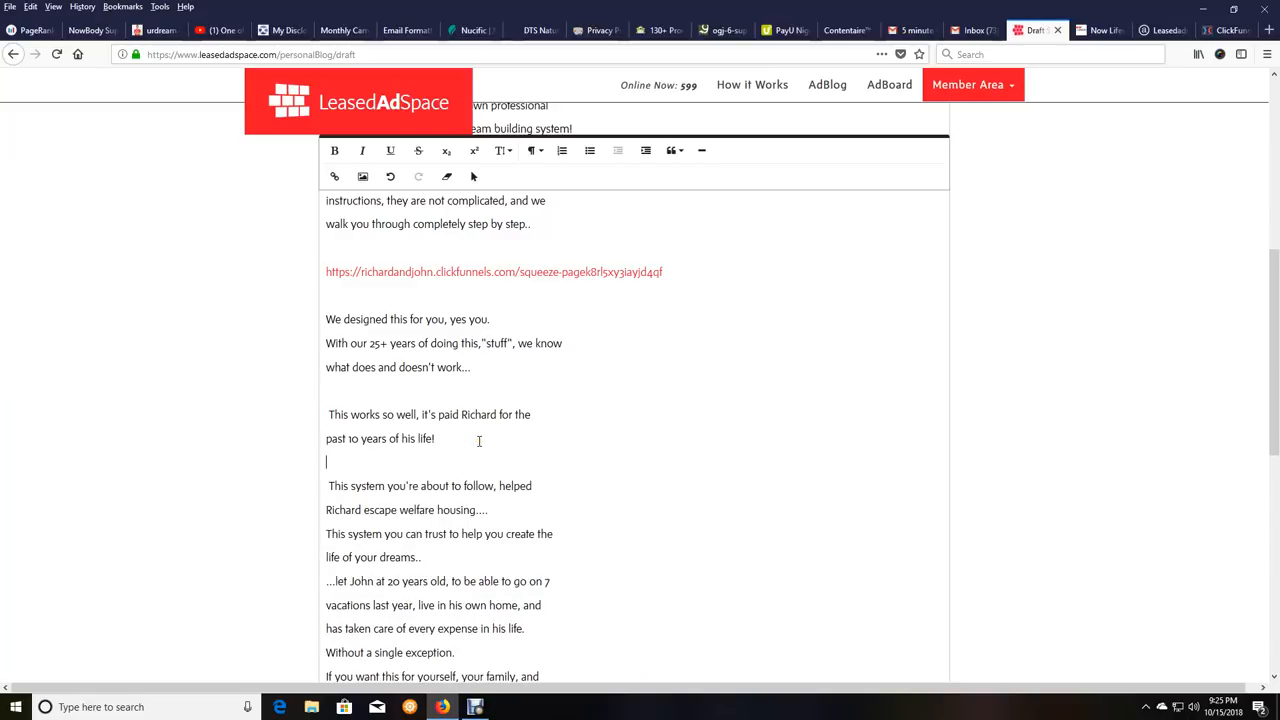
scroll("down", 3)
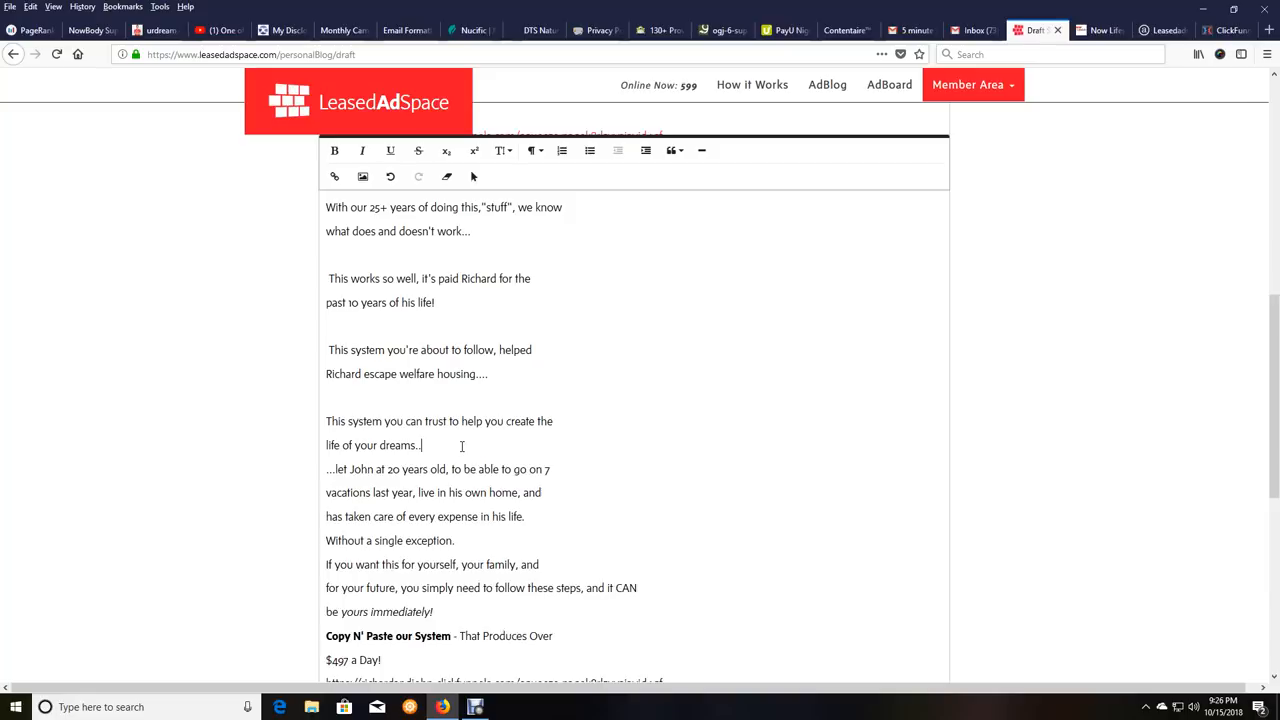
scroll("down", 3)
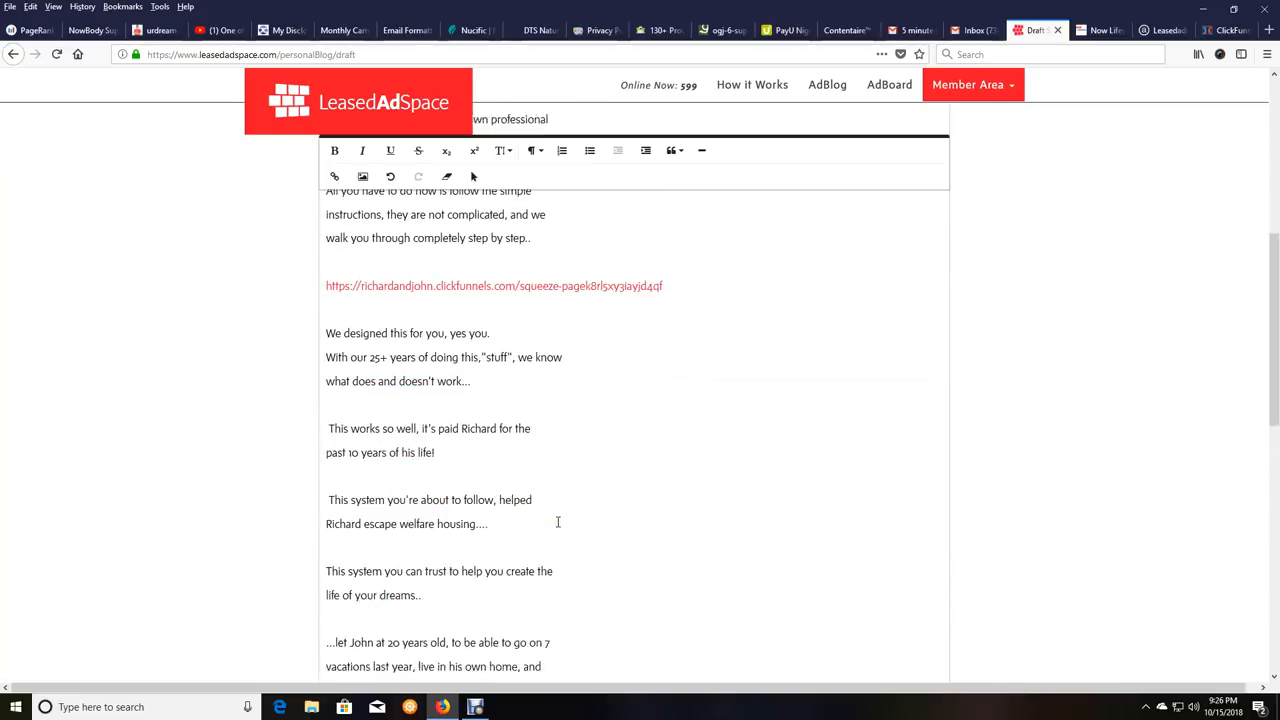
scroll("down", 3)
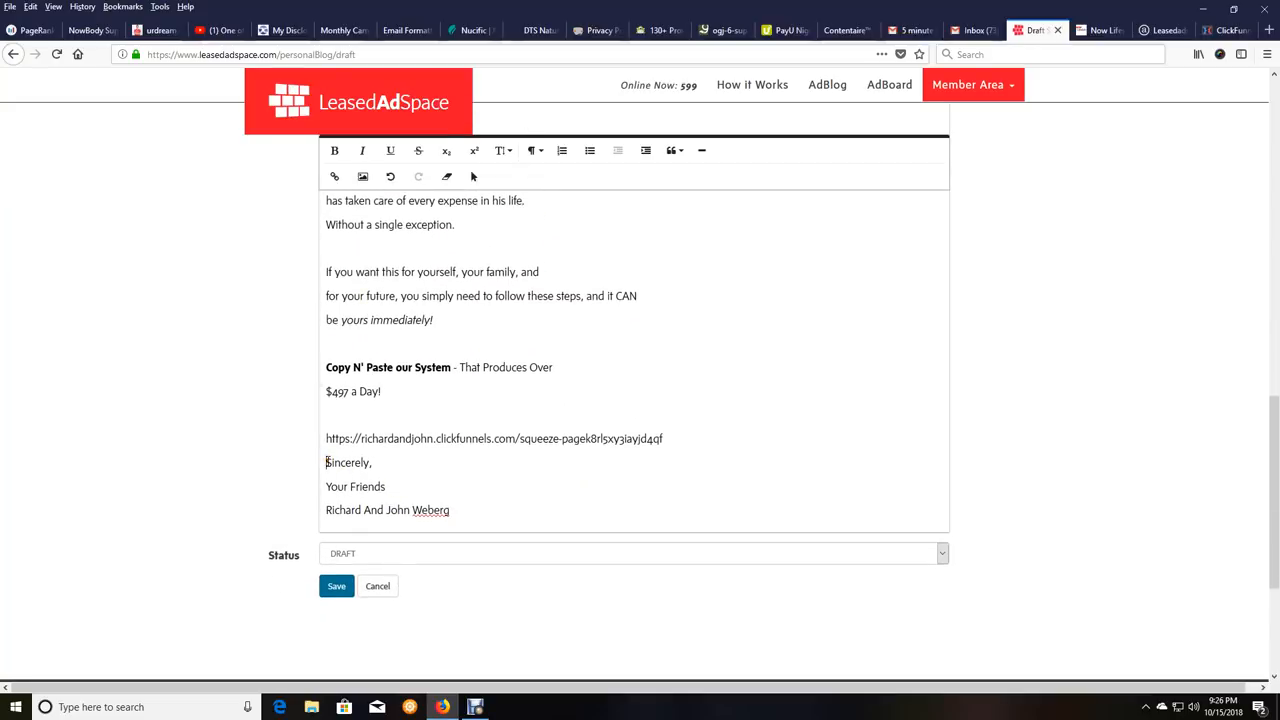
left_click_drag(417, 438, 662, 438)
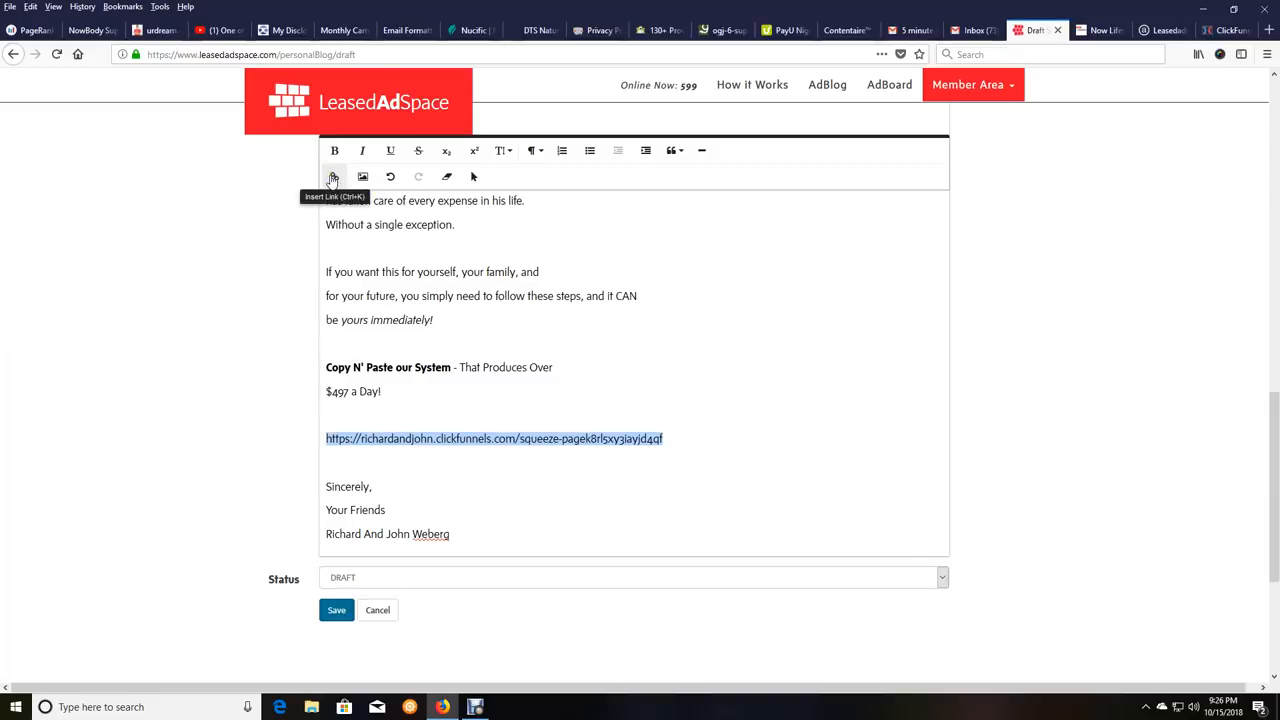
Link the second ClickFunnels URL, set to open in a new tab
left_click(334, 177)
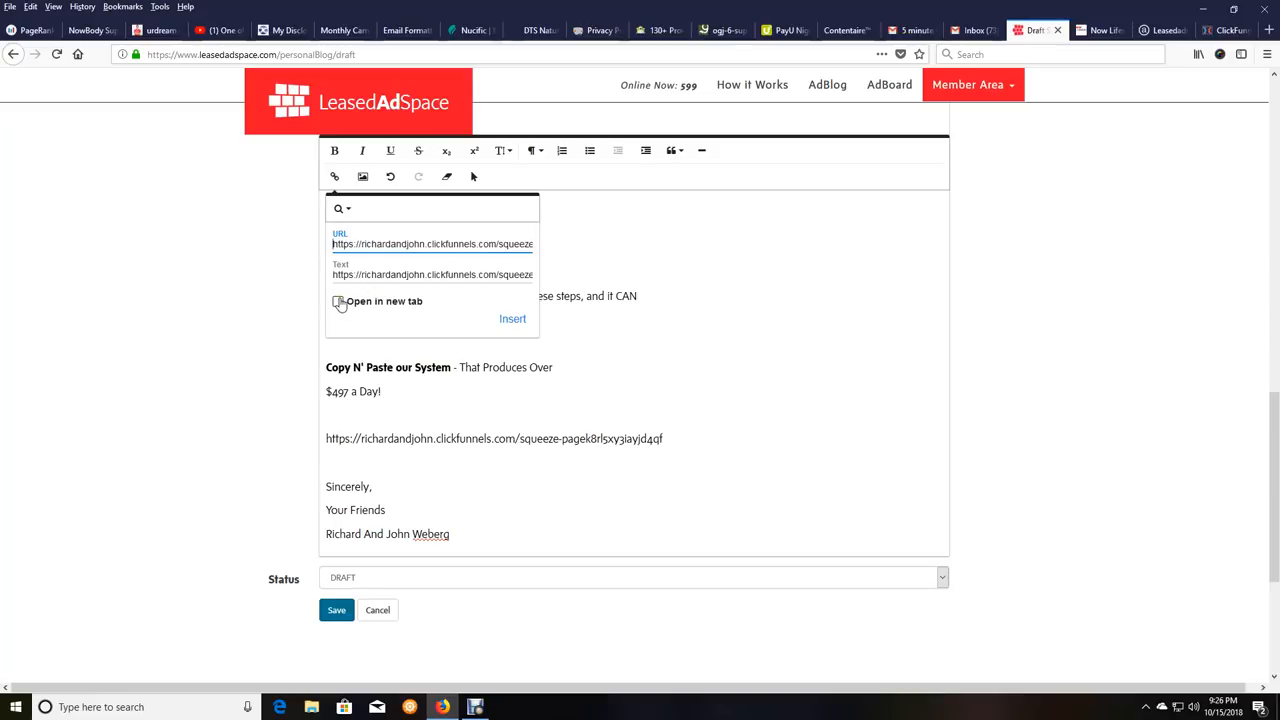
left_click(338, 301)
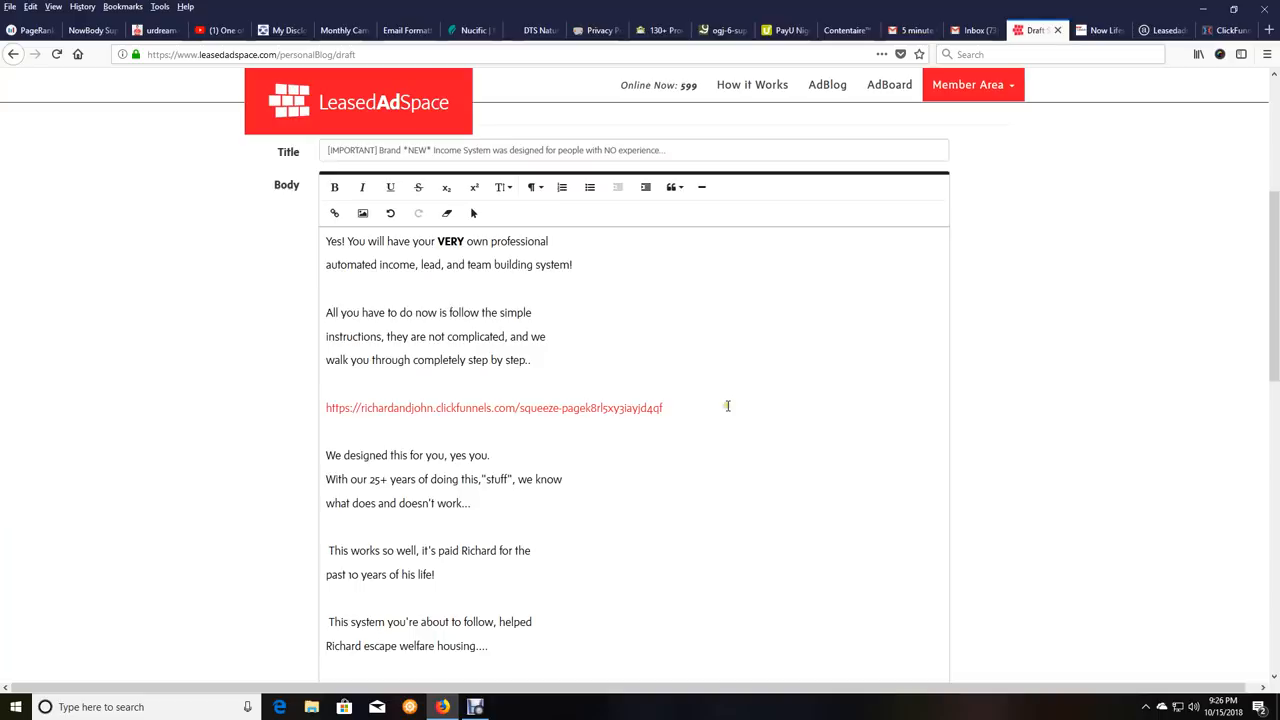
scroll("down", 3)
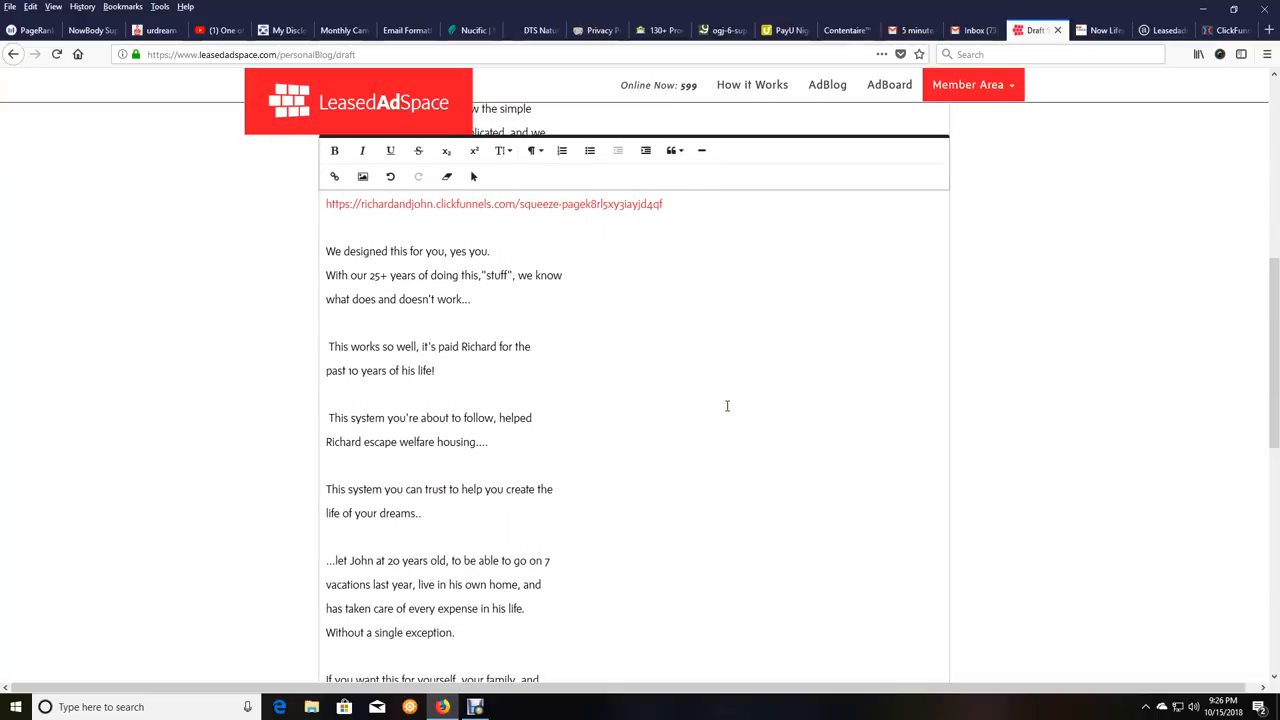
mouse_move(661, 210)
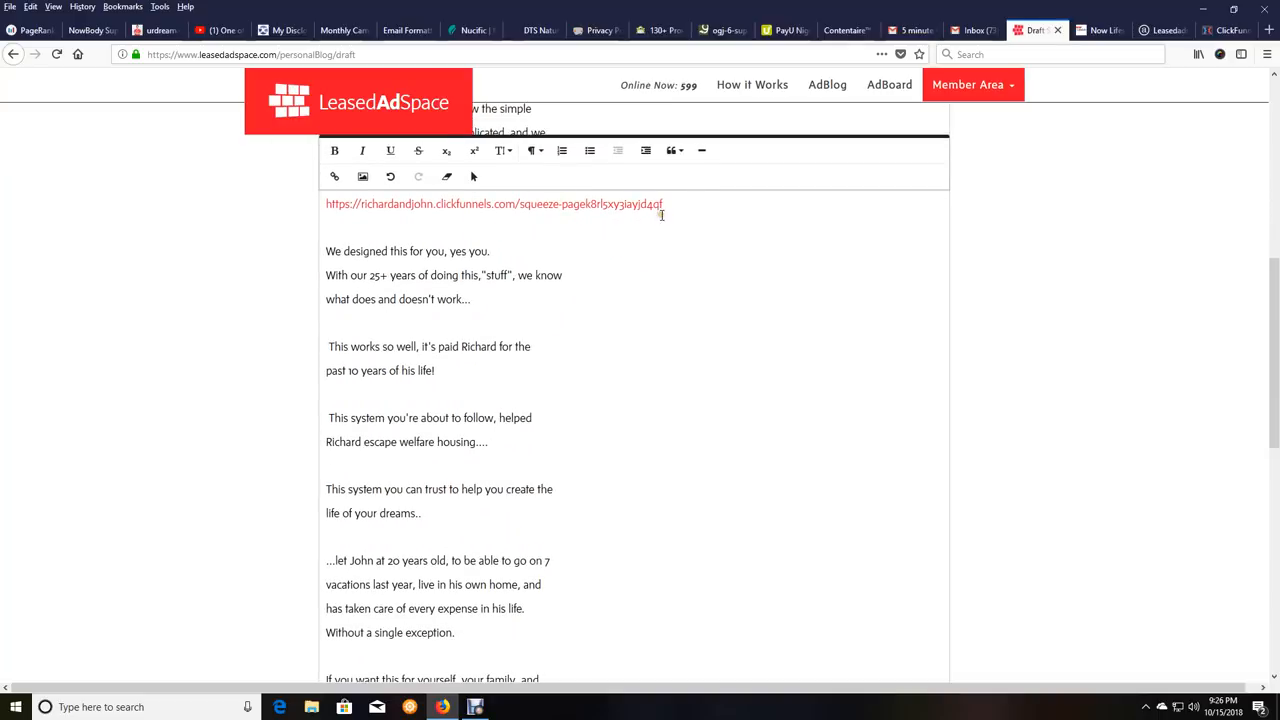
mouse_move(605, 495)
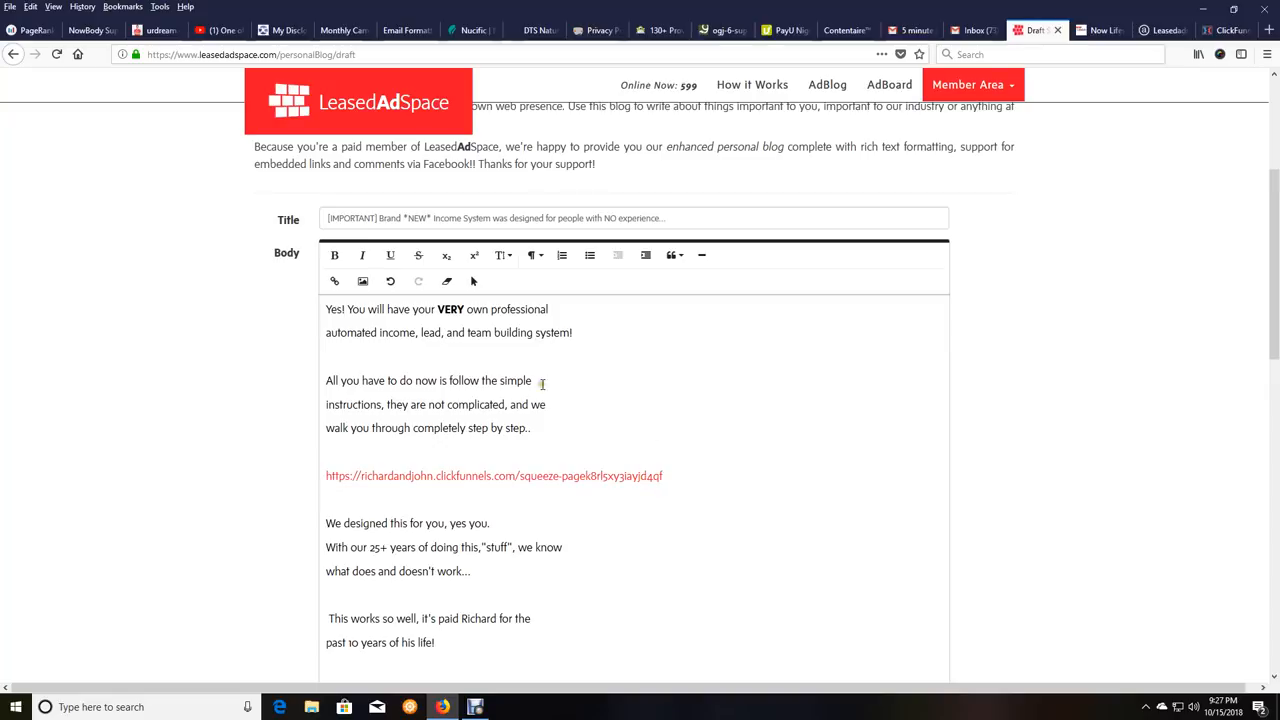
scroll("down", 3)
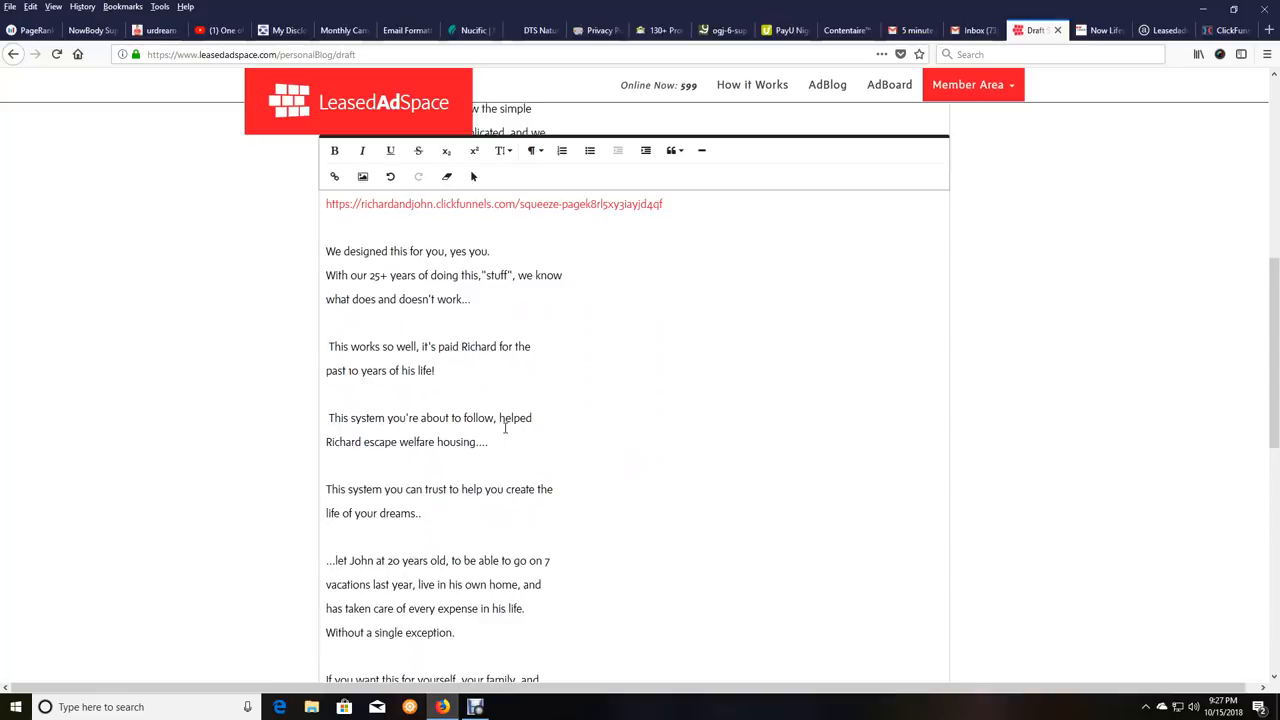
scroll("down", 3)
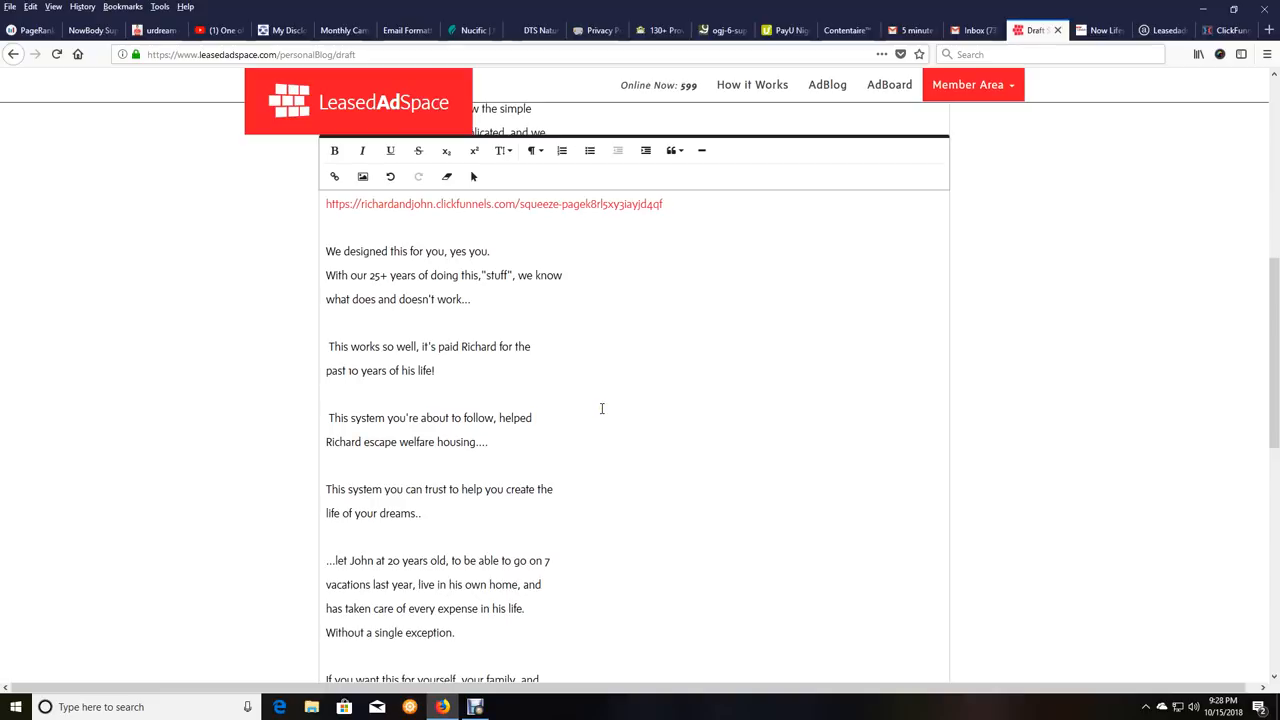
Format 'CAN be yours immediately!' and italicize the welfare housing paragraph
scroll("down", 3)
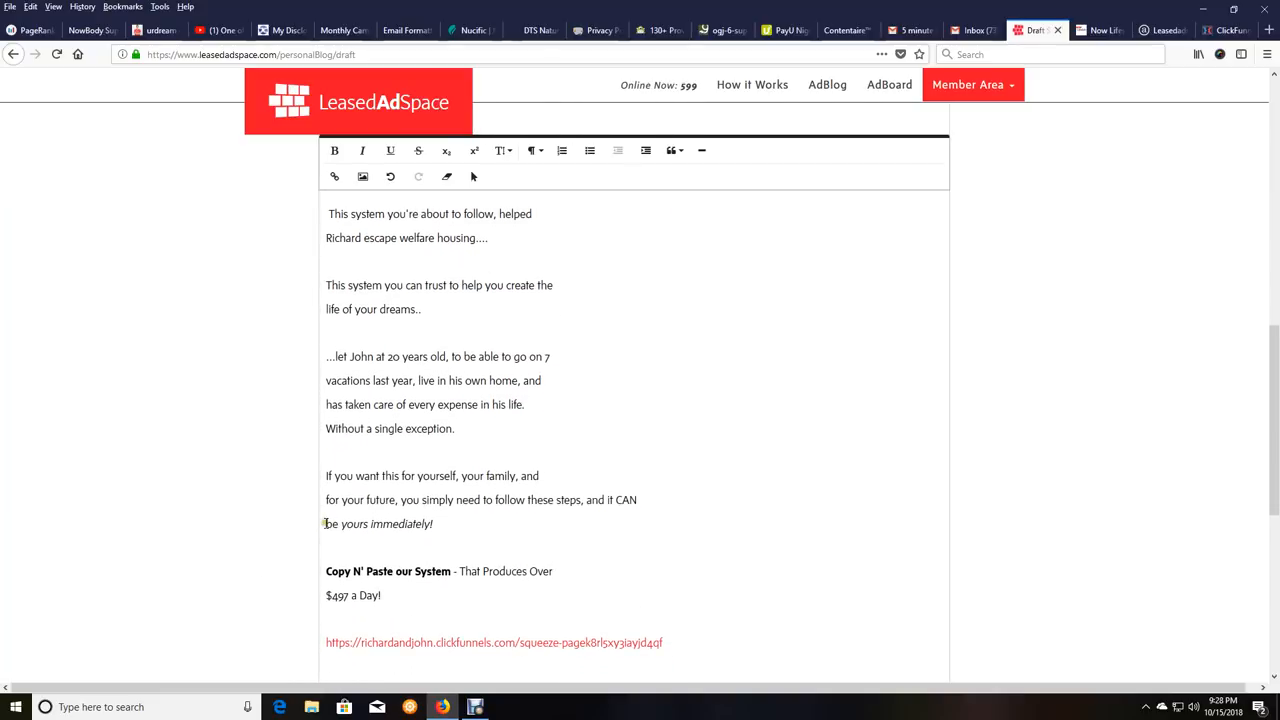
left_click_drag(617, 500, 433, 524)
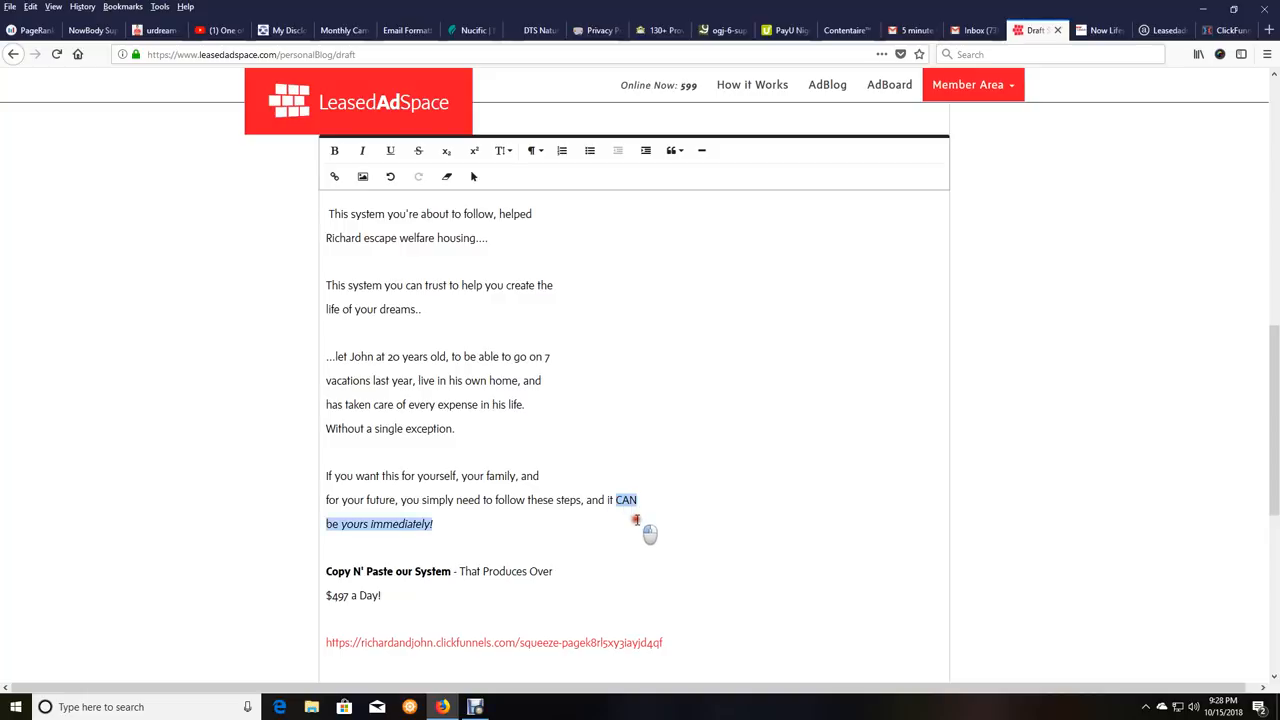
mouse_move(335, 135)
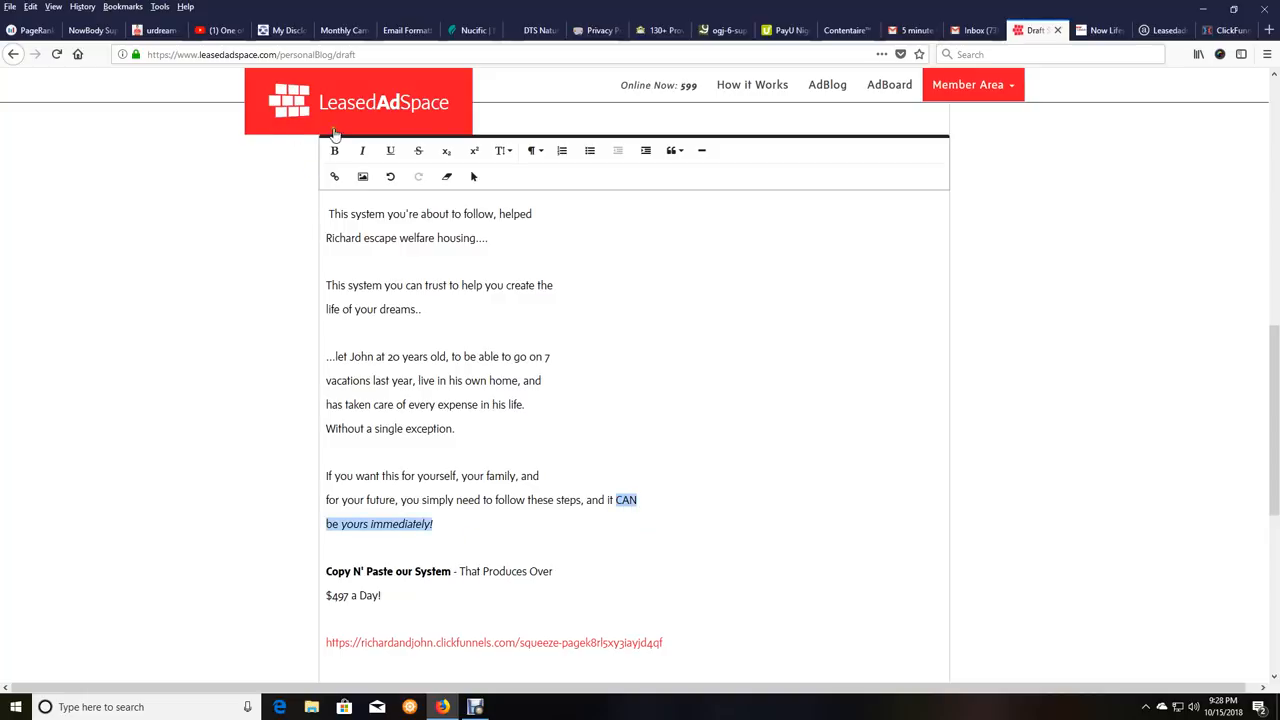
left_click(334, 150)
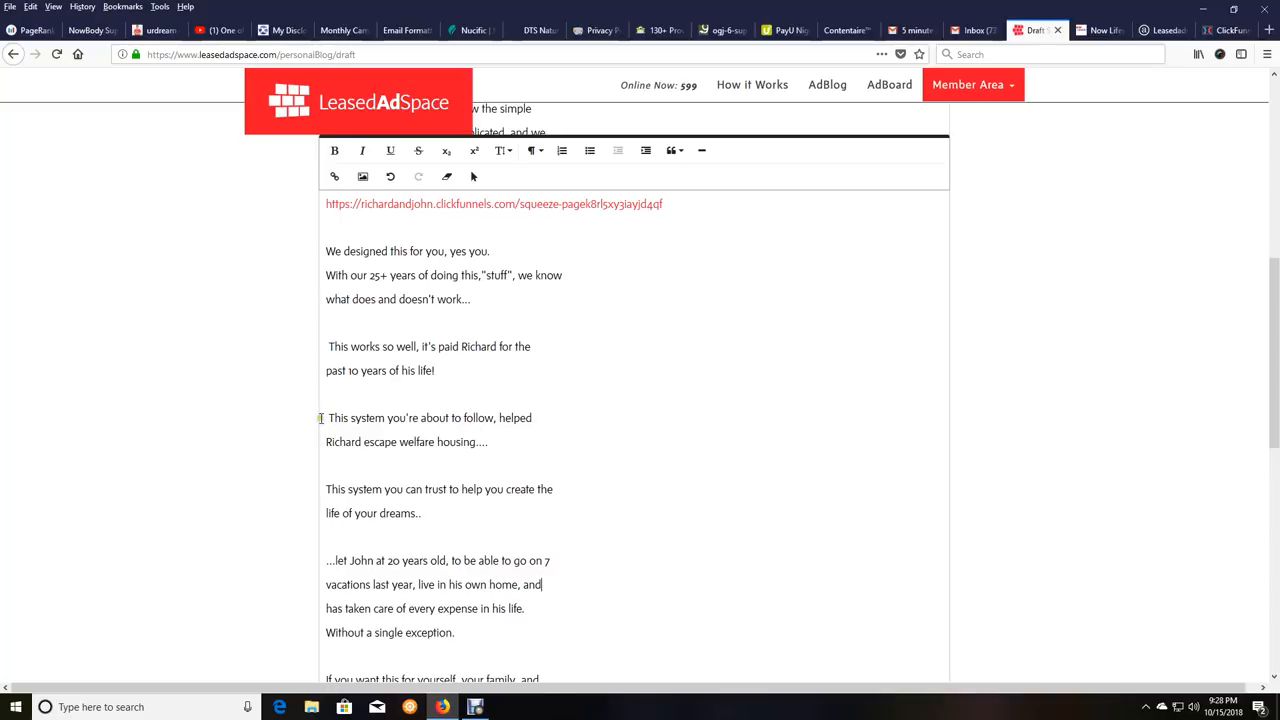
left_click_drag(325, 417, 488, 442)
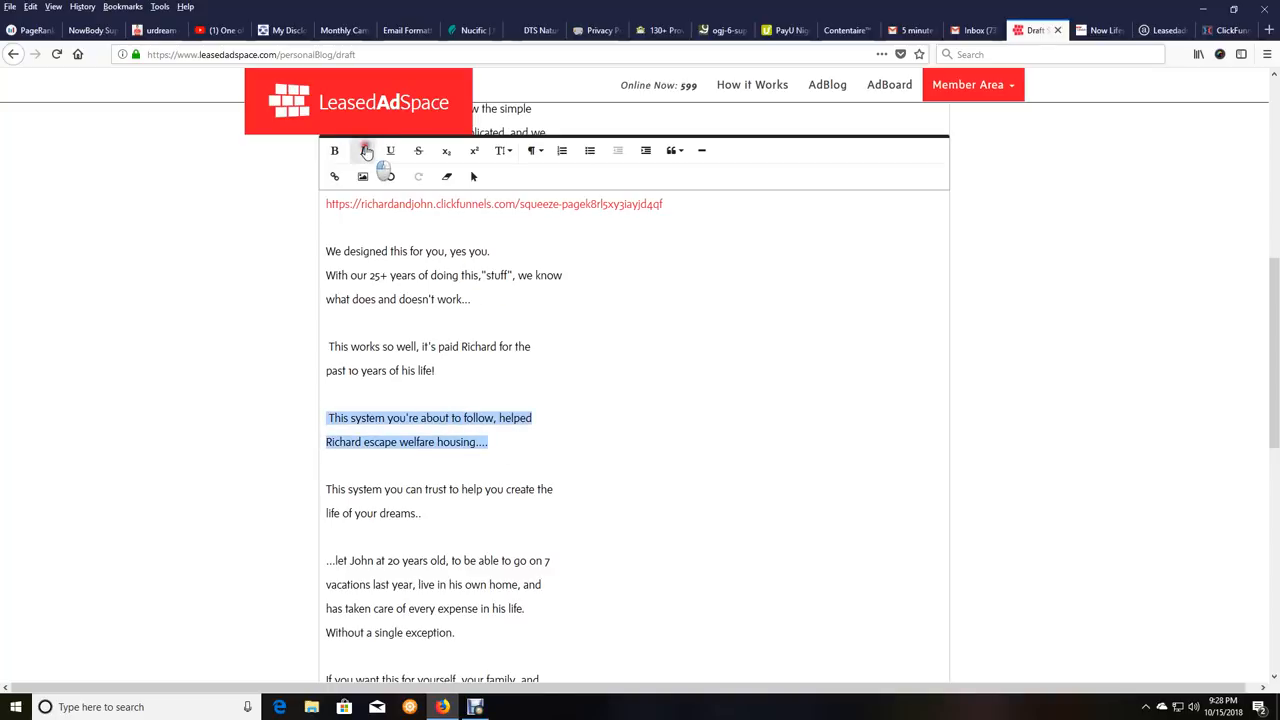
left_click(362, 150)
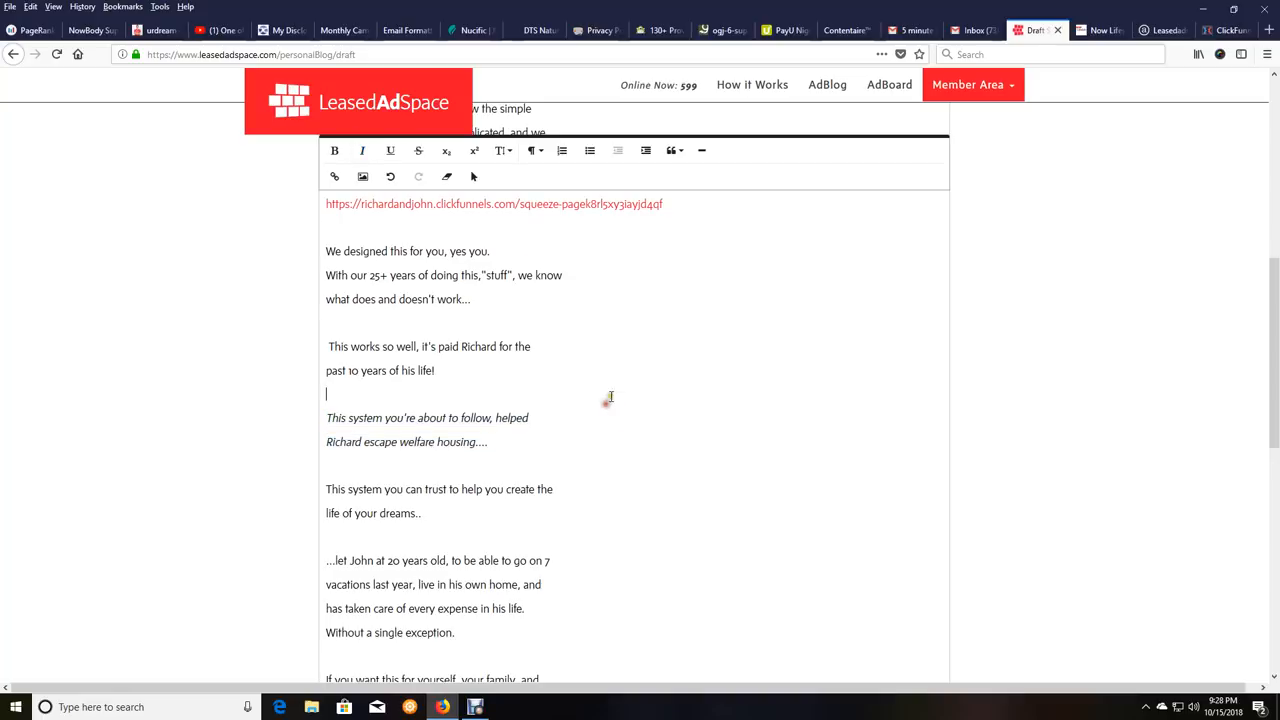
mouse_move(391, 150)
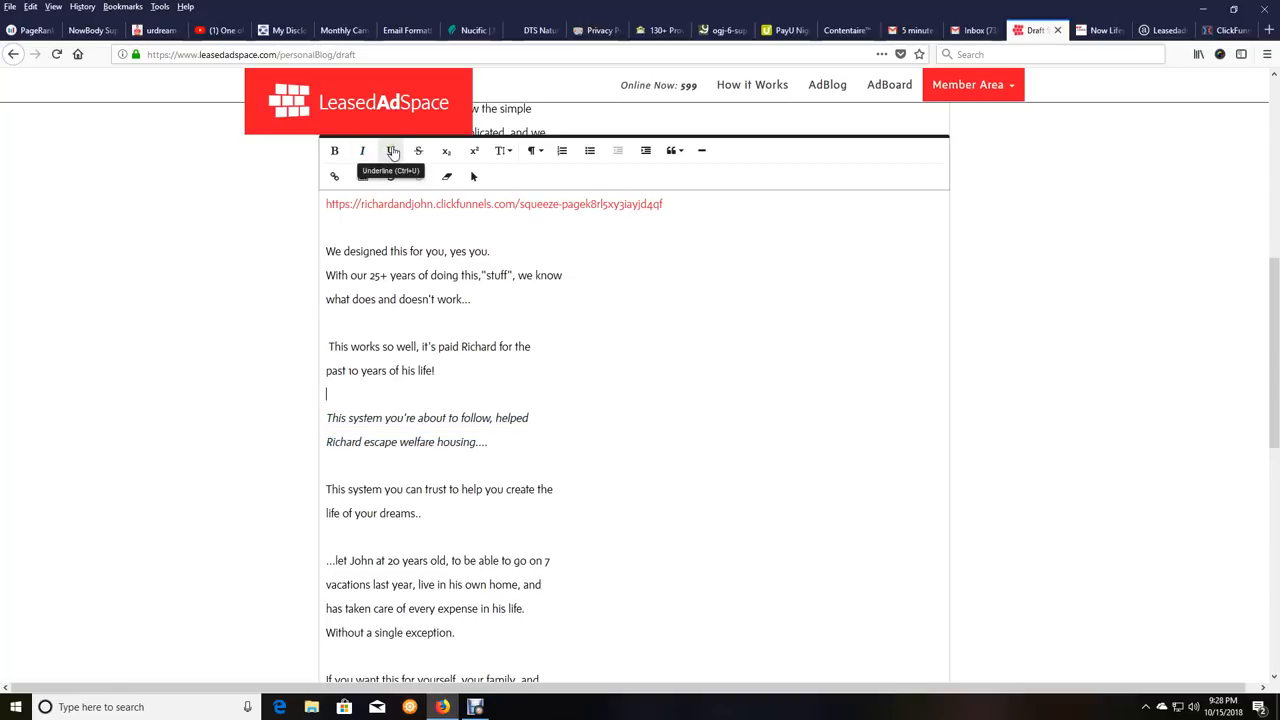
mouse_move(419, 150)
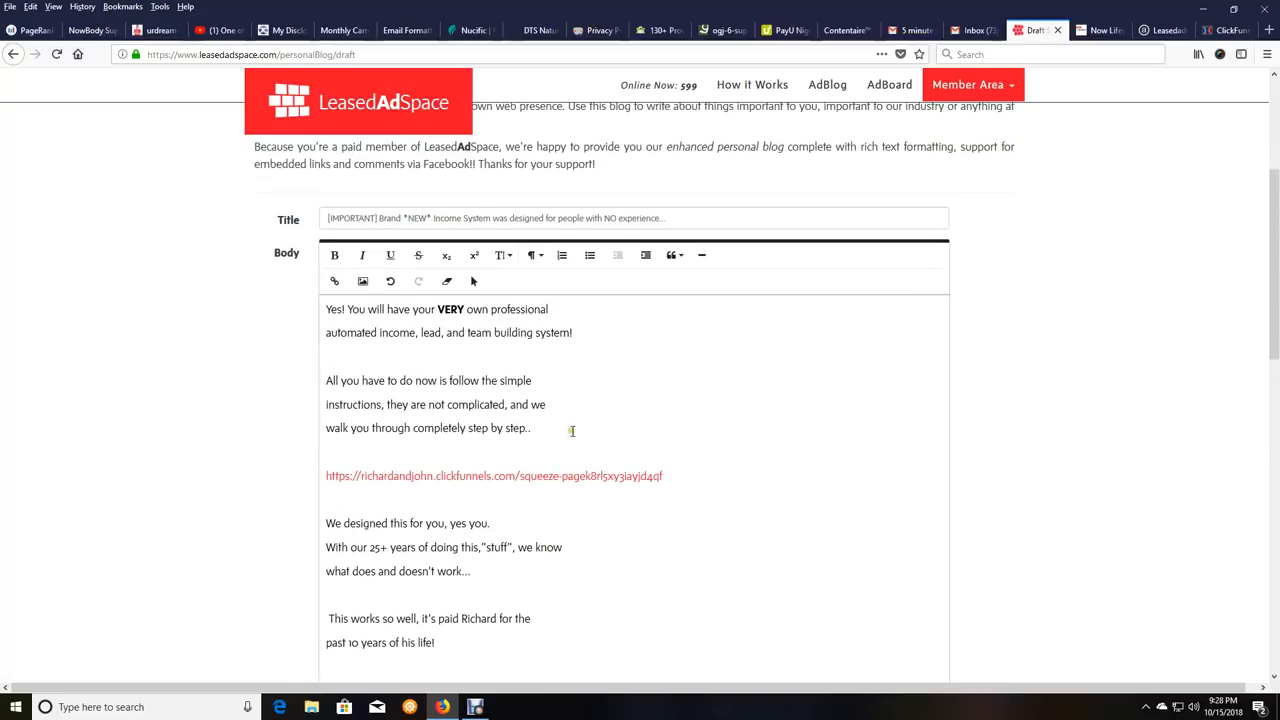
Select the phrase 'yes you.' further down the body and underline it
scroll("down", 3)
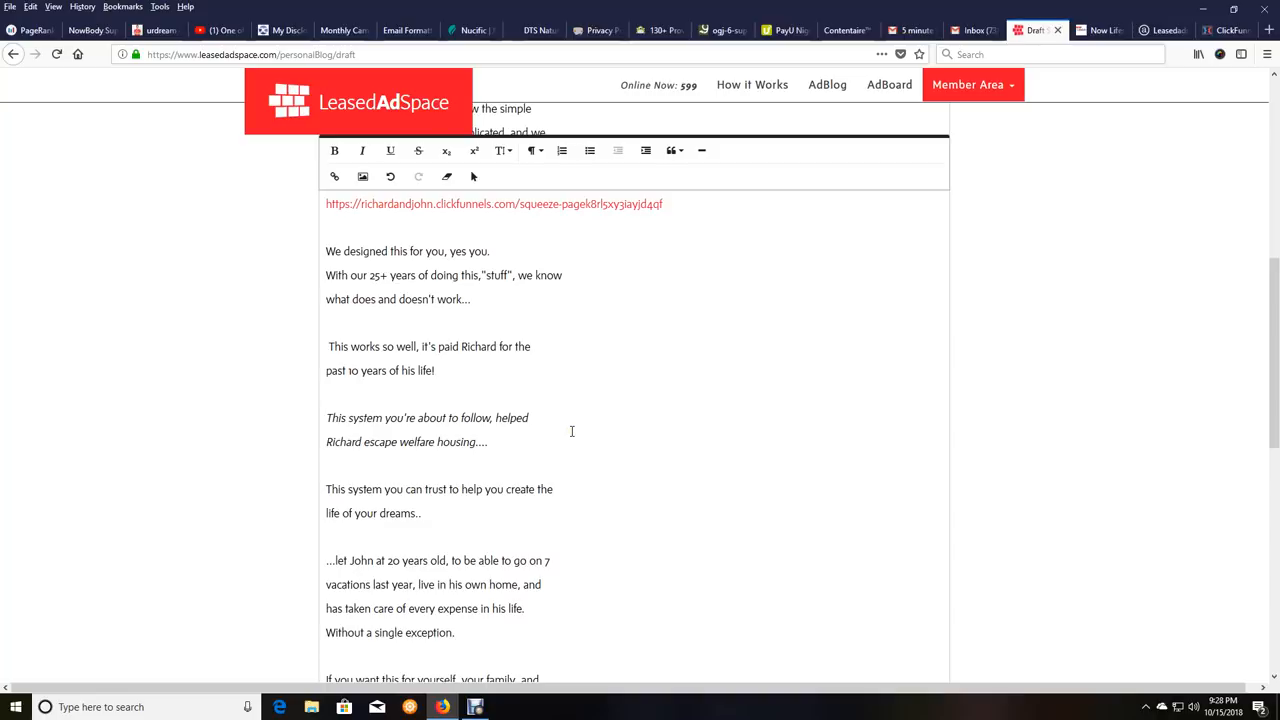
scroll("down", 3)
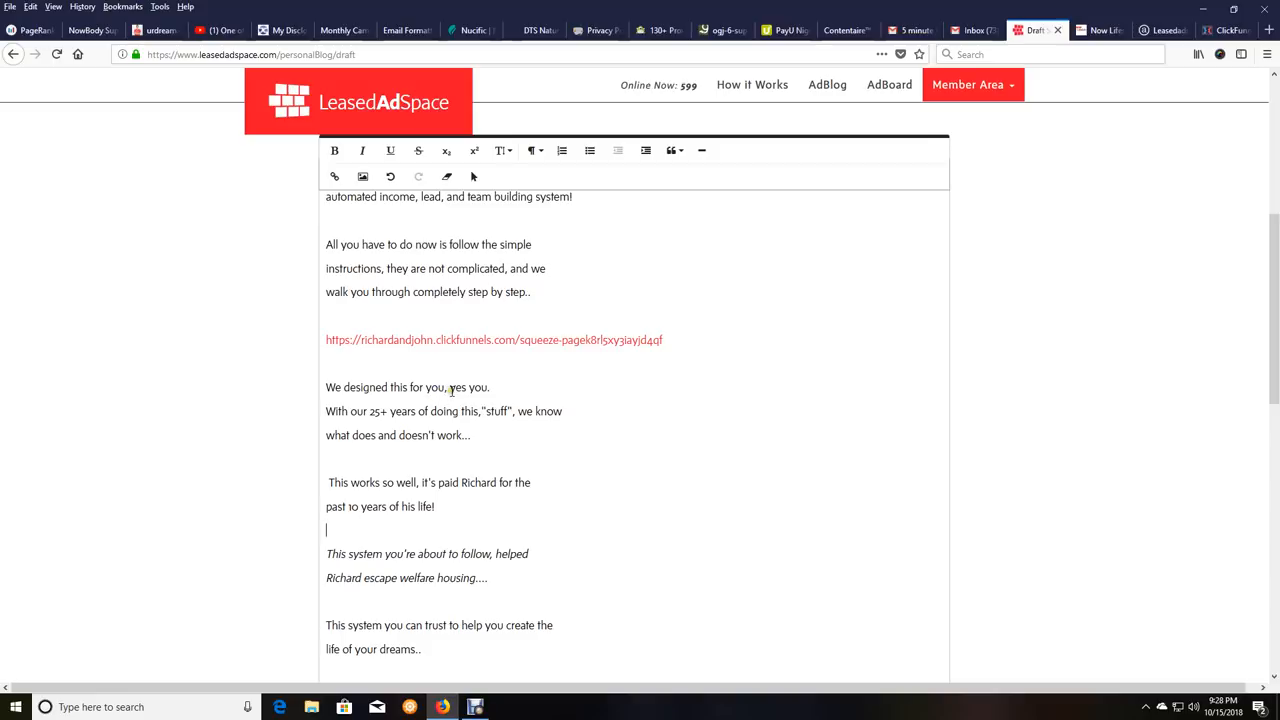
double_click(469, 387)
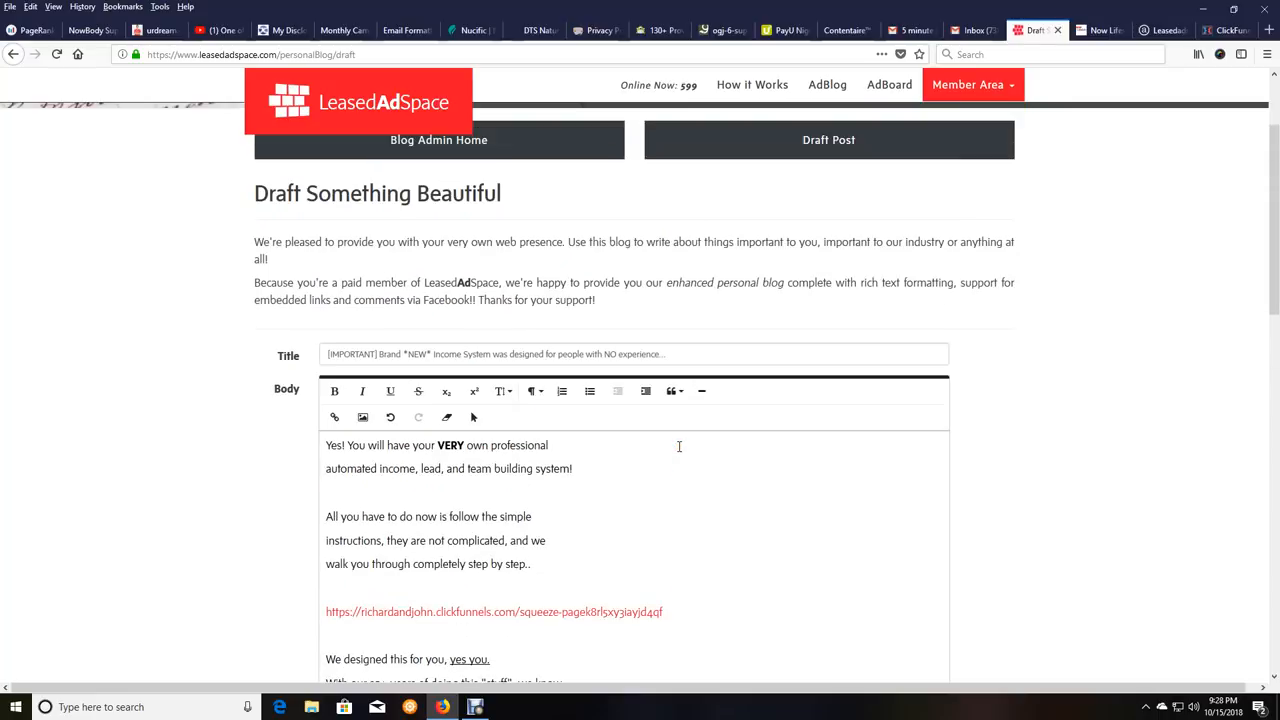
scroll("down", 3)
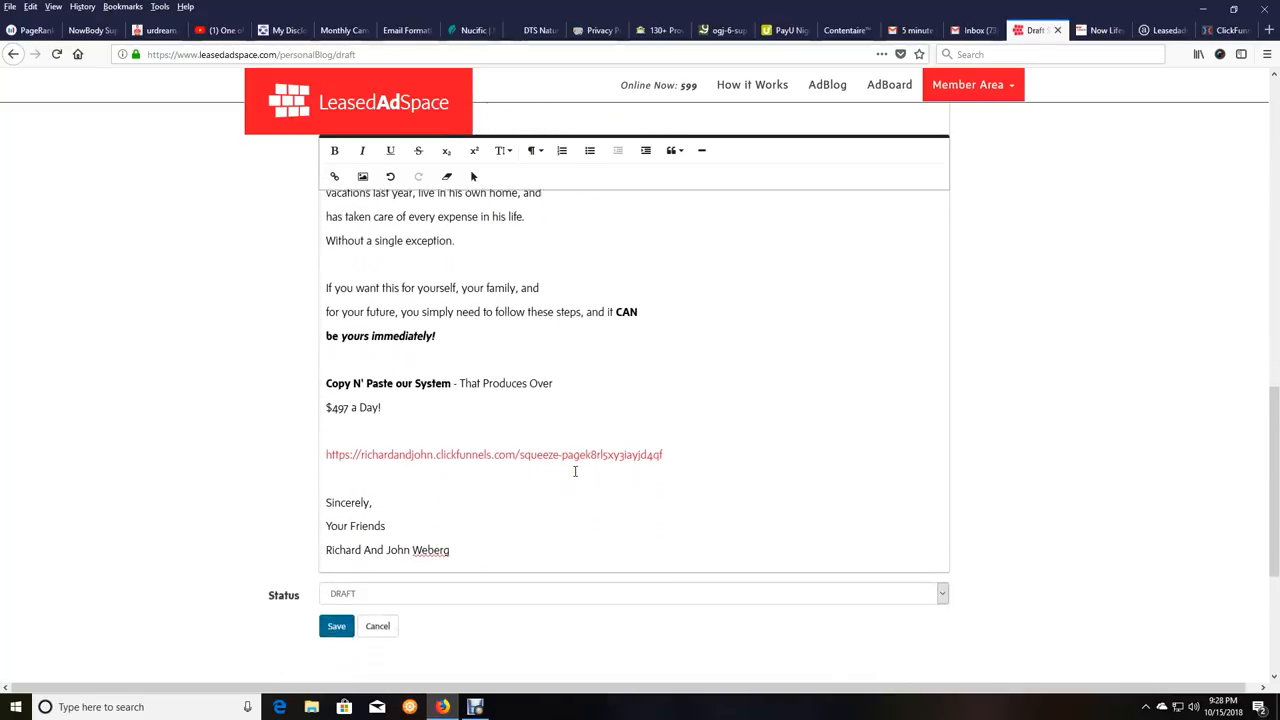
scroll("down", 3)
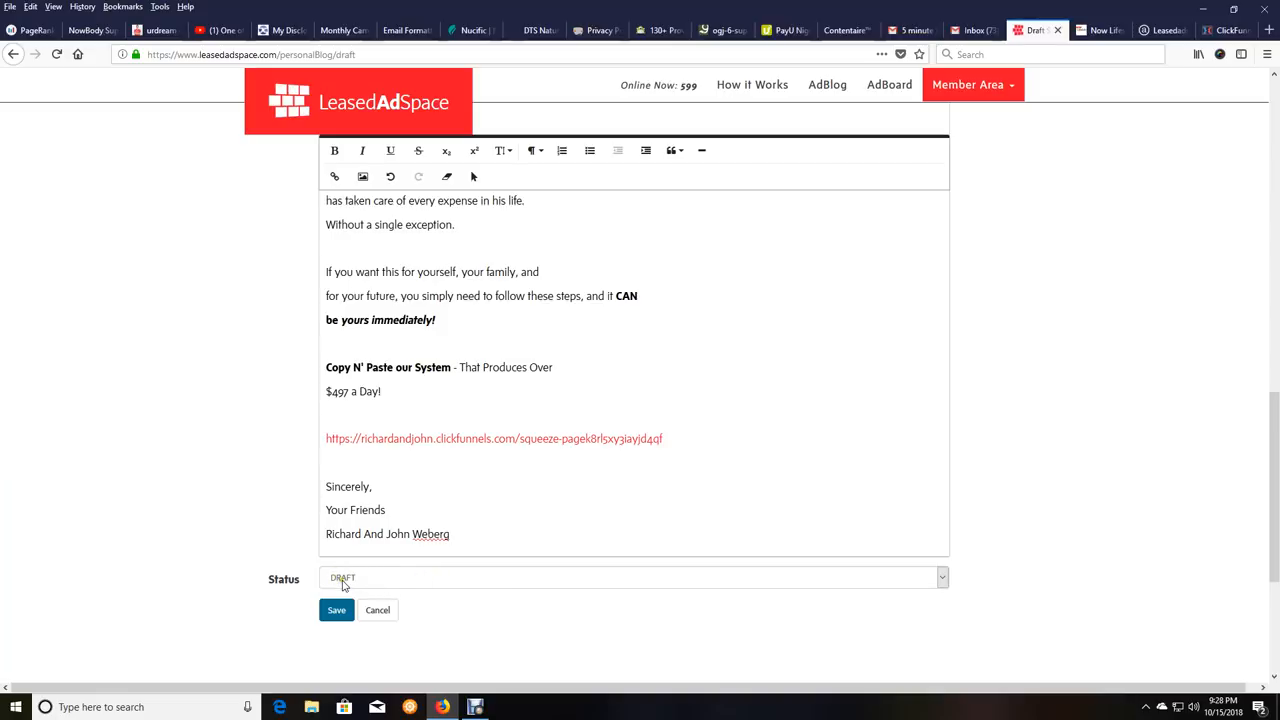
Choose PUBLISHED from the post's Status dropdown below the body
left_click(633, 578)
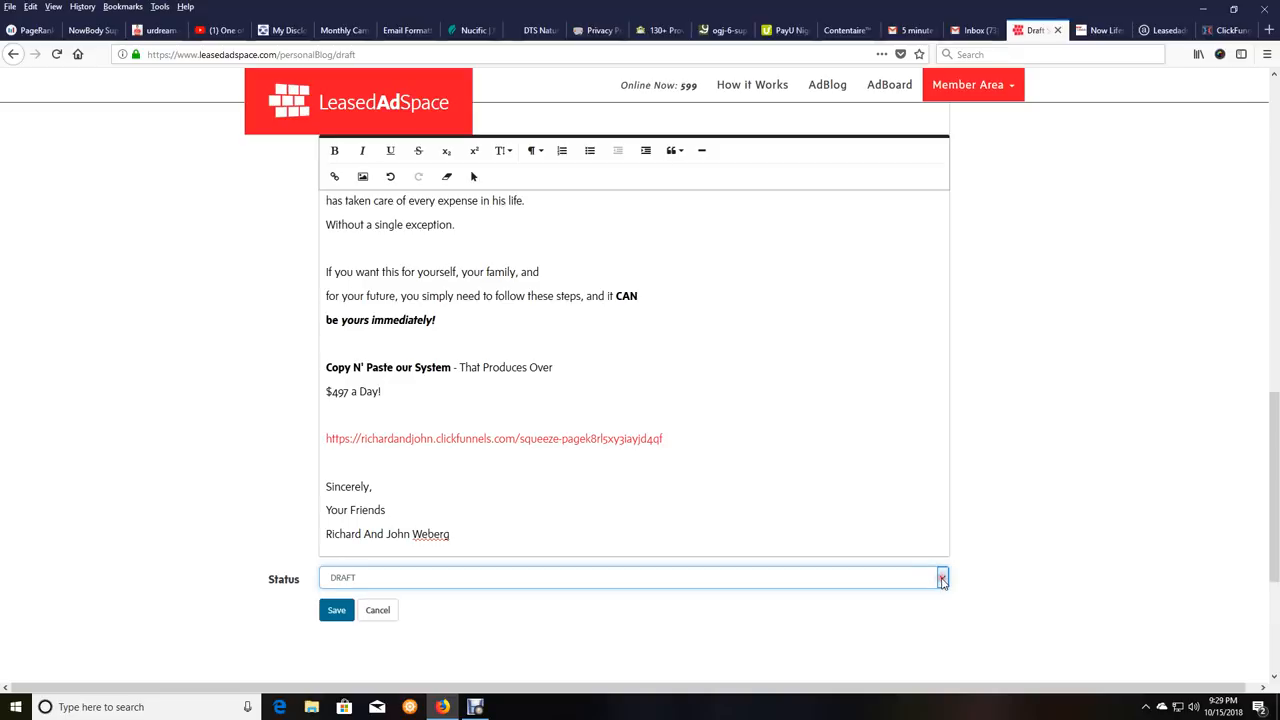
left_click(940, 578)
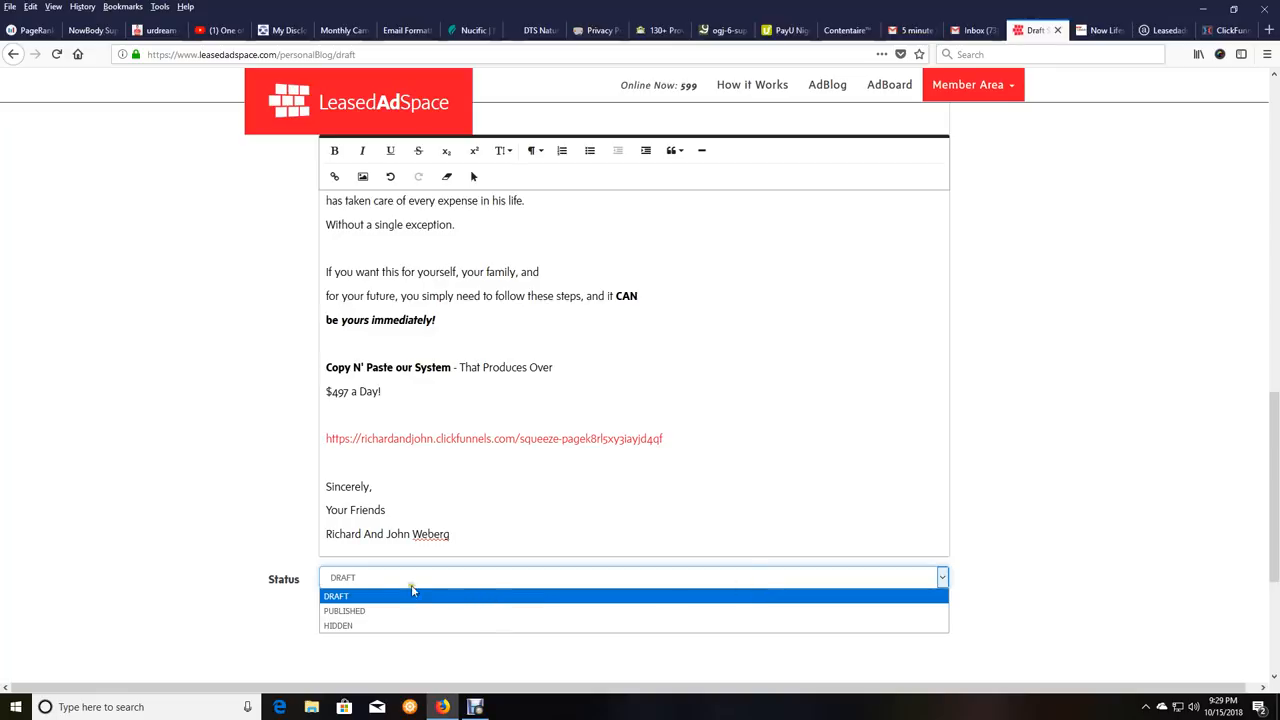
left_click(336, 596)
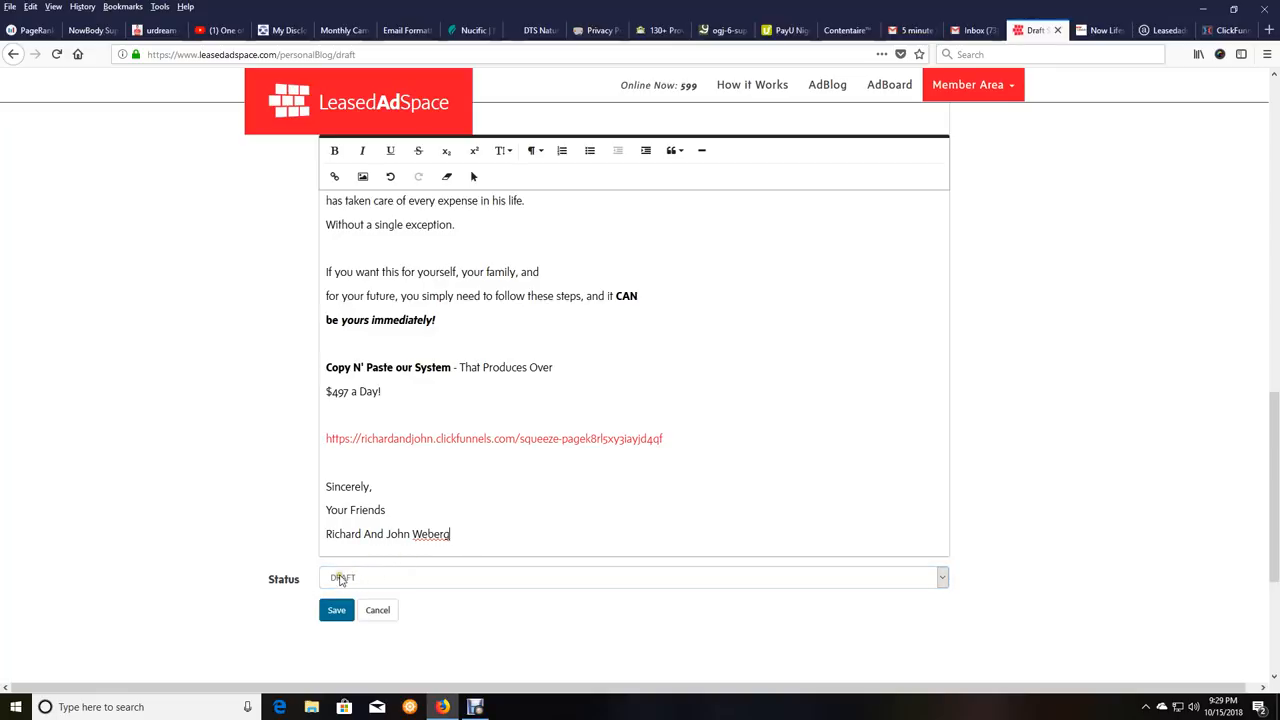
left_click(635, 578)
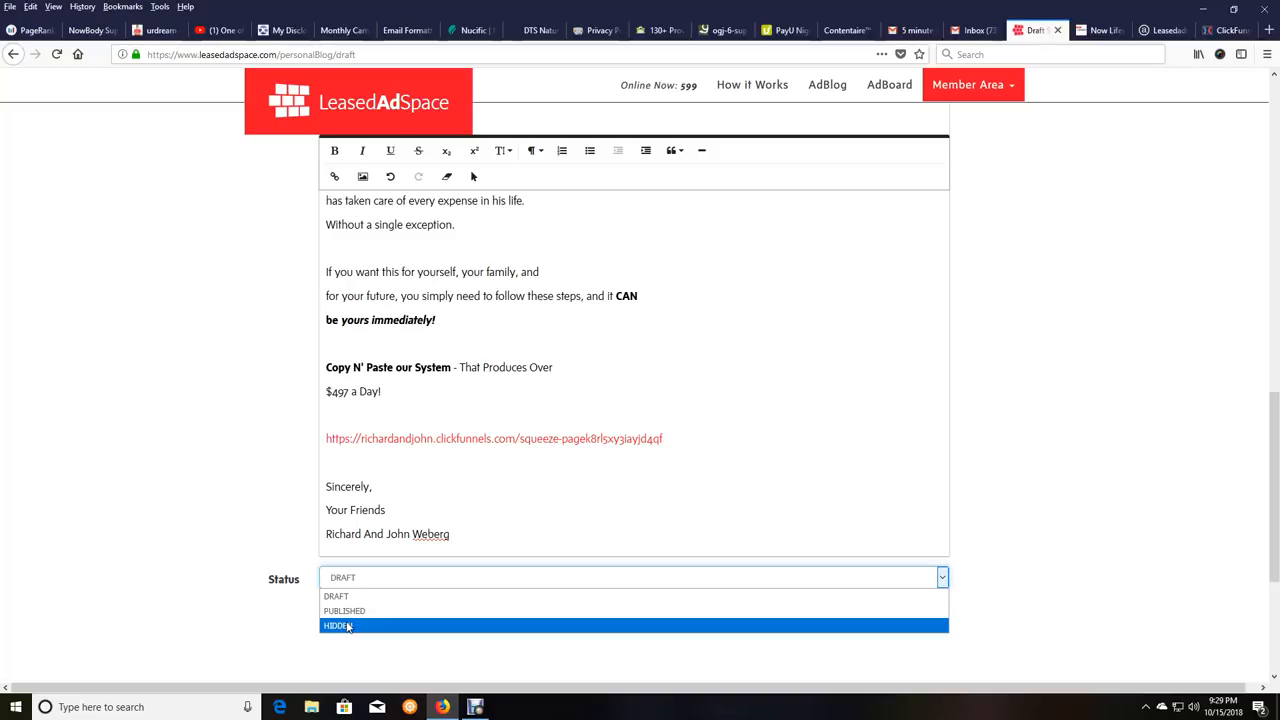
mouse_move(337, 596)
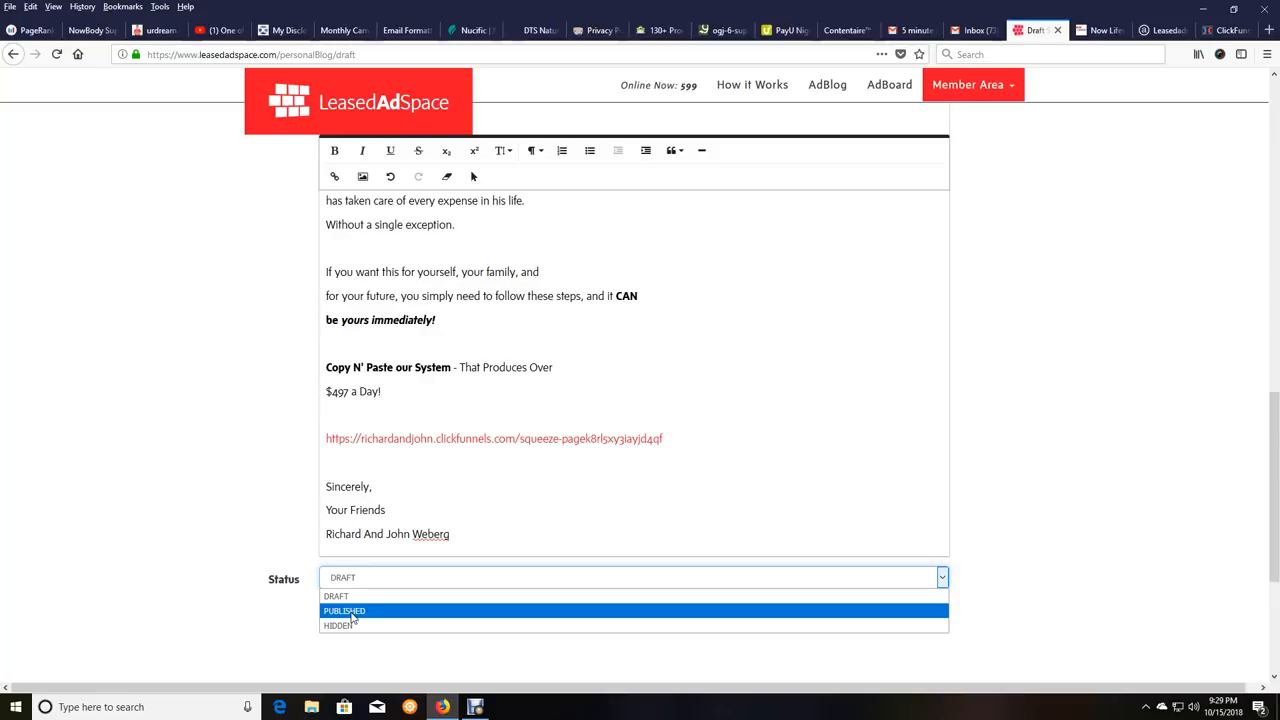
mouse_move(337, 625)
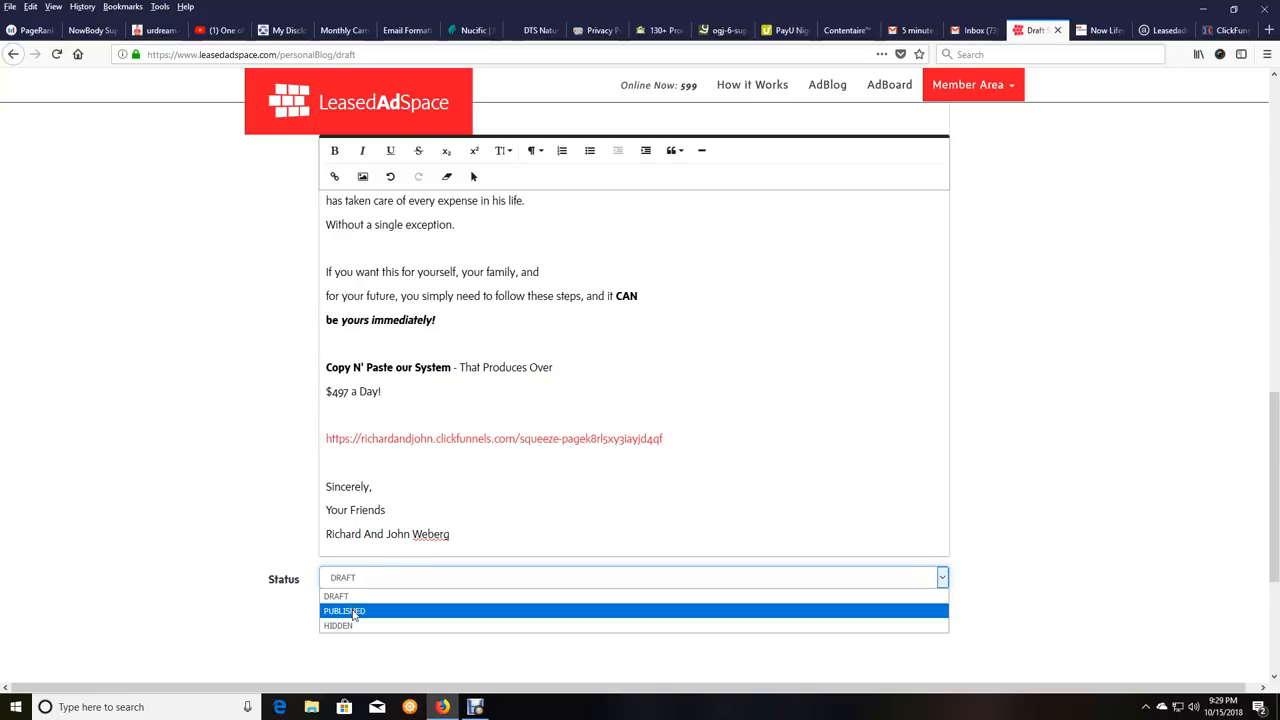
left_click(344, 611)
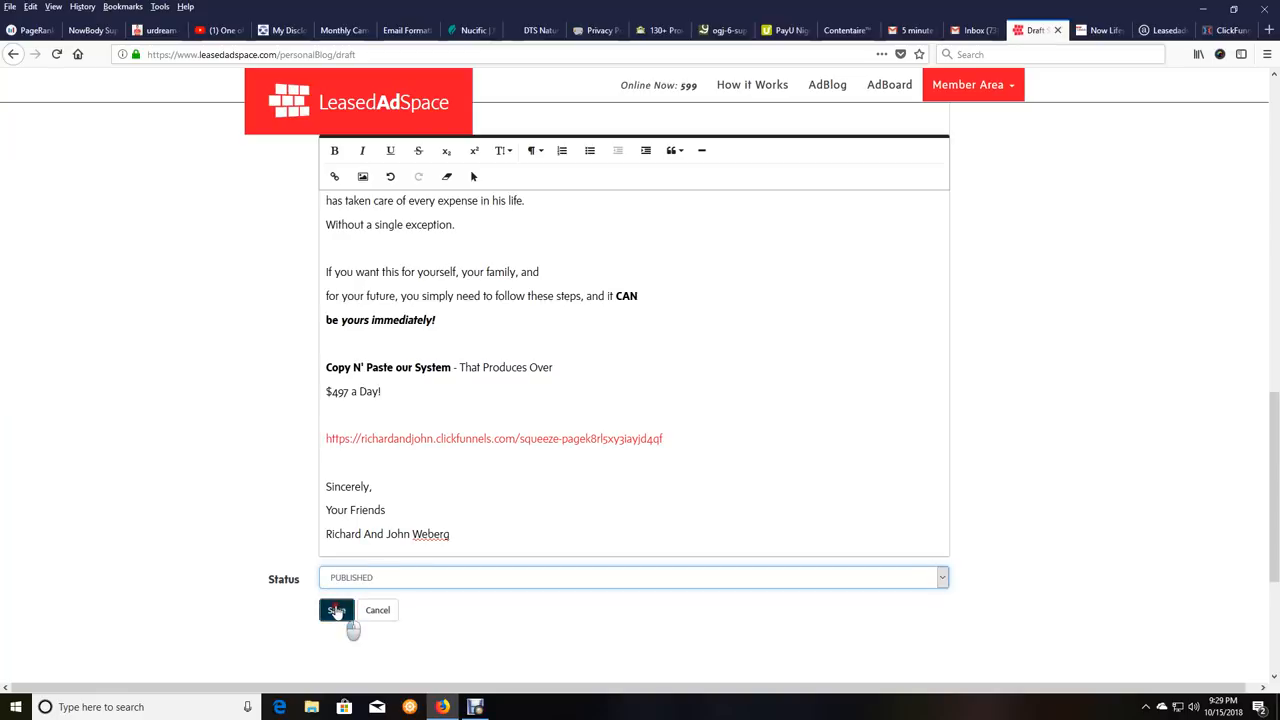
Save the post as published and view it listed on the blog
left_click(336, 610)
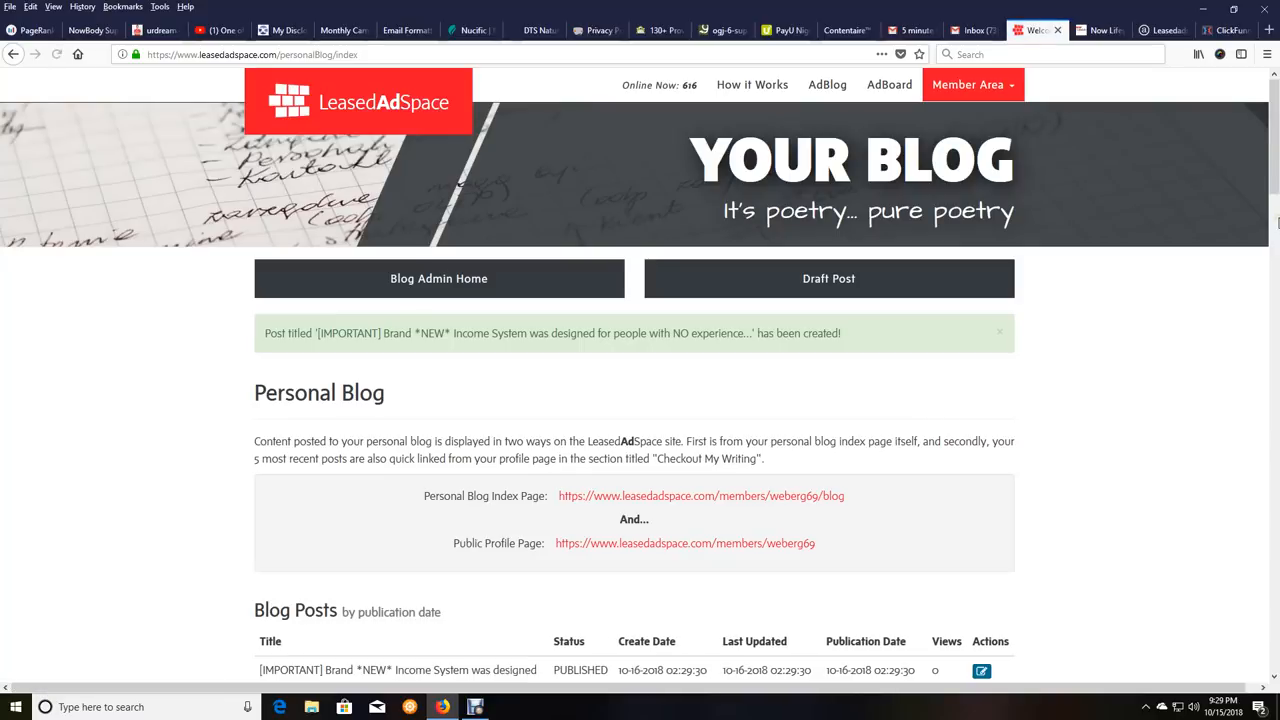
scroll("down", 3)
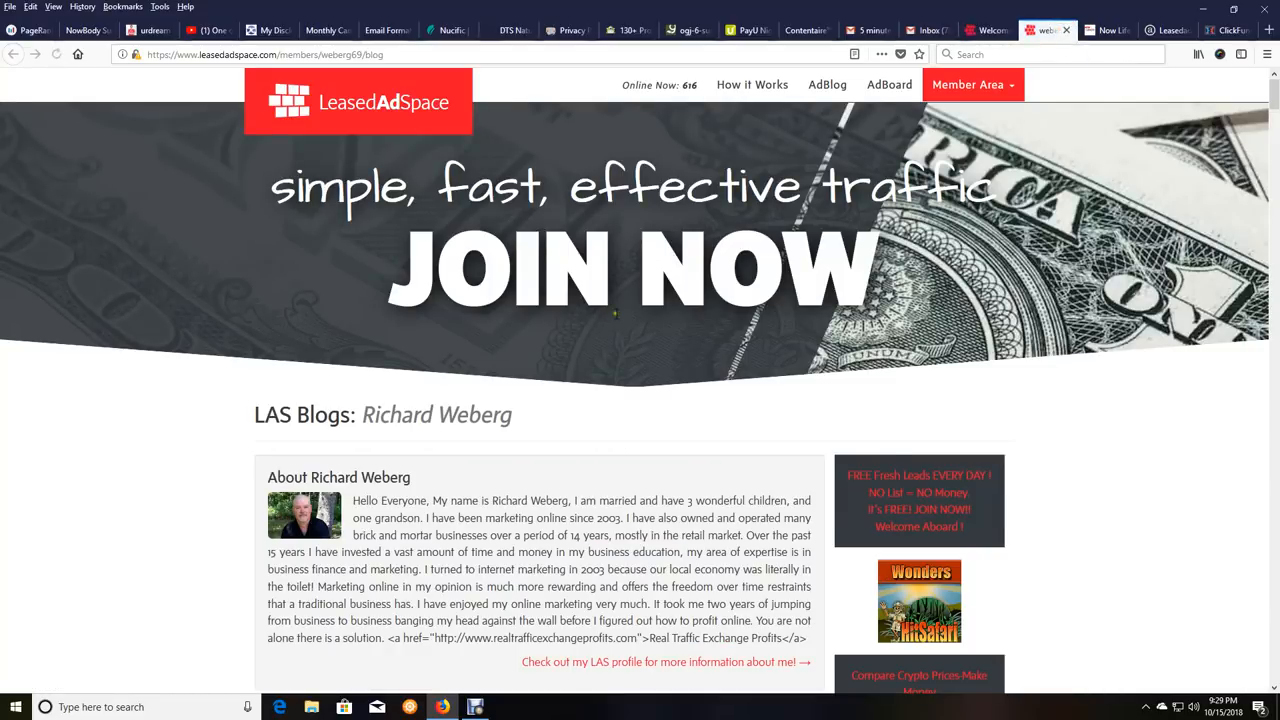
Open the '[IMPORTANT] Brand *NEW* Income System' post from the public blog index
scroll("down", 3)
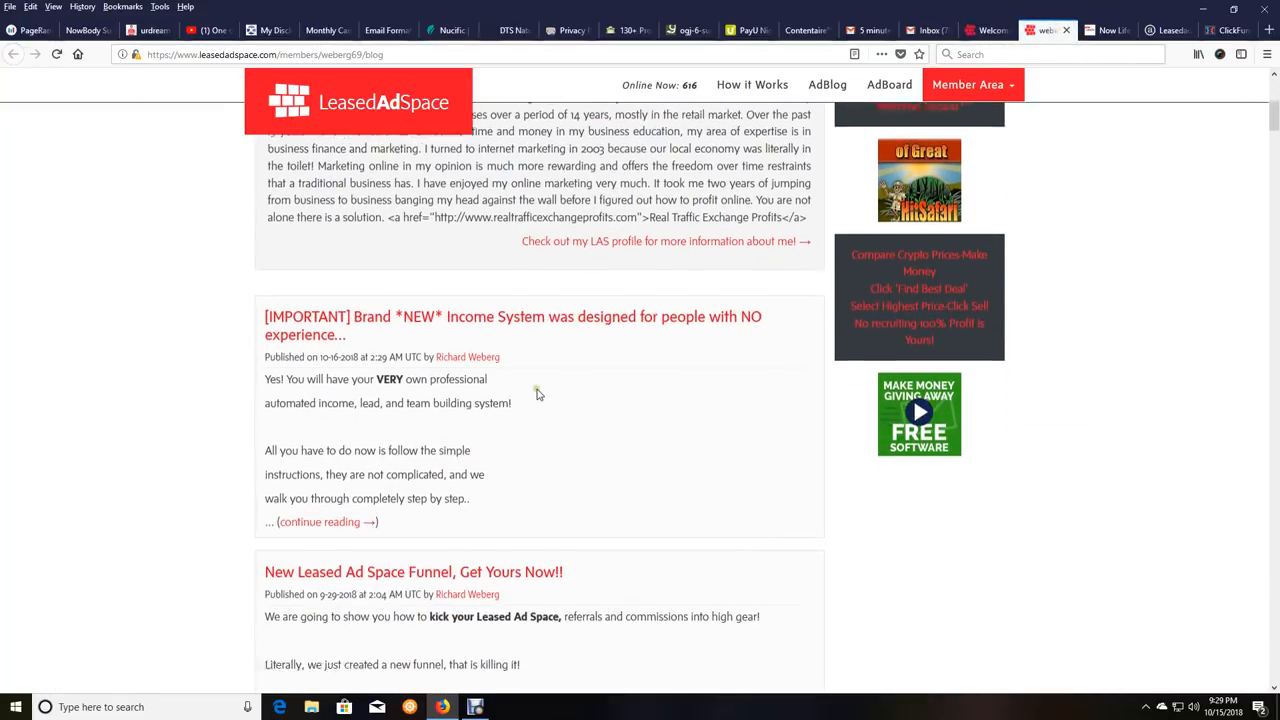
scroll("down", 3)
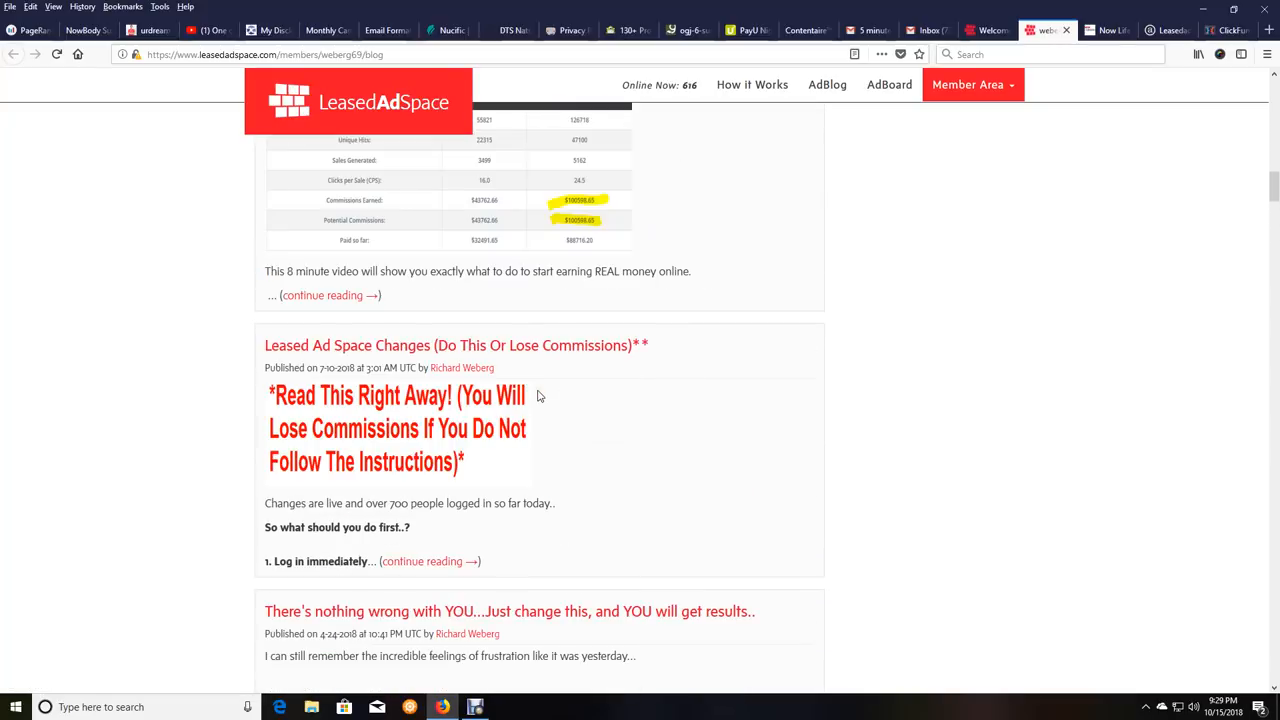
scroll("up", 3)
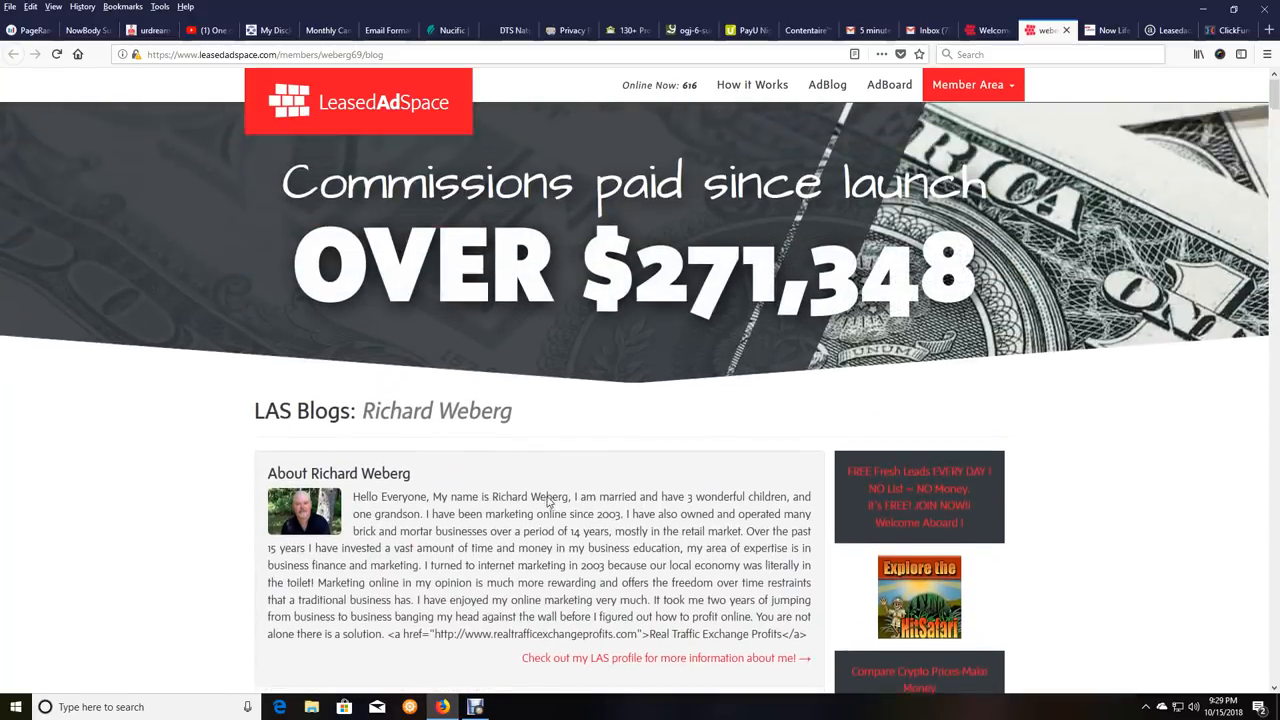
scroll("down", 3)
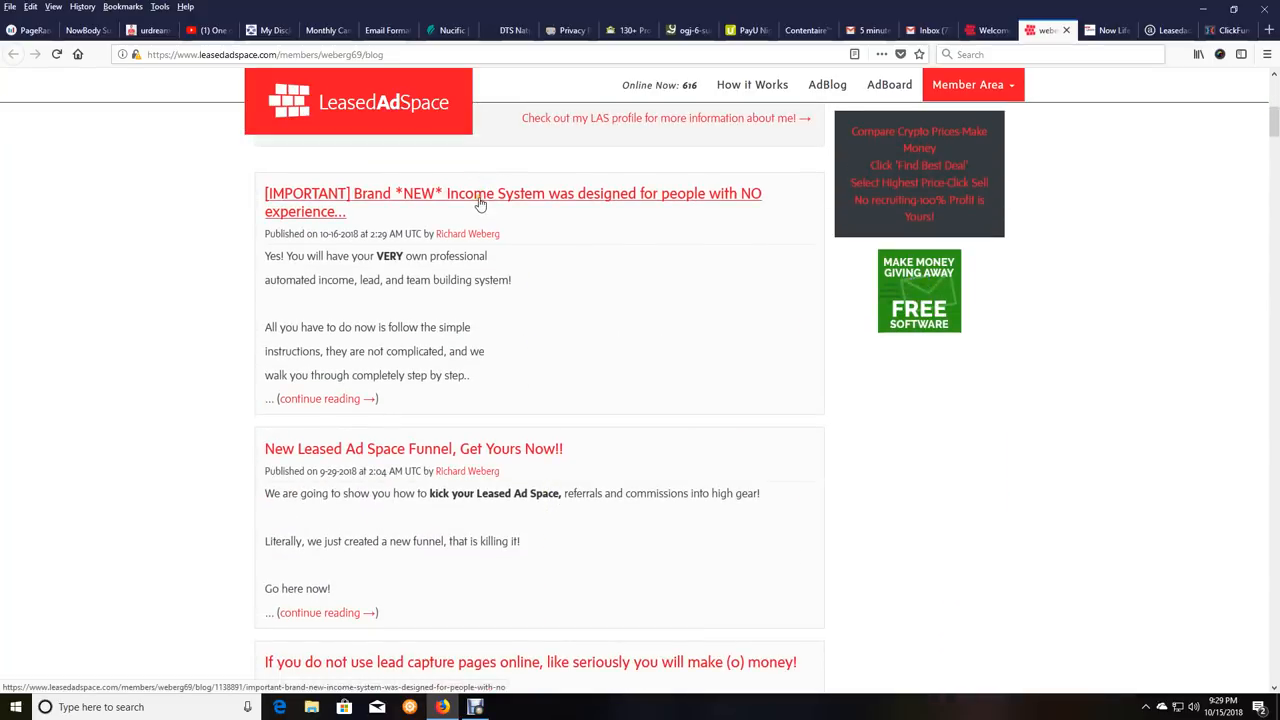
left_click(513, 202)
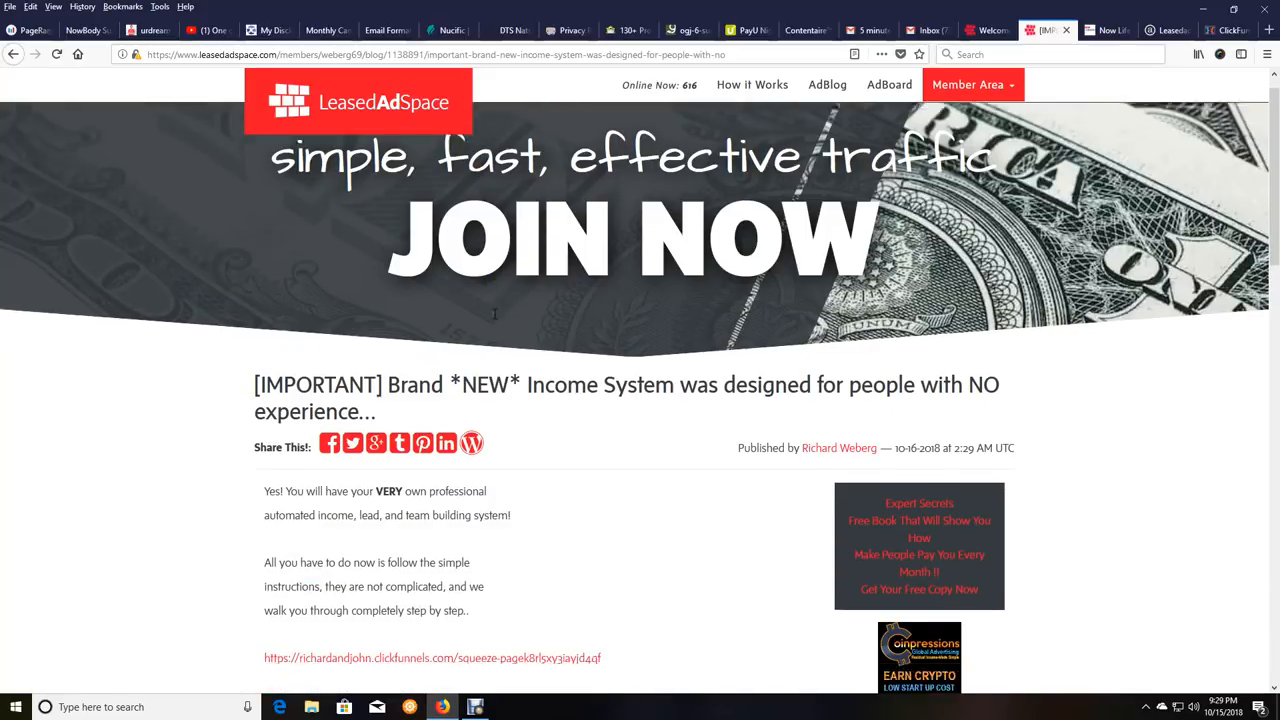
scroll("down", 3)
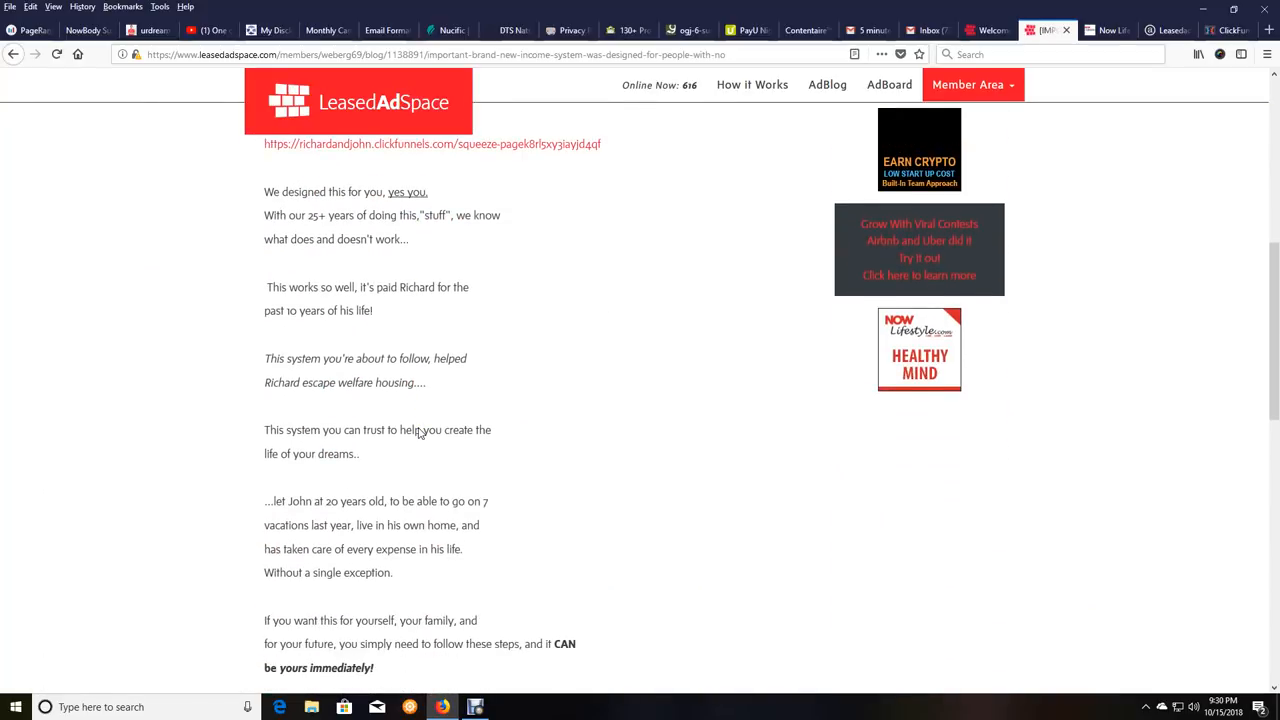
scroll("down", 3)
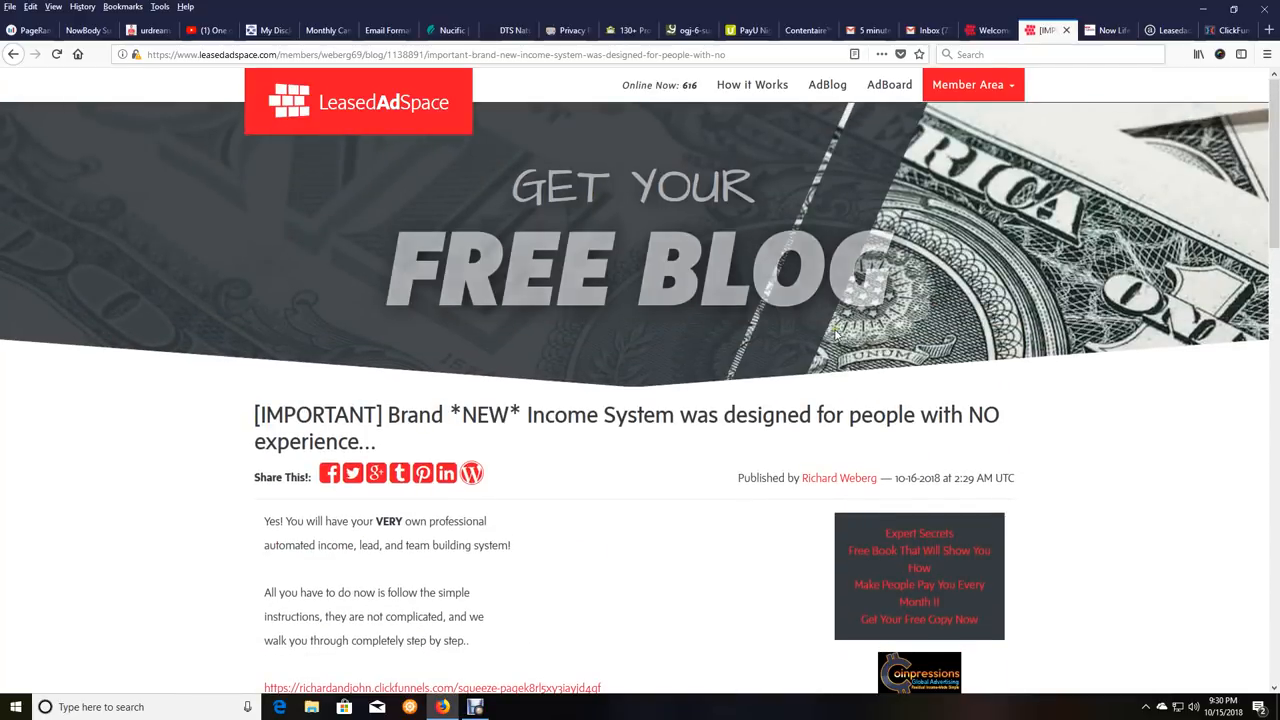
scroll("down", 3)
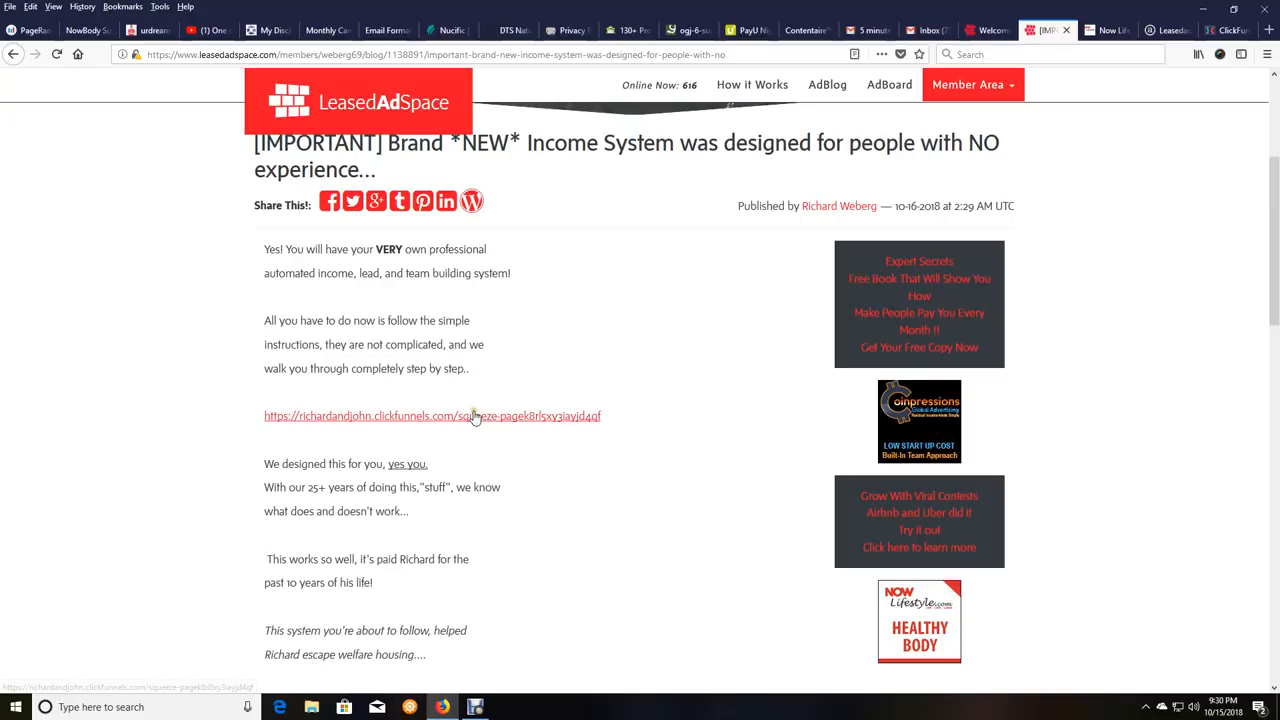
scroll("down", 3)
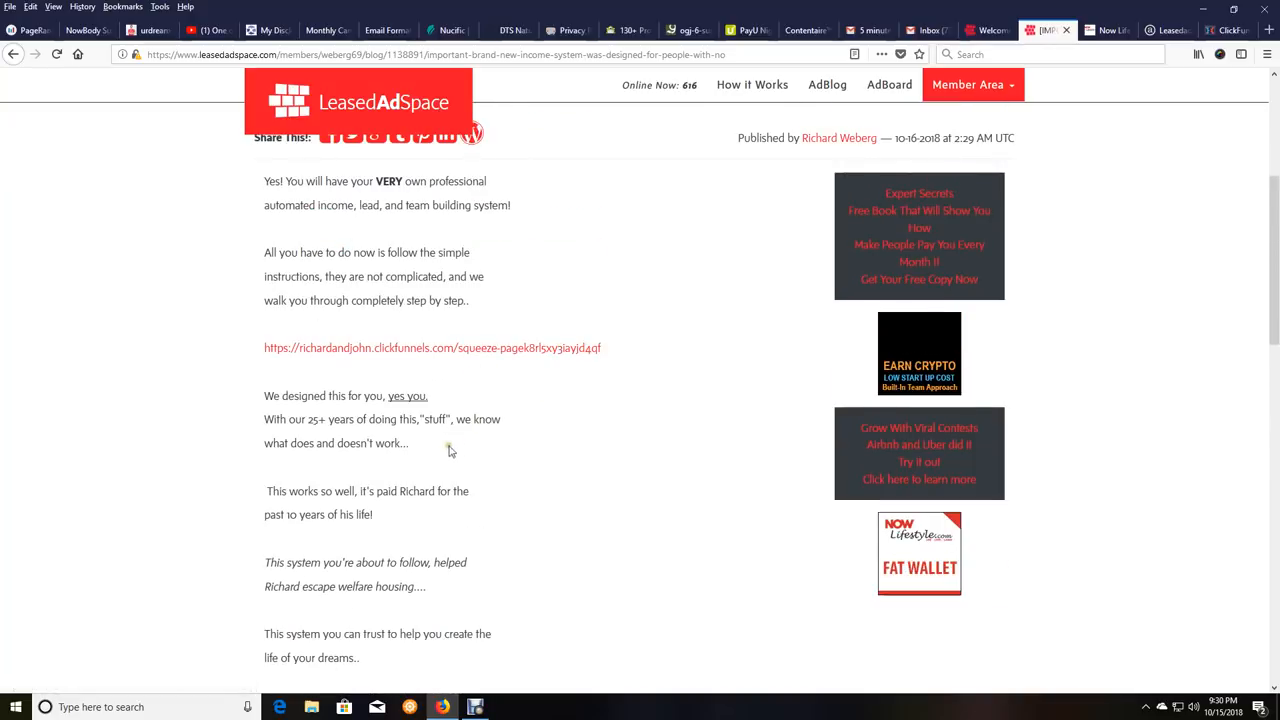
scroll("down", 3)
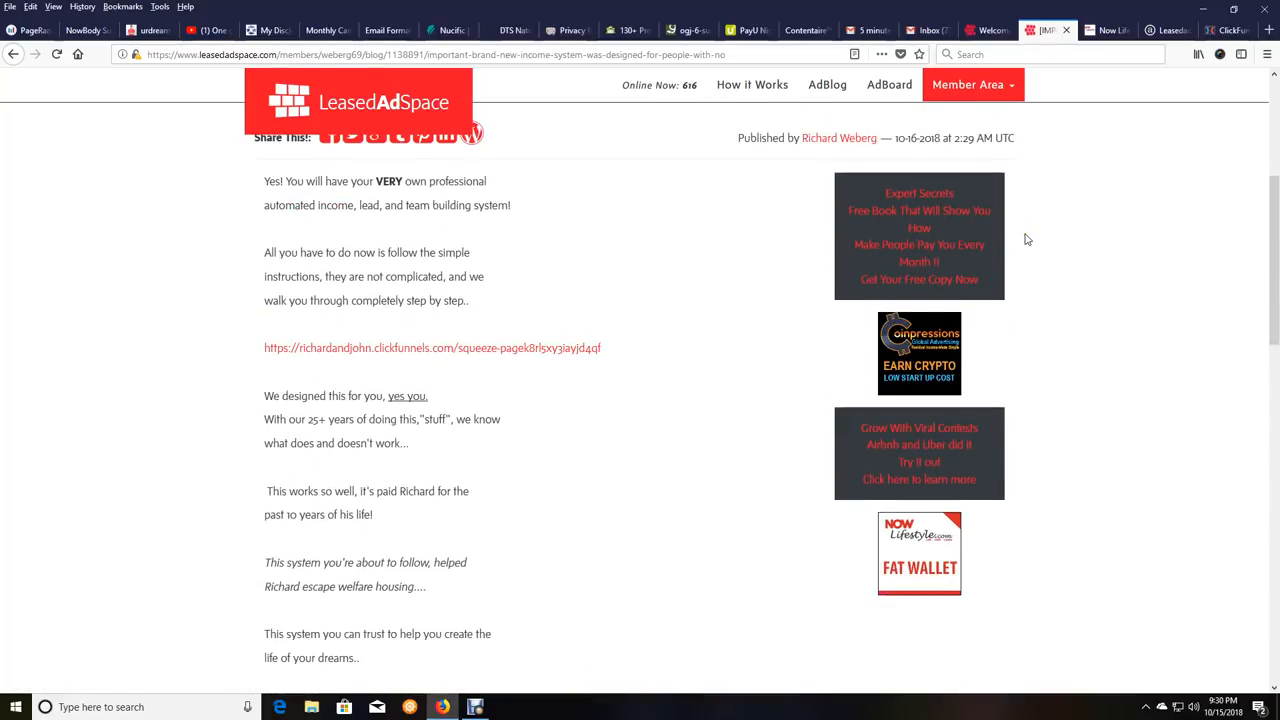
scroll("up", 3)
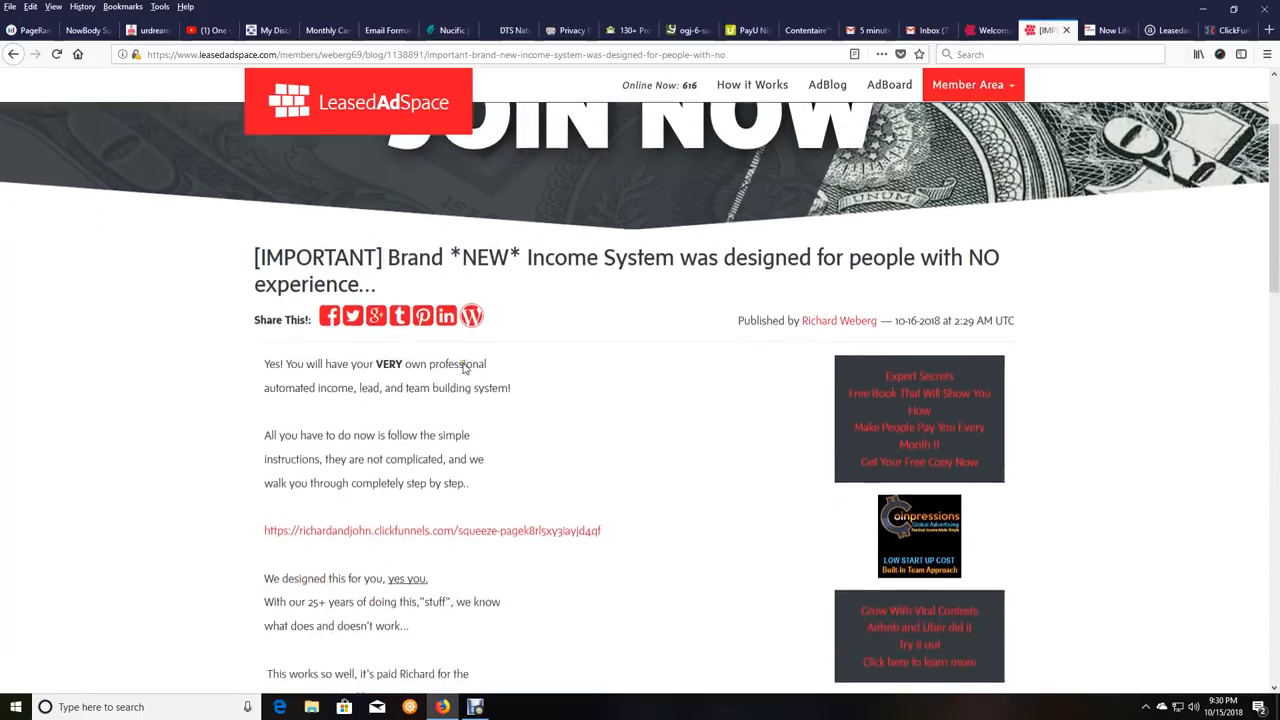
scroll("down", 3)
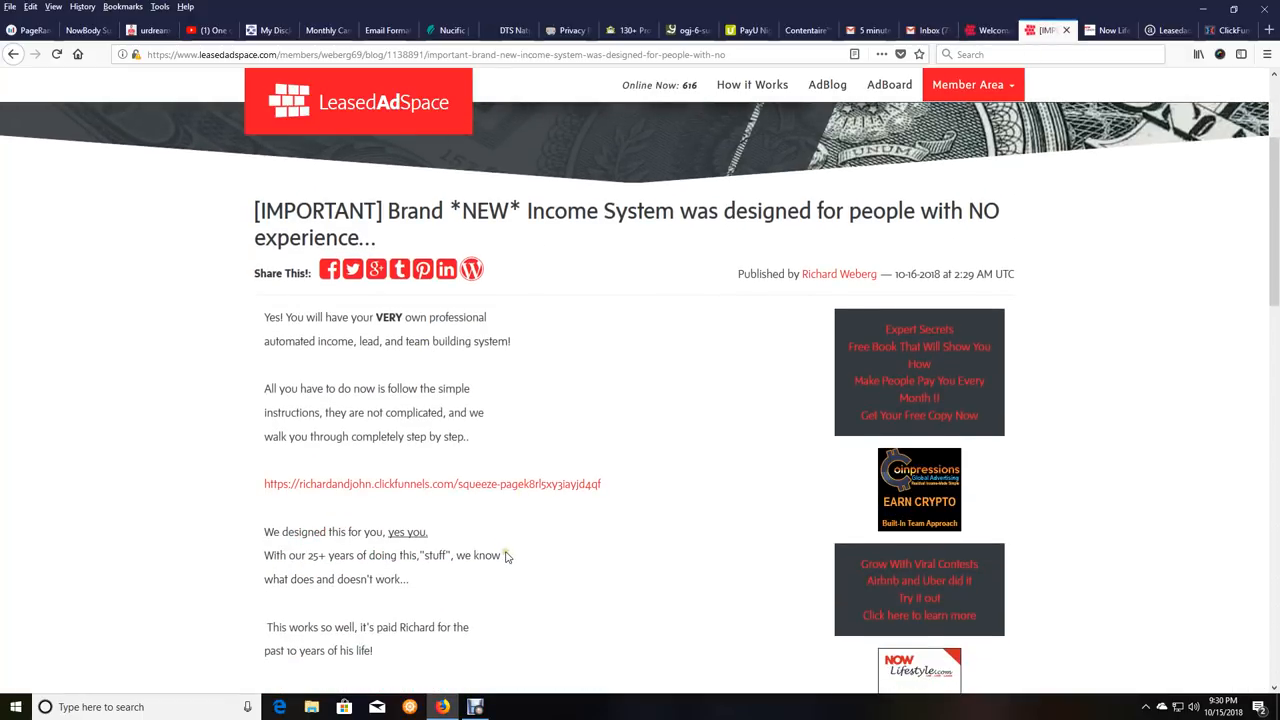
scroll("down", 3)
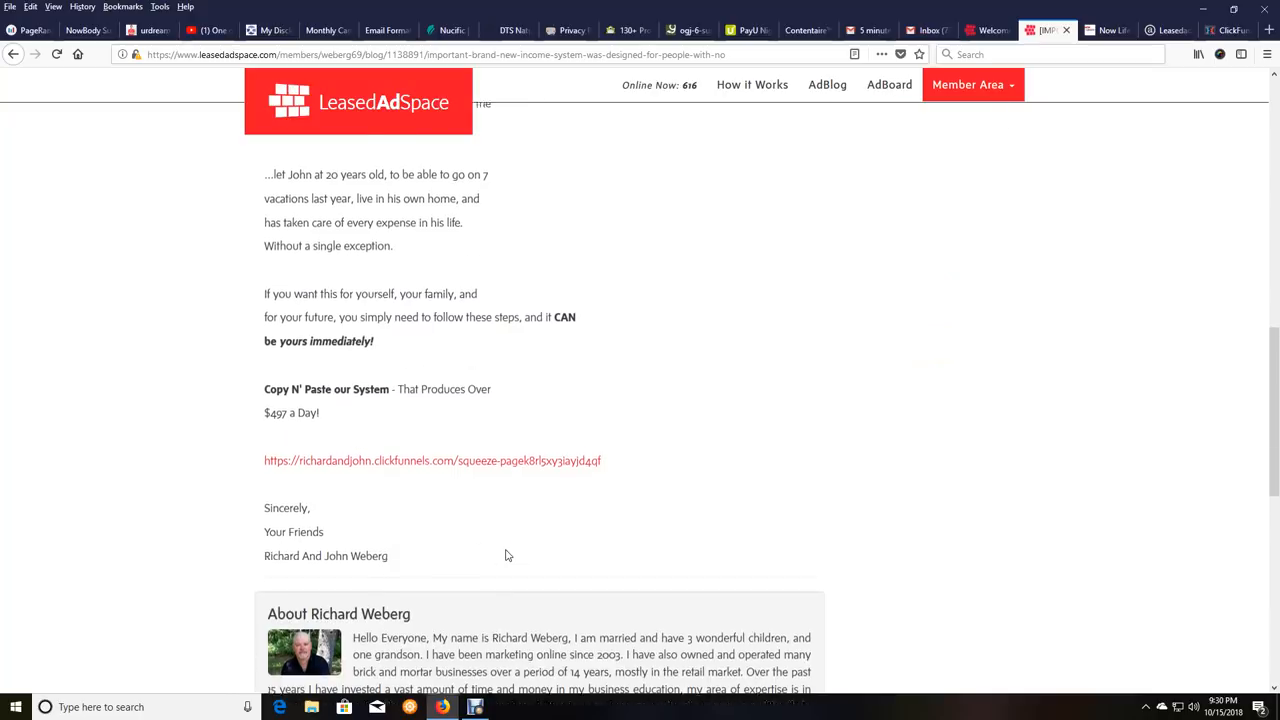